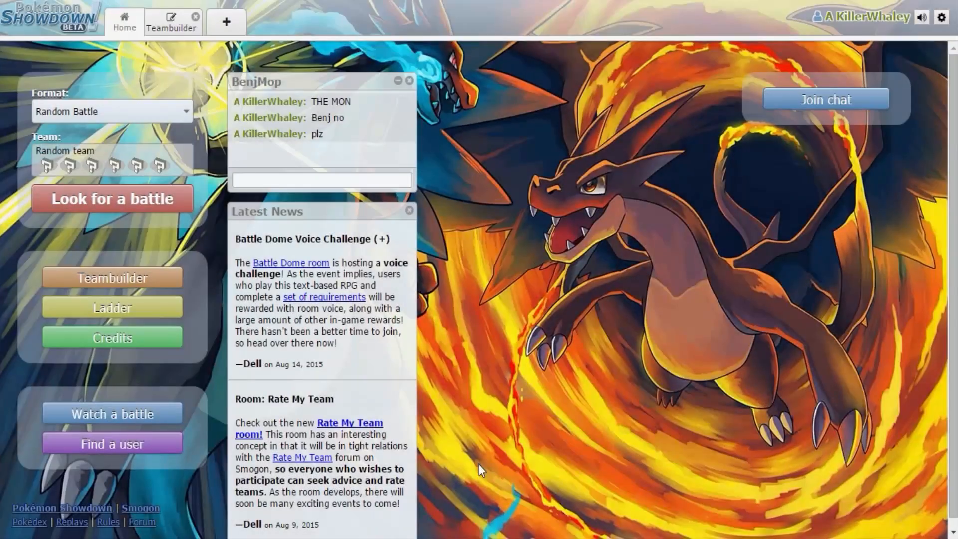
mouse_move(533, 409)
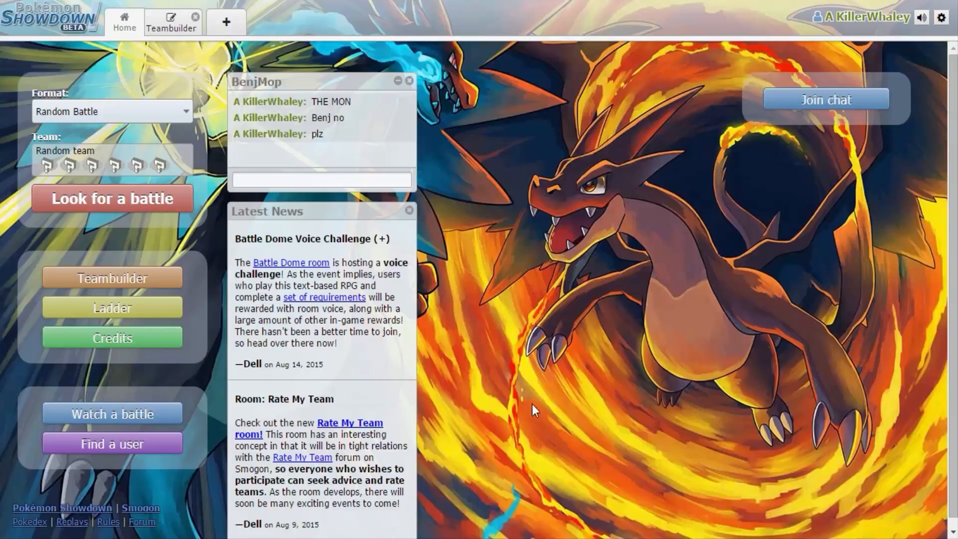
mouse_move(582, 300)
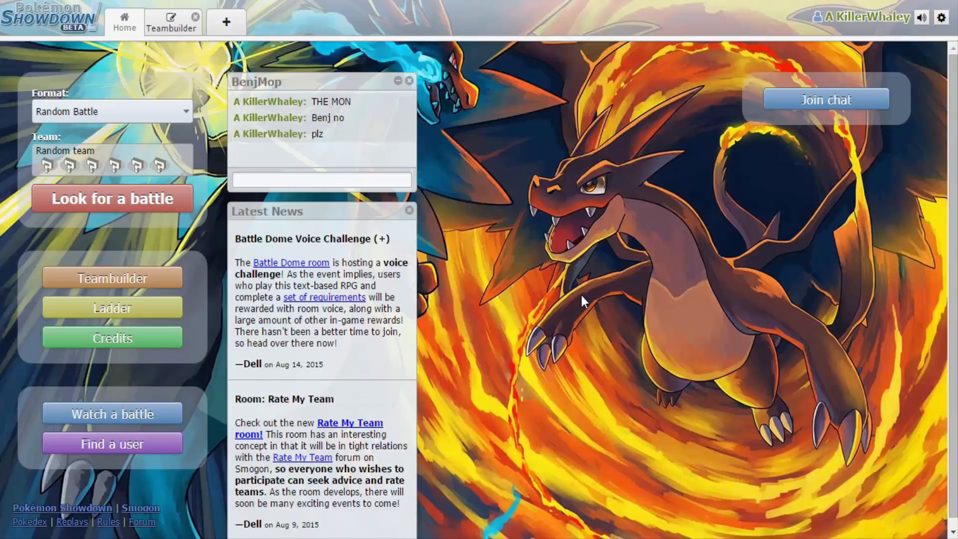
mouse_move(95, 37)
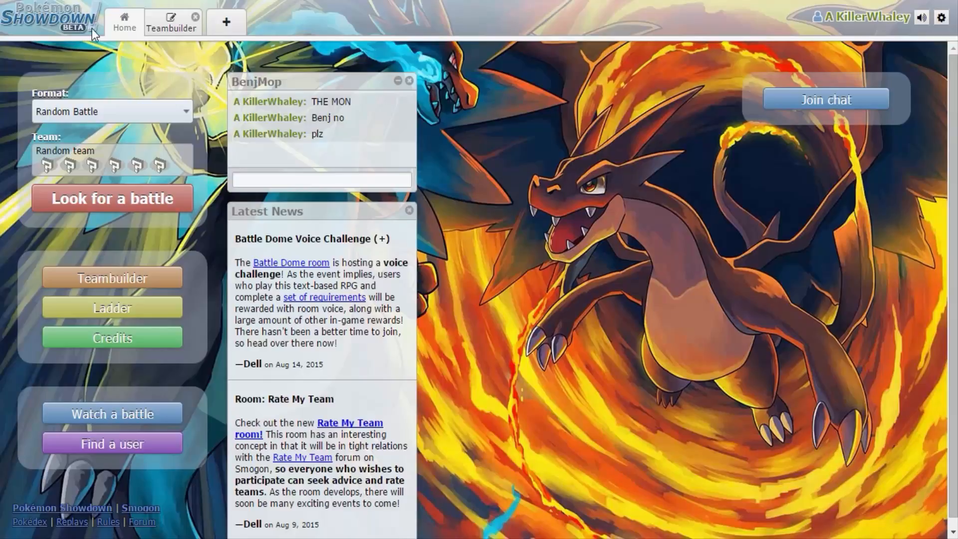
mouse_move(140, 104)
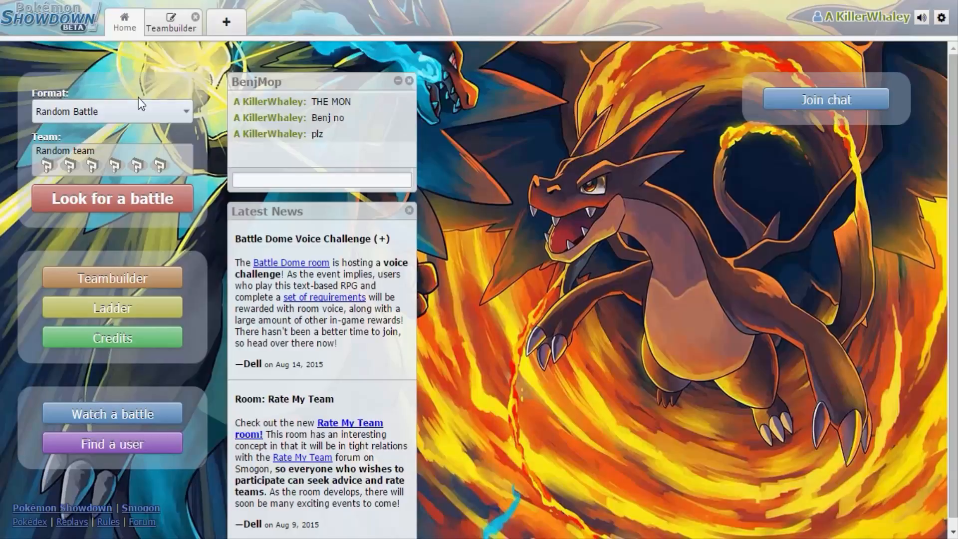
mouse_move(211, 304)
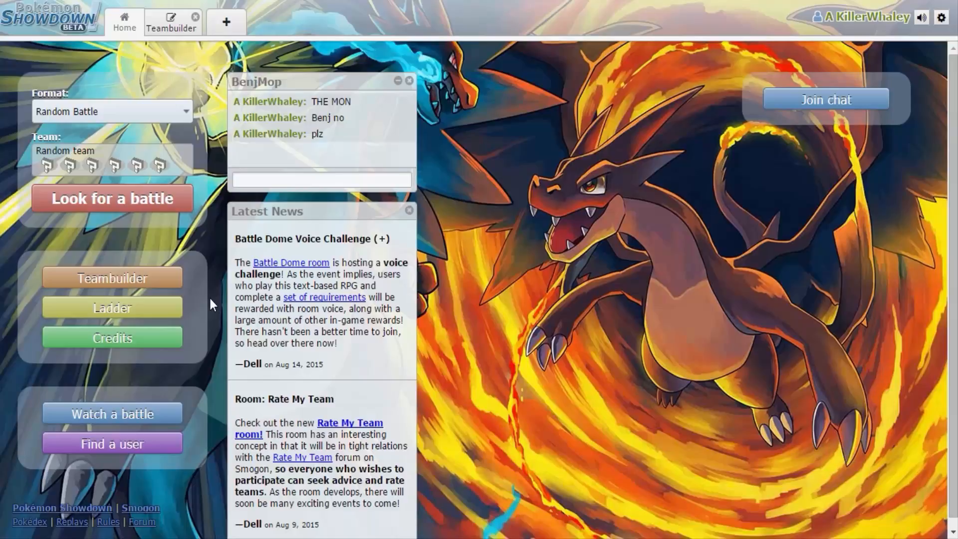
Send BEnjMop a Random Battle challenge from the private chat.
click(112, 443)
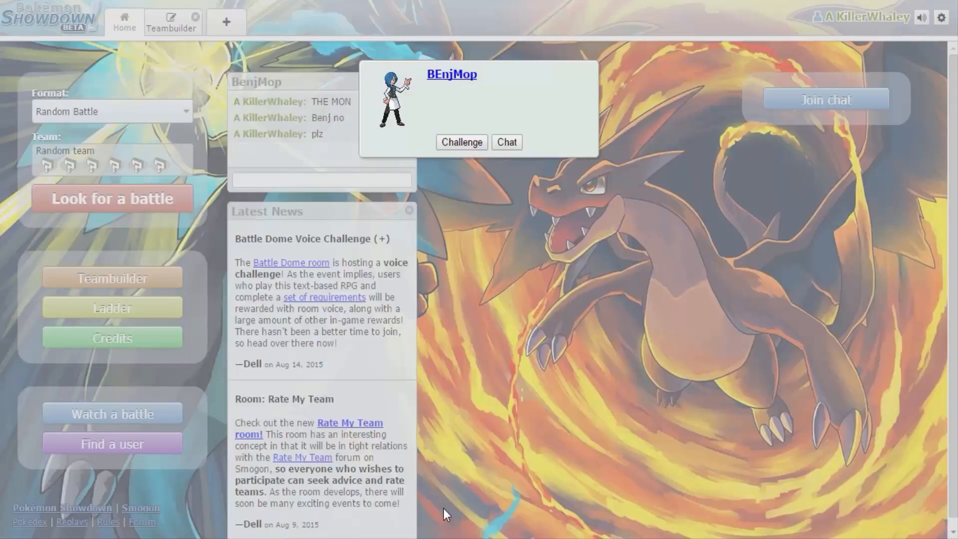
click(461, 142)
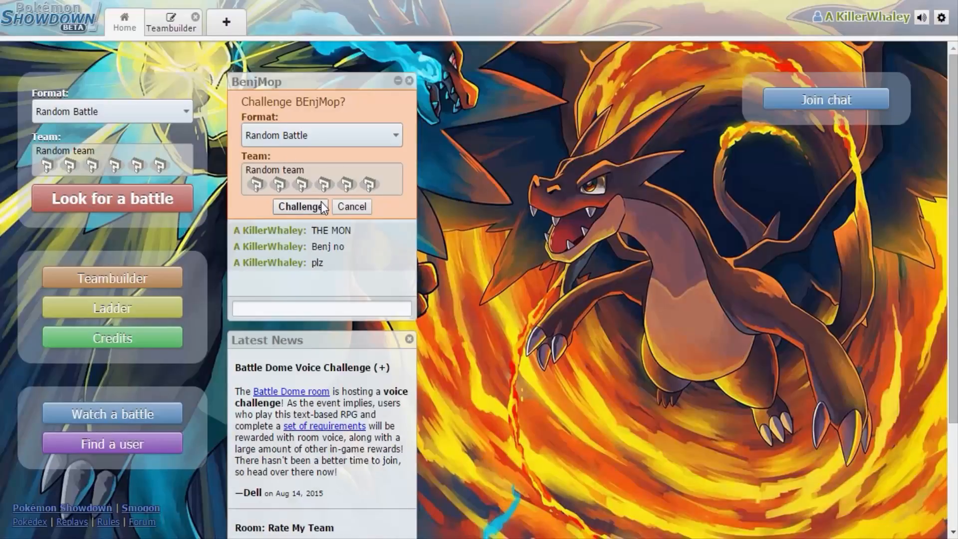
click(300, 207)
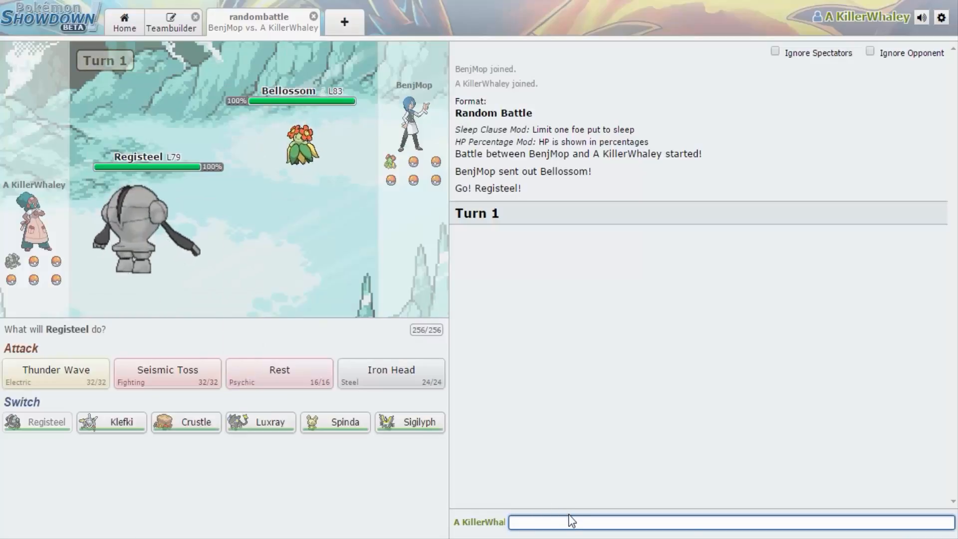
Look up Bellossom's weaknesses with /weak and have Registeel use Seismic Toss.
text(/weak b)
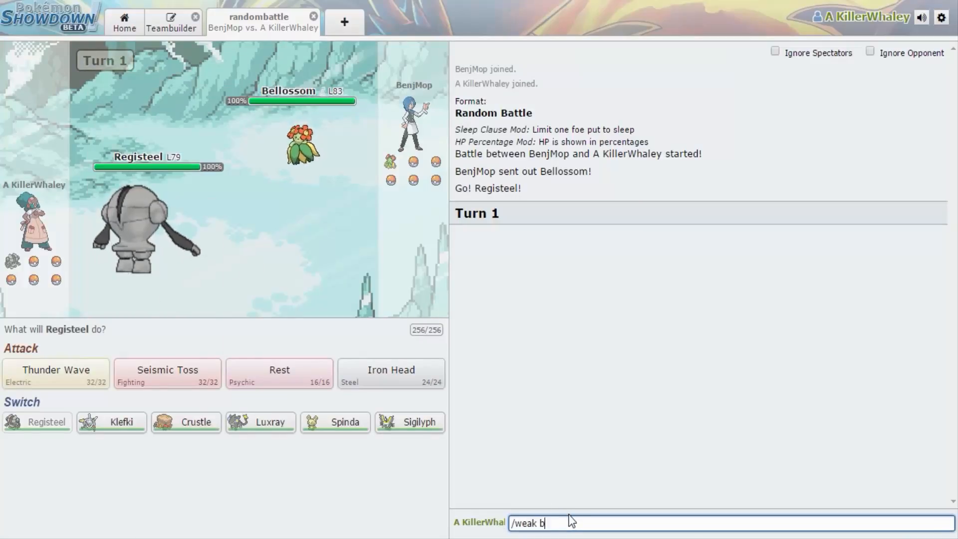
text(ellos)
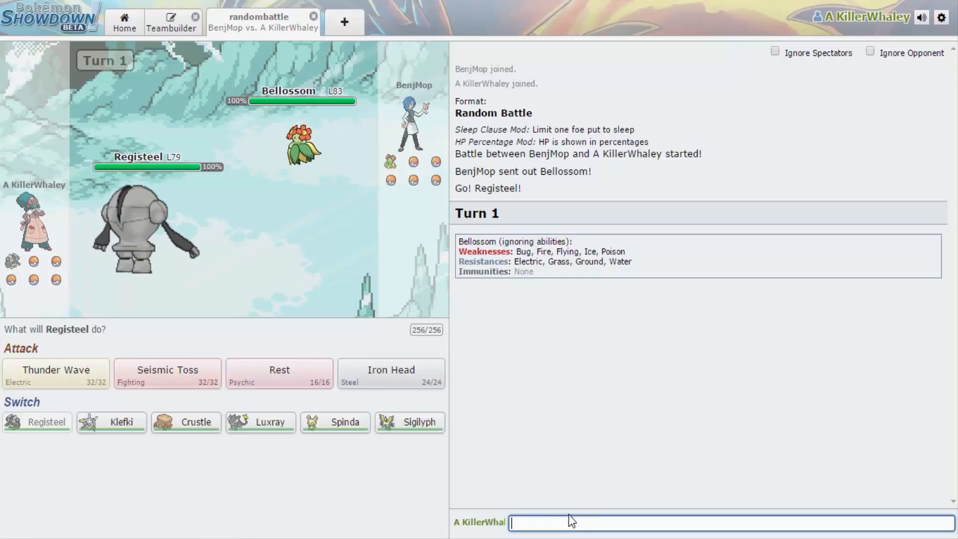
mouse_move(538, 361)
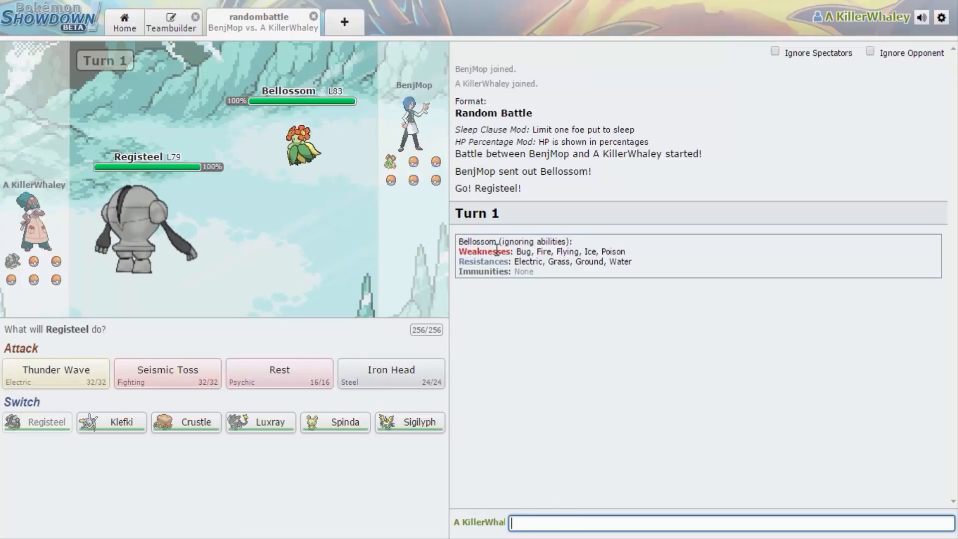
mouse_move(515, 286)
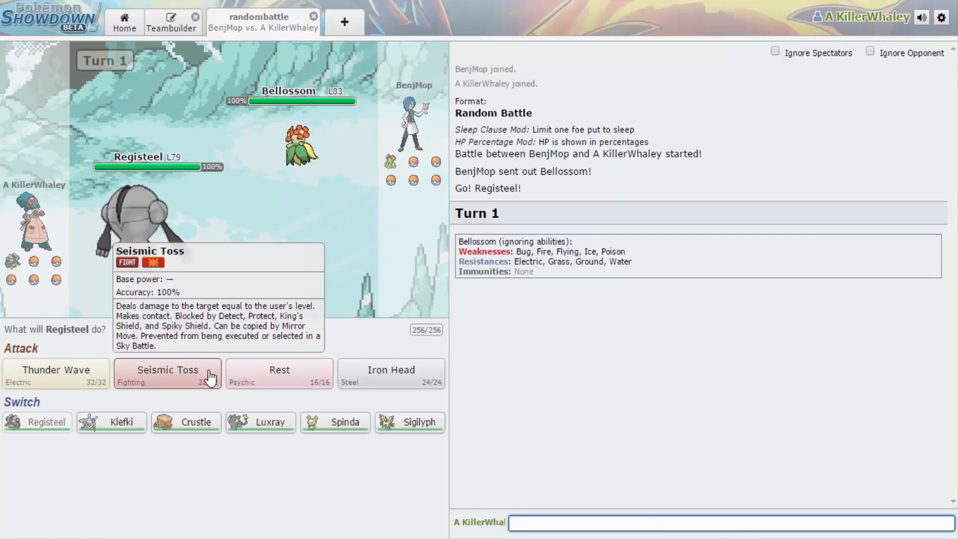
click(167, 372)
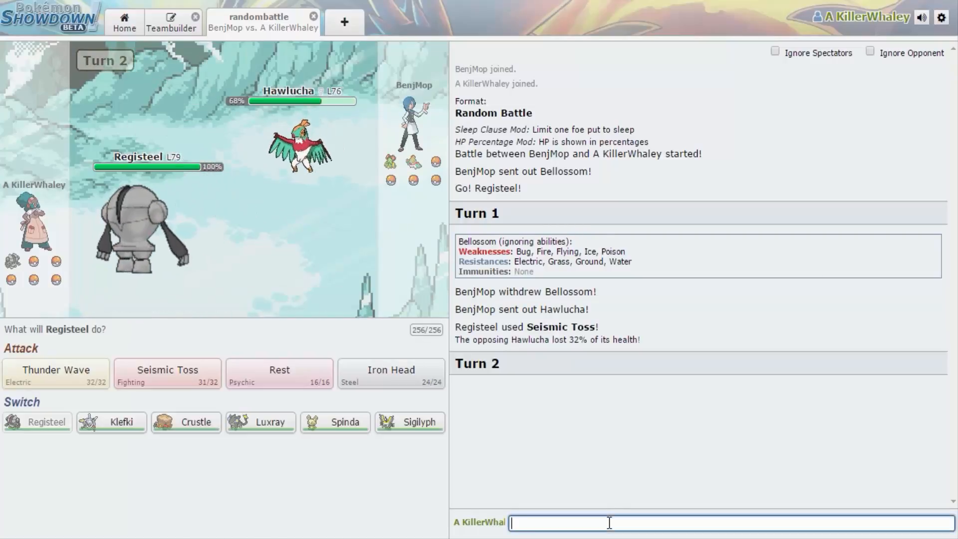
Look up Hawlucha's weaknesses with /weak and have Registeel use Iron Head.
text(/weak)
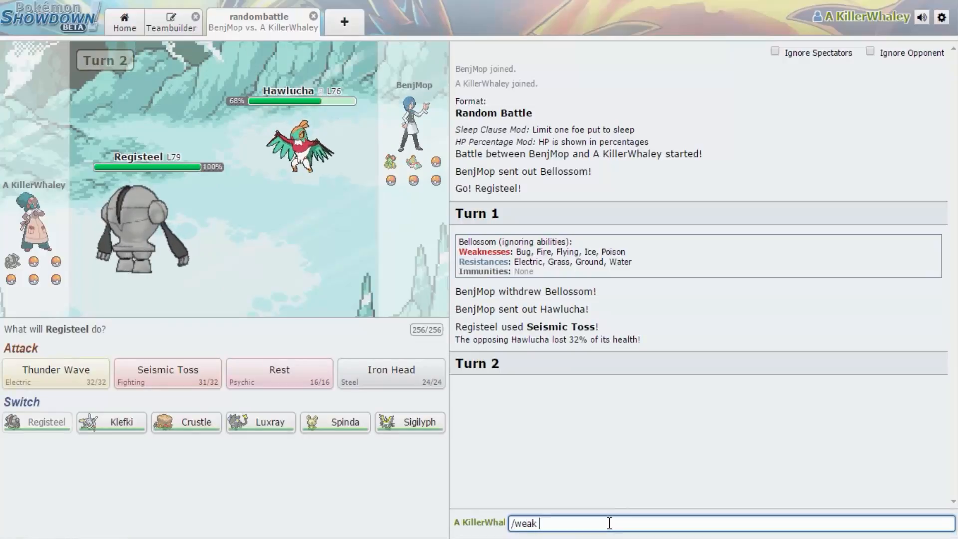
text(hawlucha)
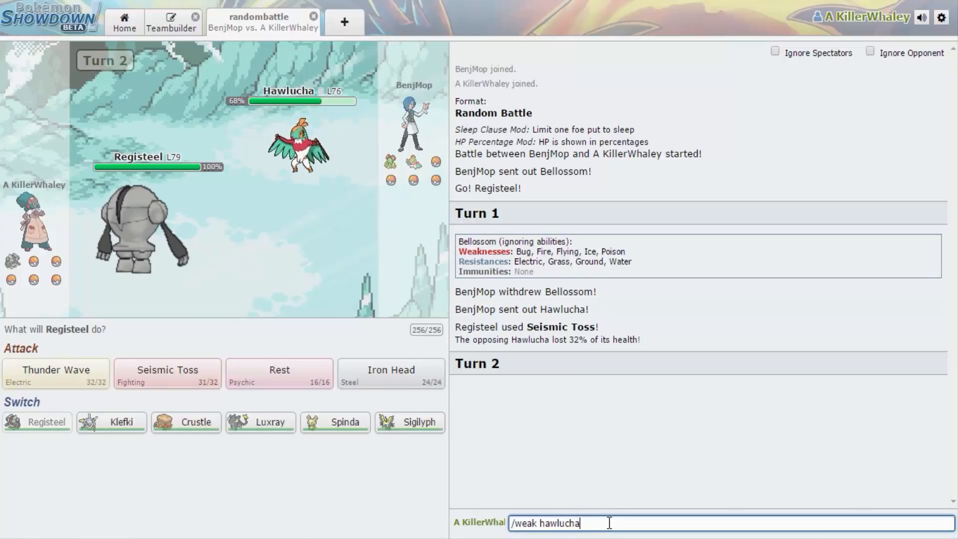
key(Return)
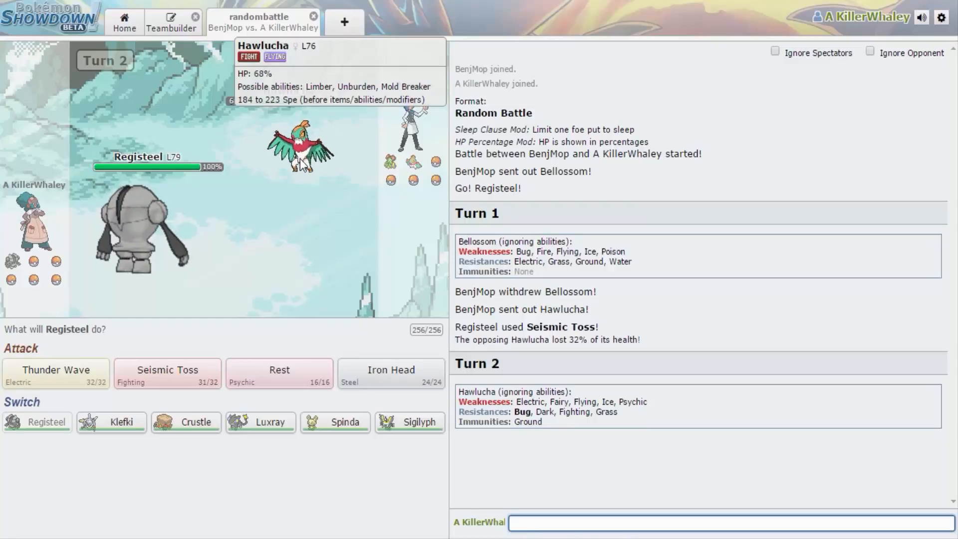
mouse_move(167, 370)
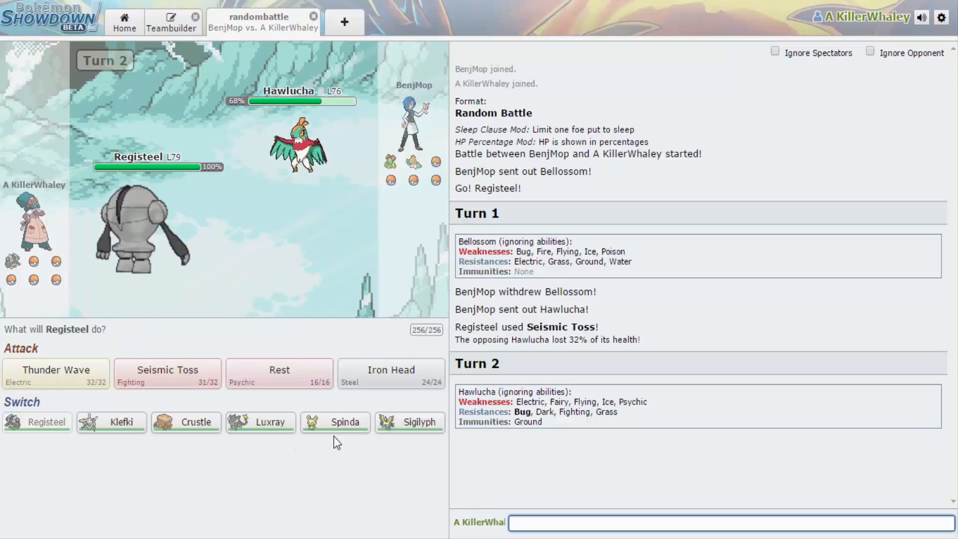
mouse_move(391, 372)
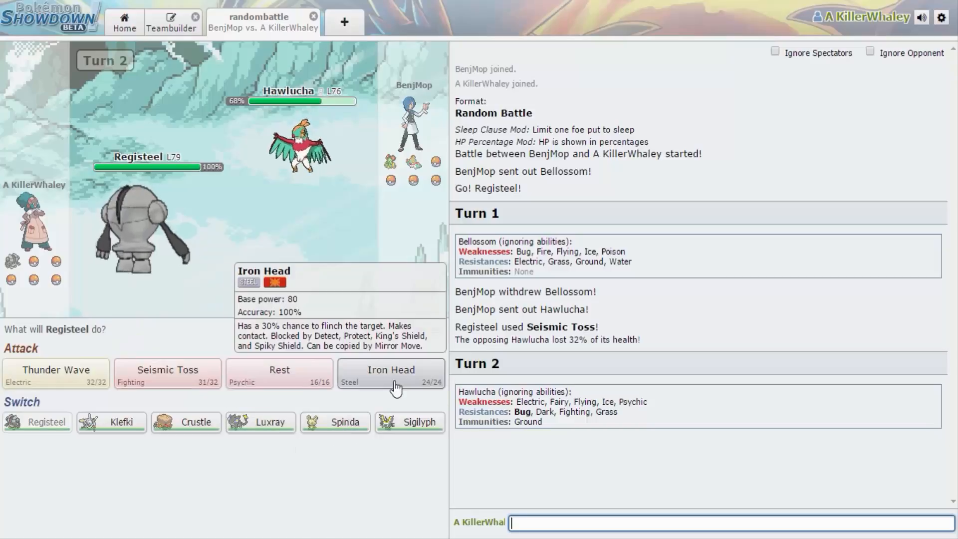
click(390, 373)
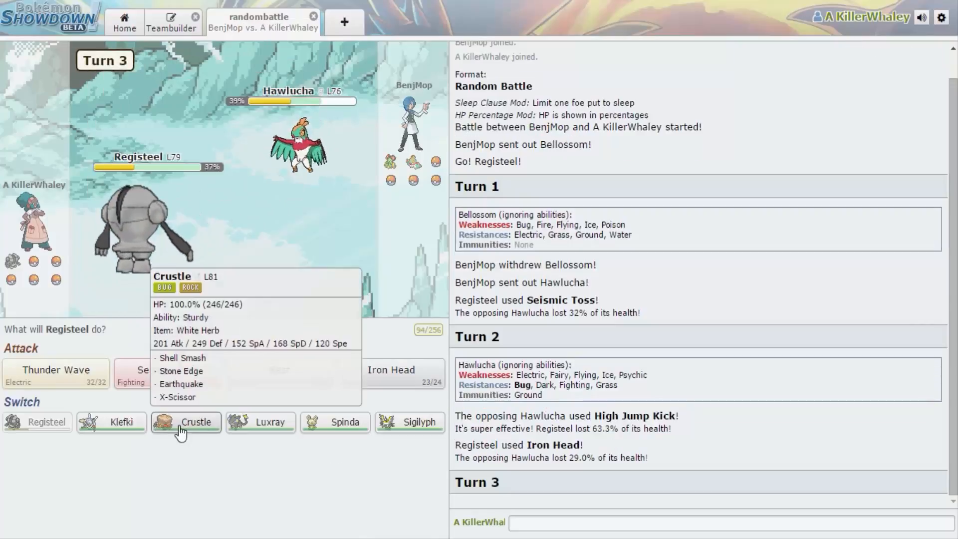
mouse_move(111, 421)
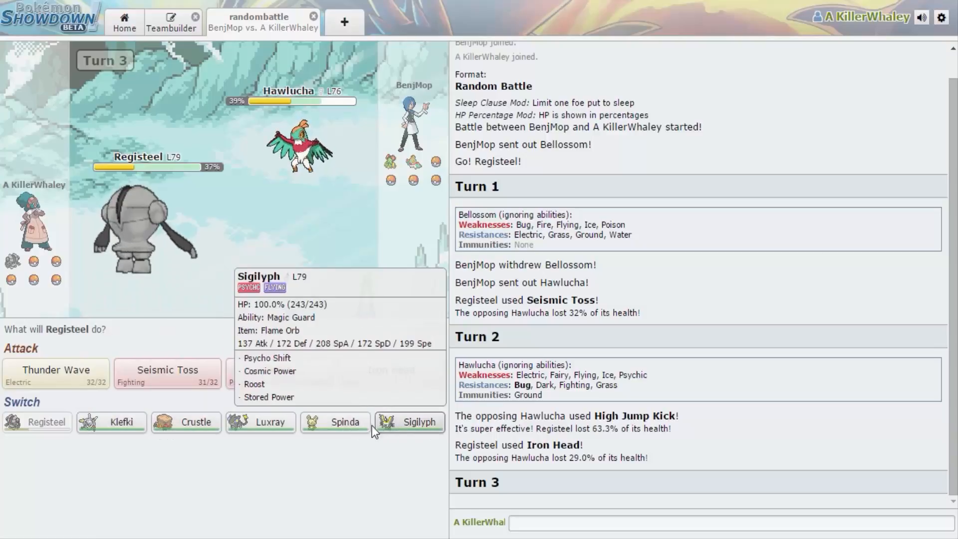
mouse_move(120, 421)
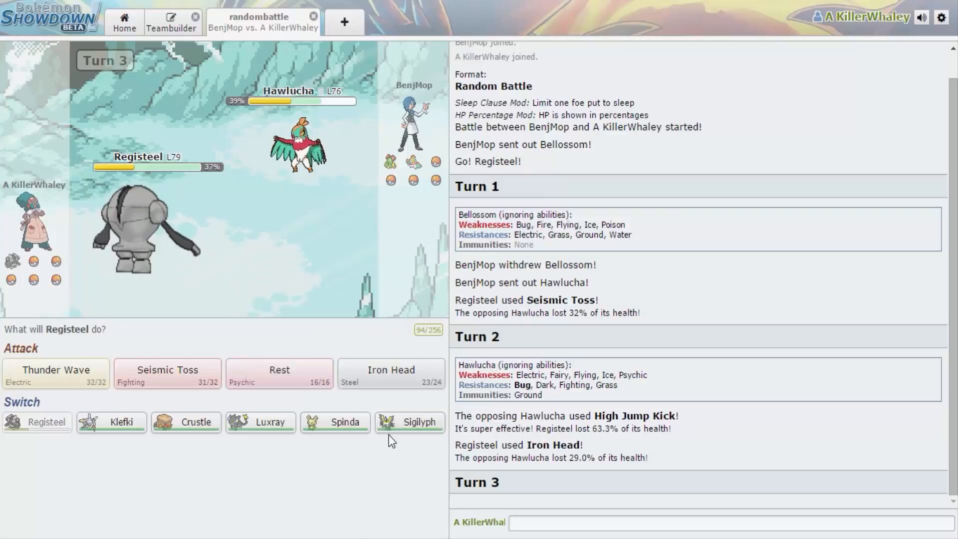
Switch Registeel out for Sigilyph, then attack Hawlucha with Stored Power.
click(410, 421)
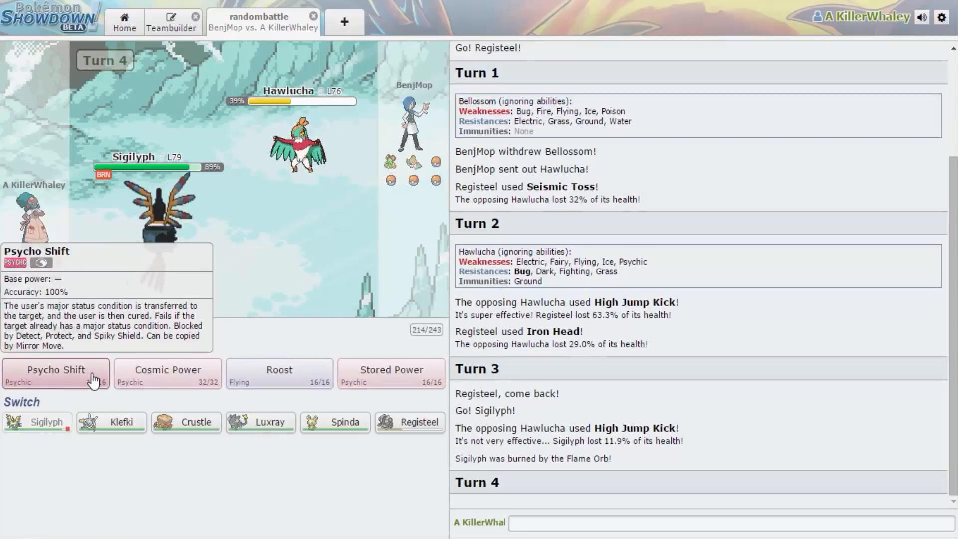
mouse_move(196, 385)
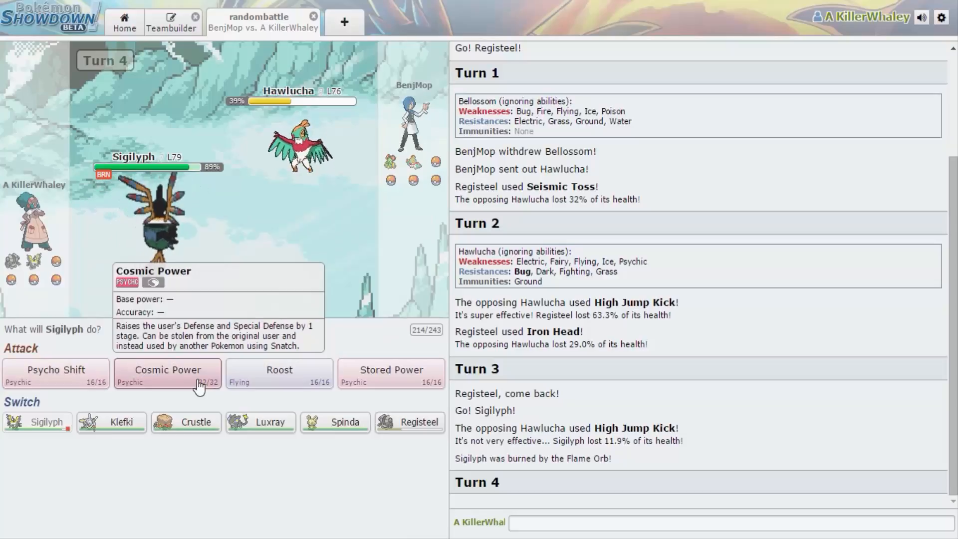
mouse_move(391, 369)
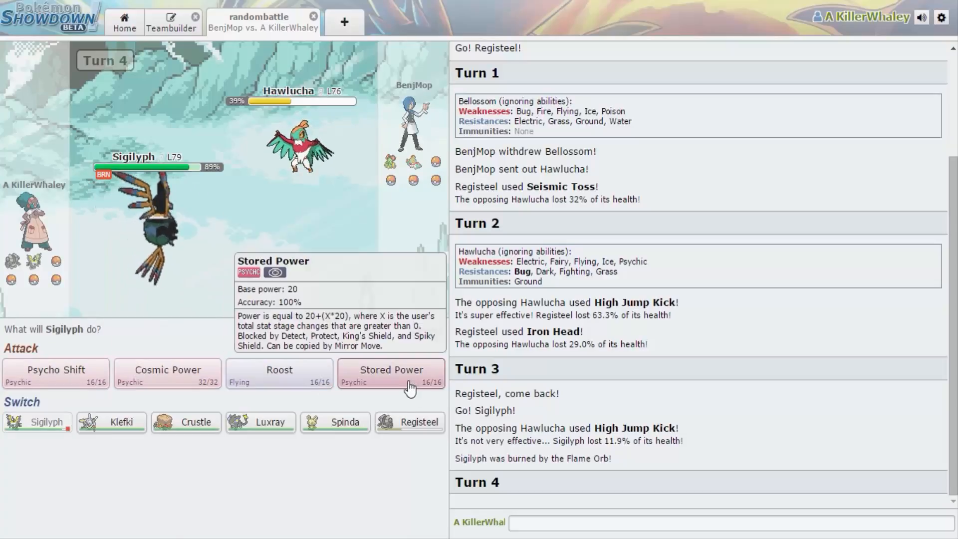
click(390, 374)
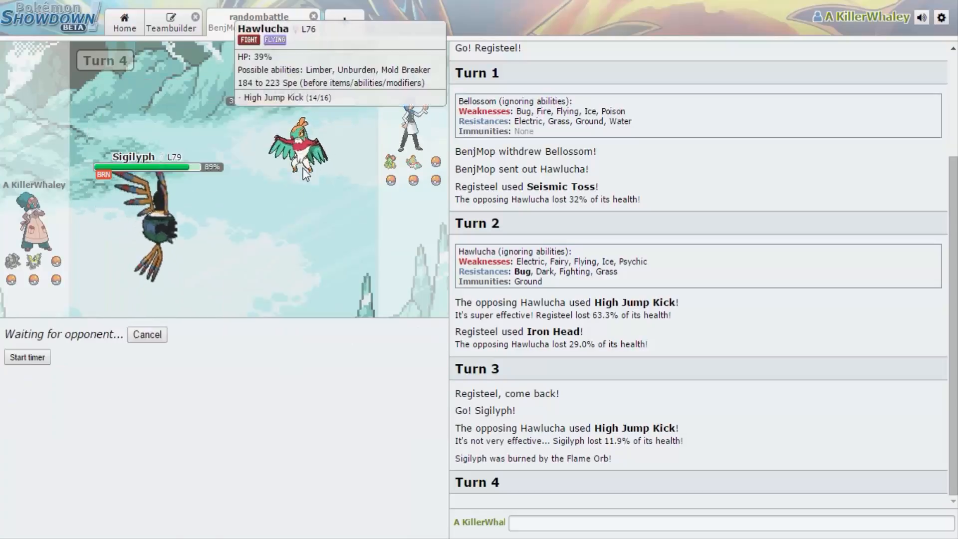
mouse_move(327, 198)
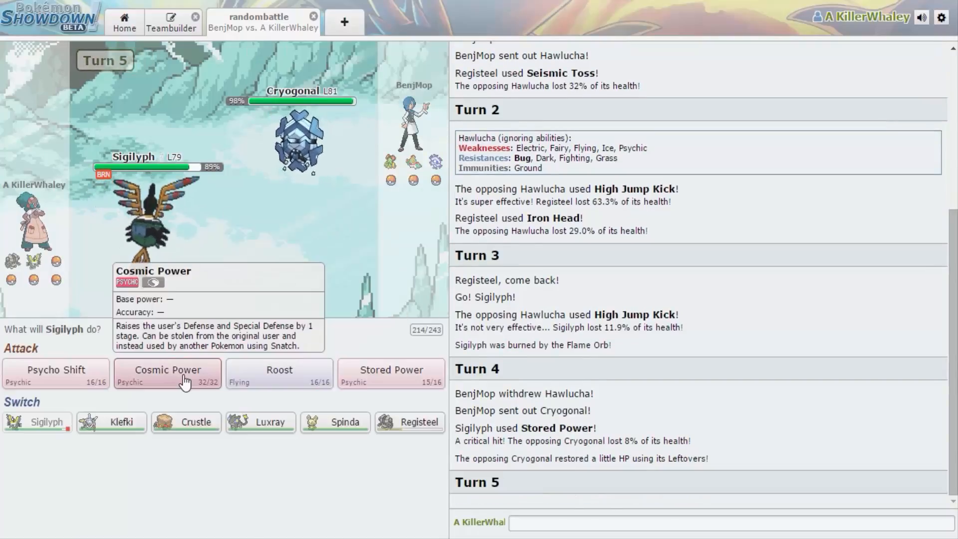
mouse_move(546, 442)
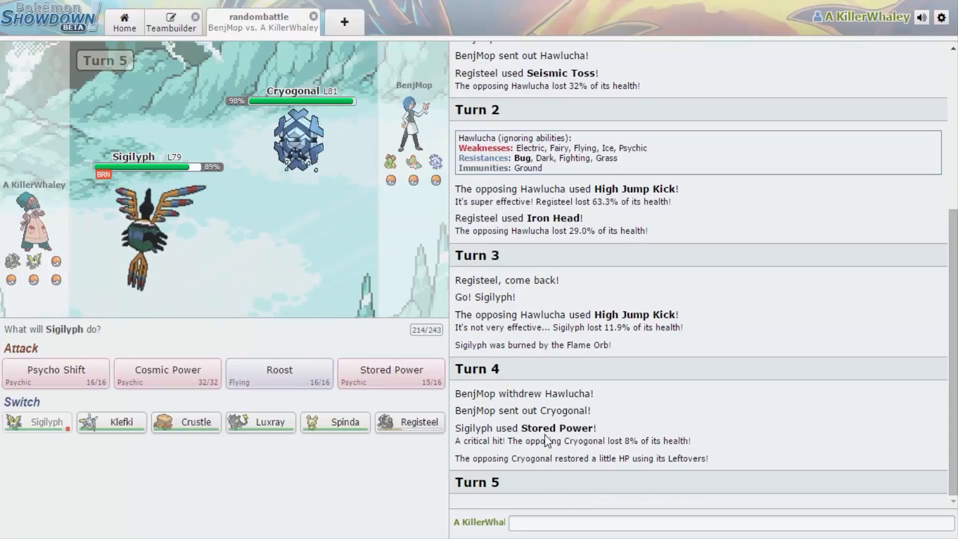
Start a /weak lookup for Cryogonal and scroll down the battle log.
text(/wea)
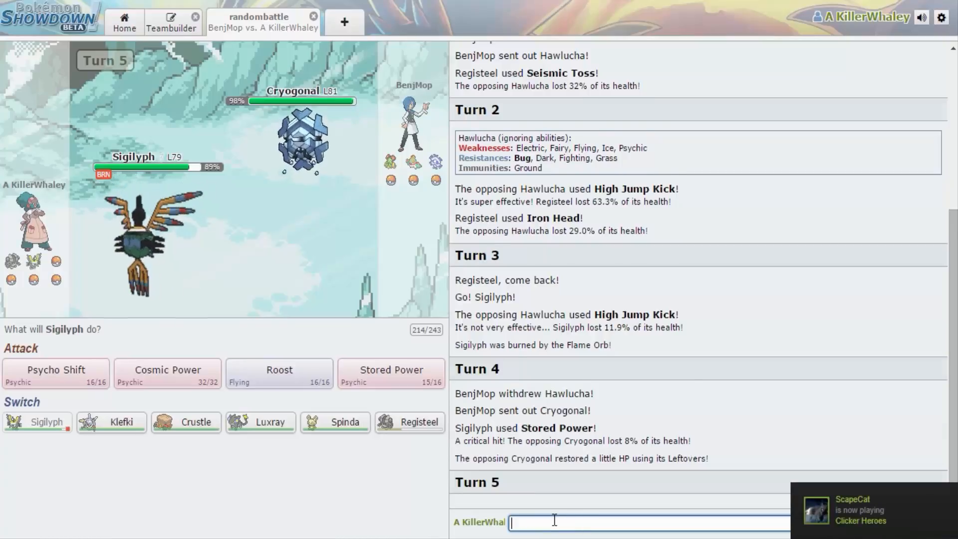
scroll(down, 3)
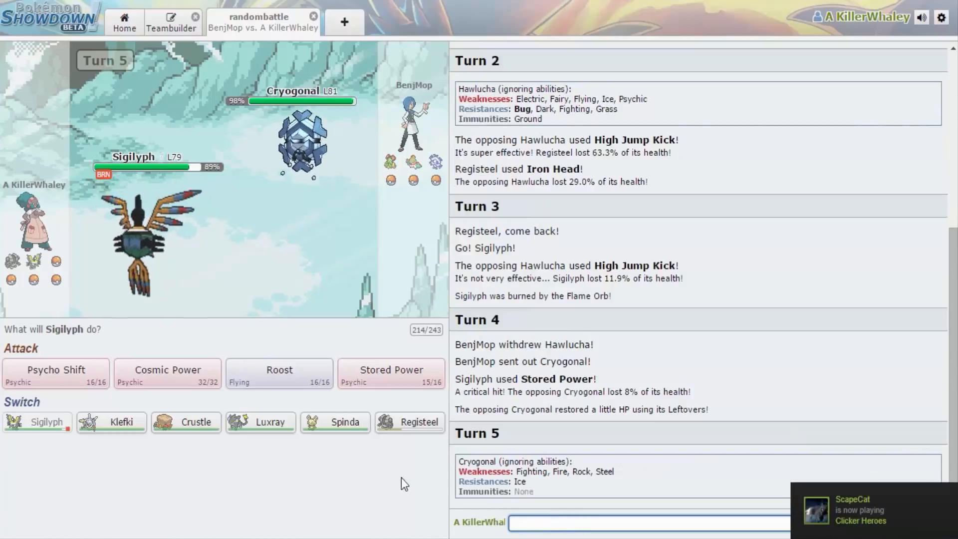
mouse_move(260, 421)
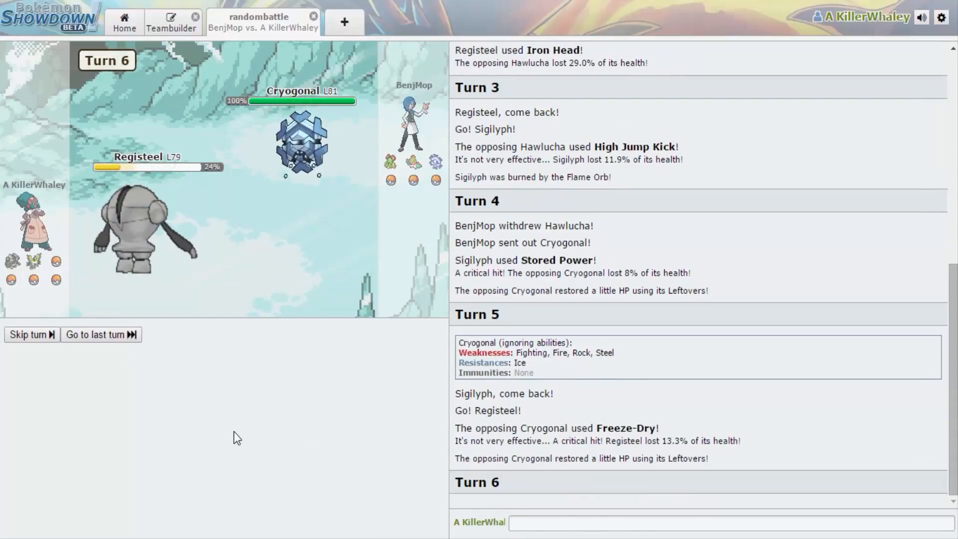
Use Seismic Toss with Registeel, check Cryogonal's weaknesses, then send in Crustle after Registeel faints.
click(29, 334)
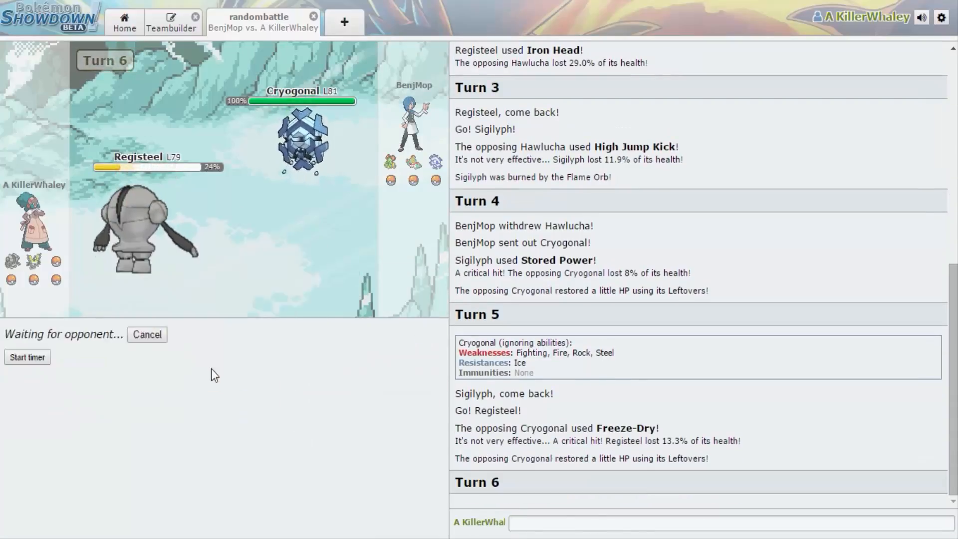
mouse_move(286, 338)
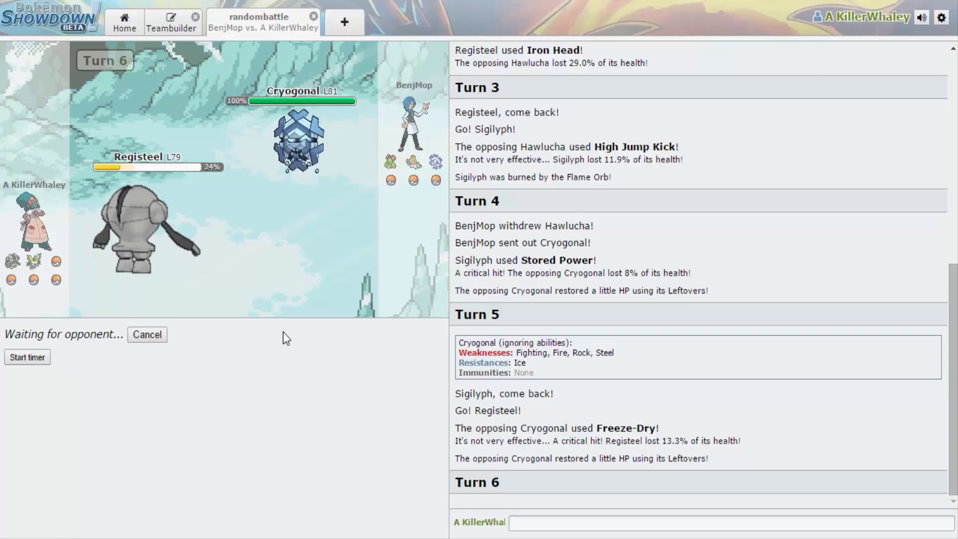
mouse_move(676, 206)
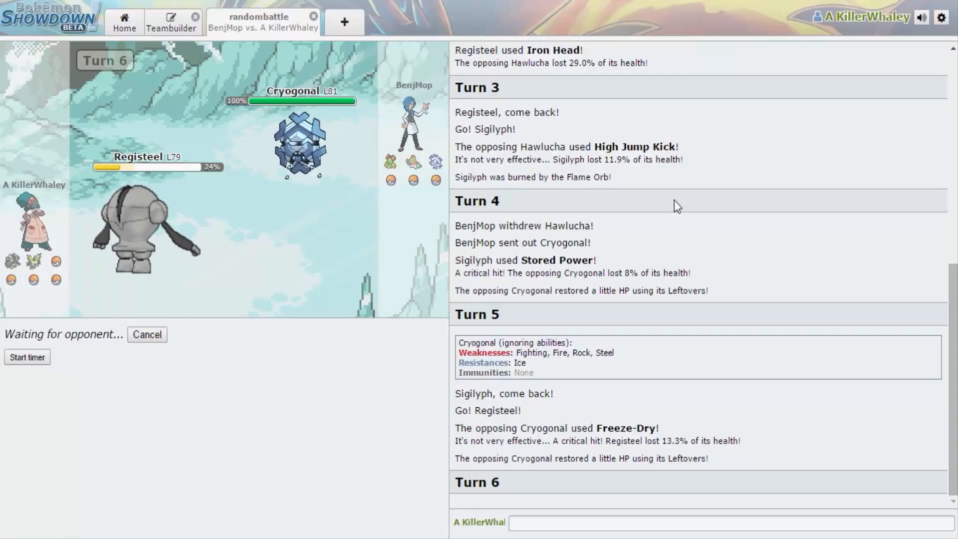
double_click(606, 353)
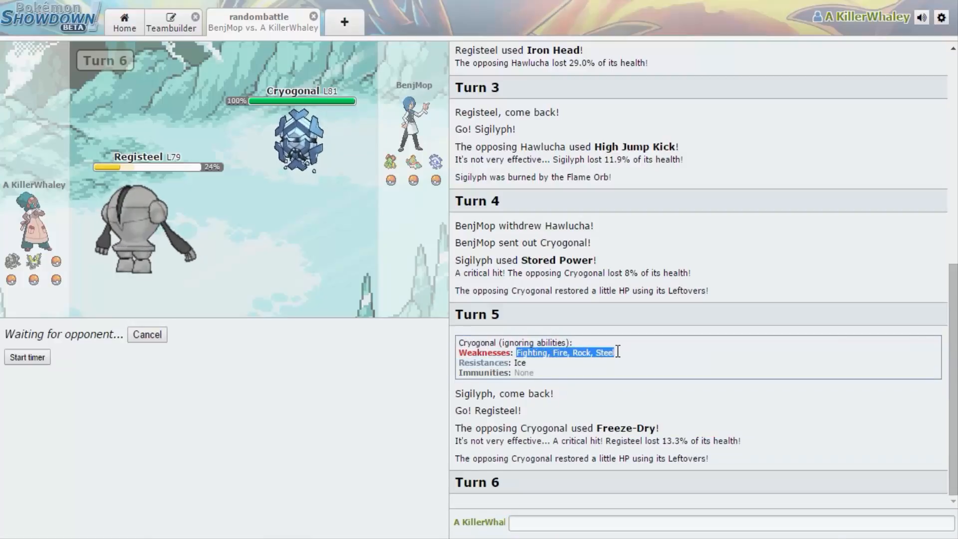
mouse_move(617, 356)
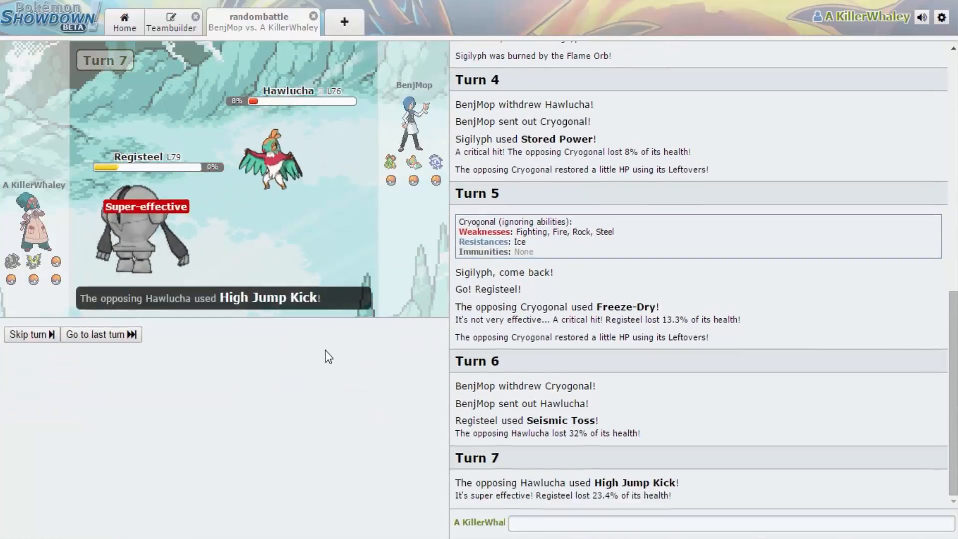
mouse_move(188, 262)
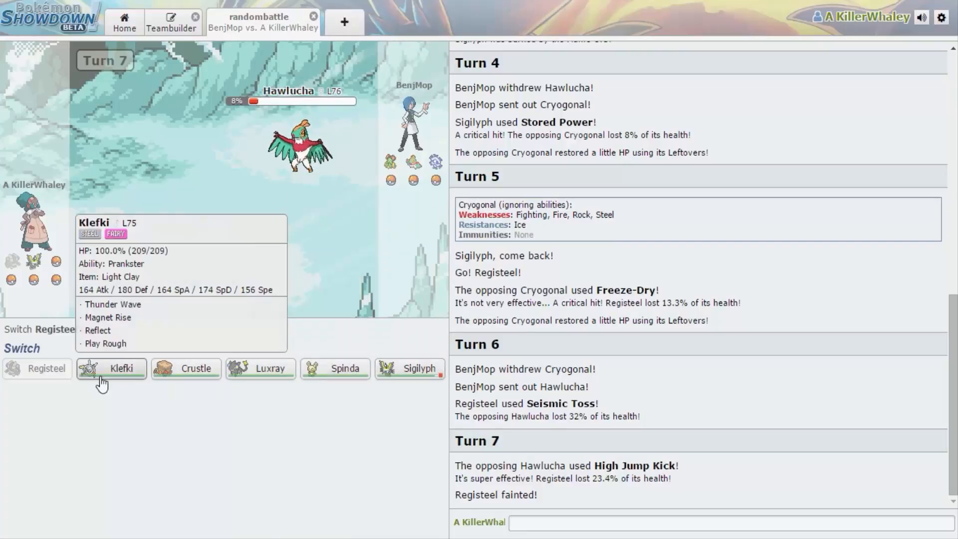
mouse_move(299, 165)
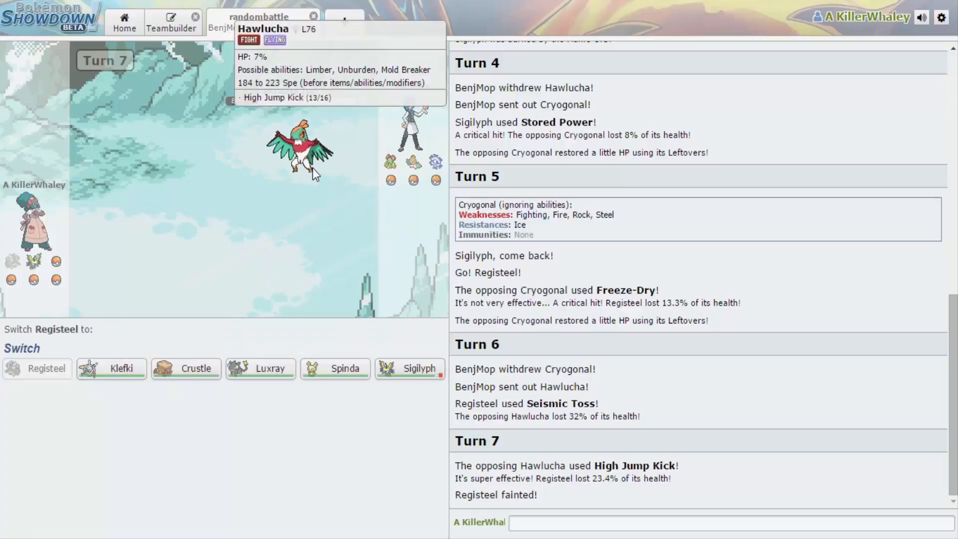
click(186, 369)
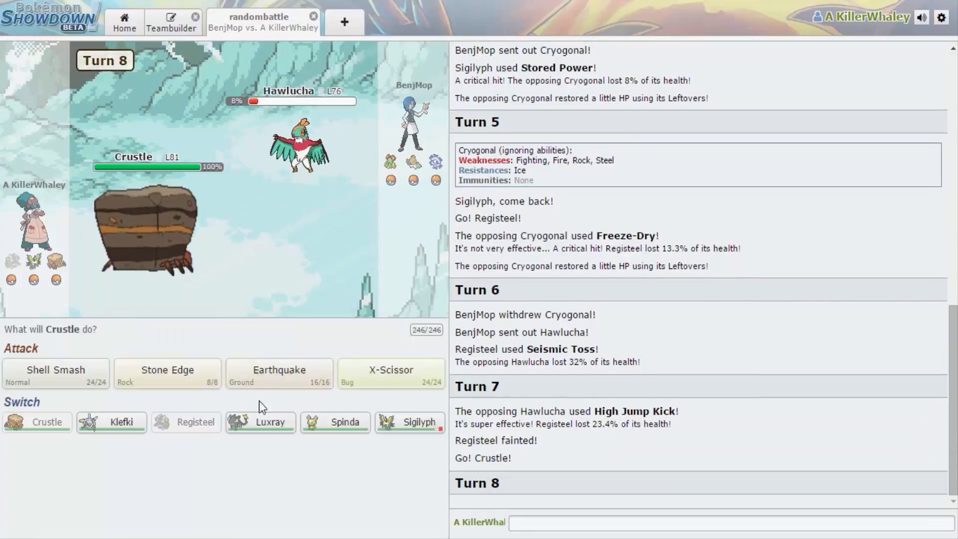
Have Crustle use Earthquake, then X-Scissor to faint Hawlucha.
click(278, 372)
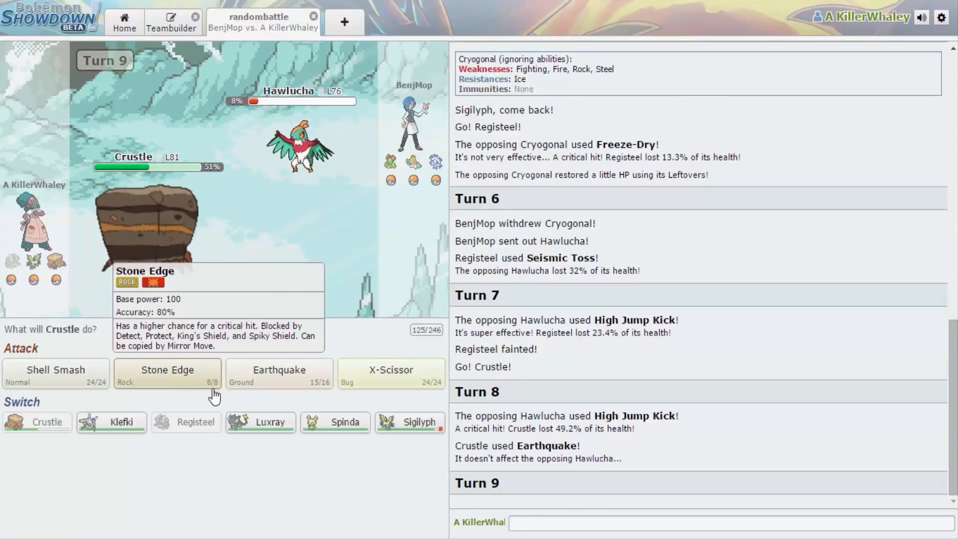
mouse_move(119, 394)
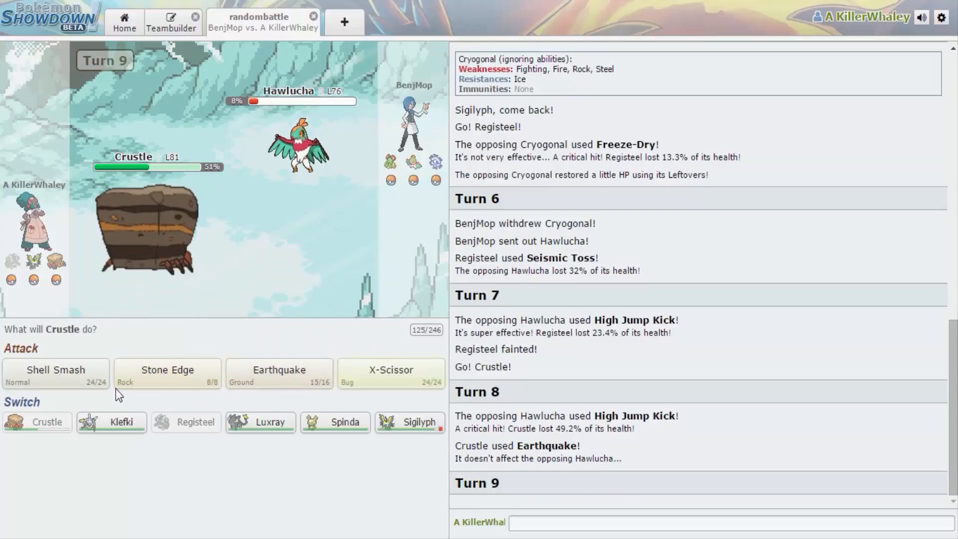
click(280, 369)
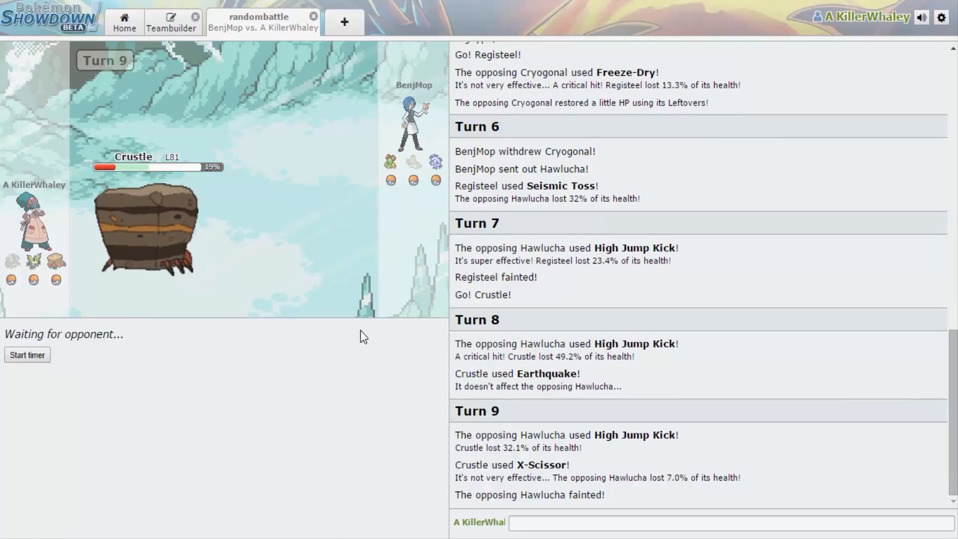
mouse_move(360, 308)
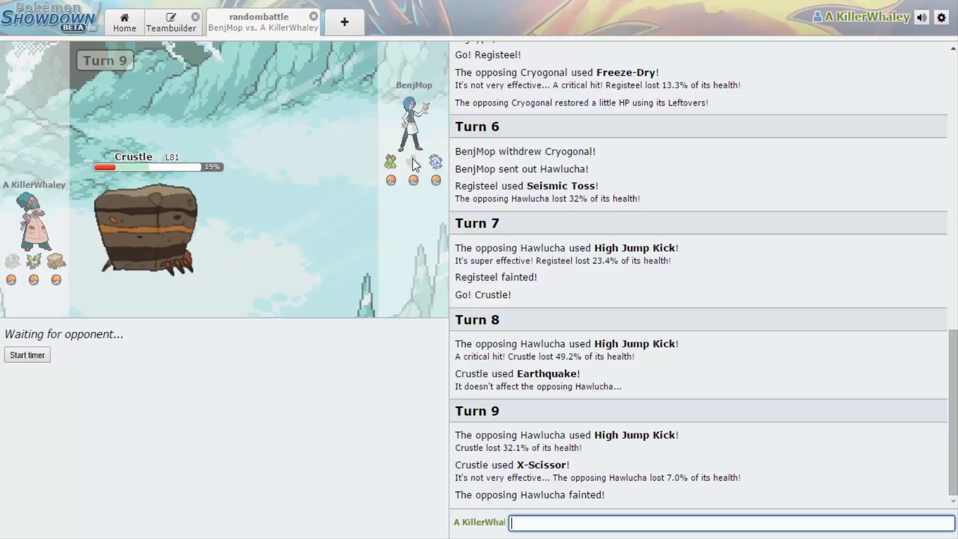
mouse_move(287, 213)
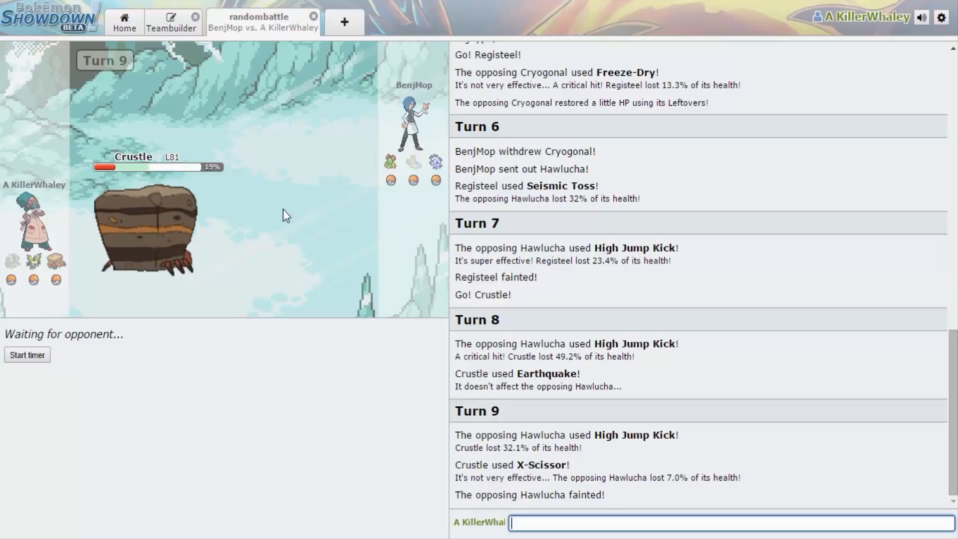
mouse_move(272, 219)
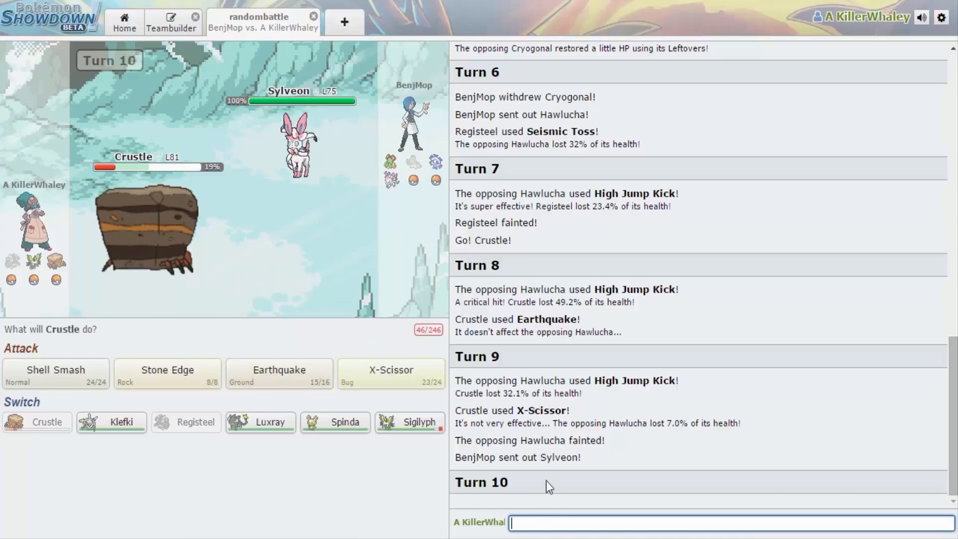
Check Sylveon's weaknesses, swap Crustle for Klefki and attack with Play Rough.
text(/weak)
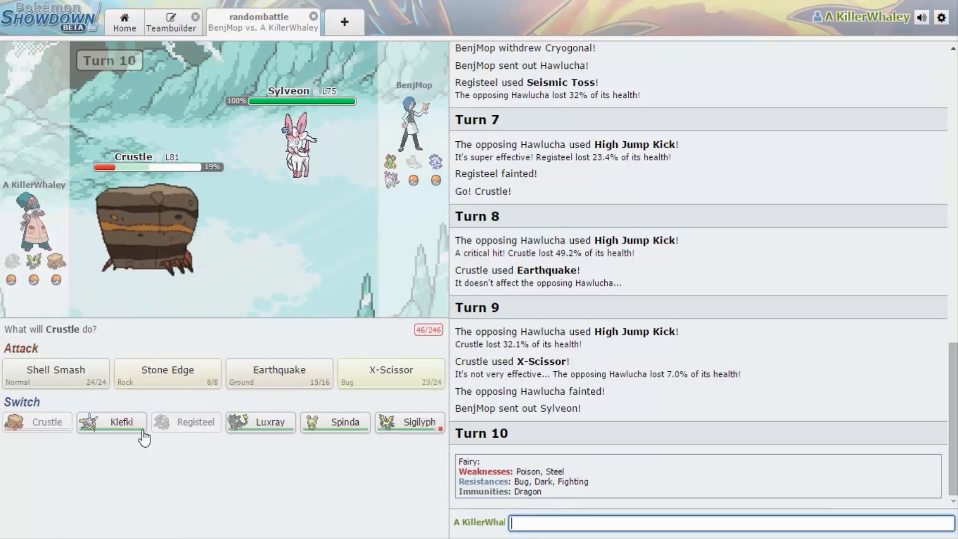
click(121, 422)
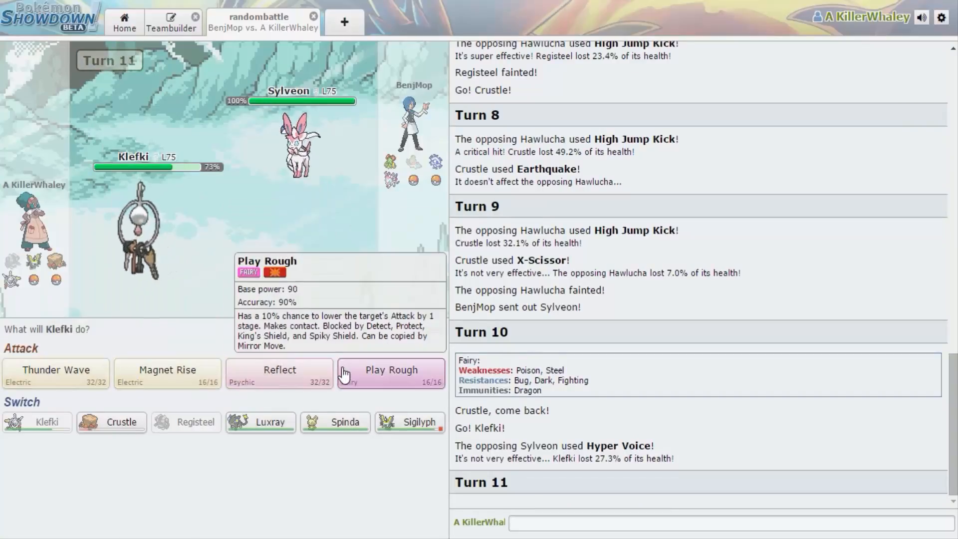
click(390, 369)
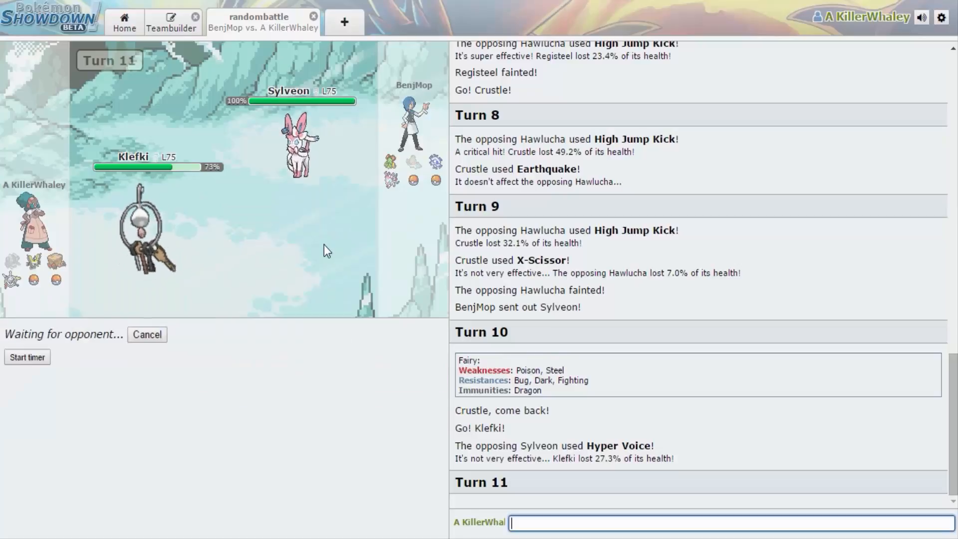
mouse_move(265, 308)
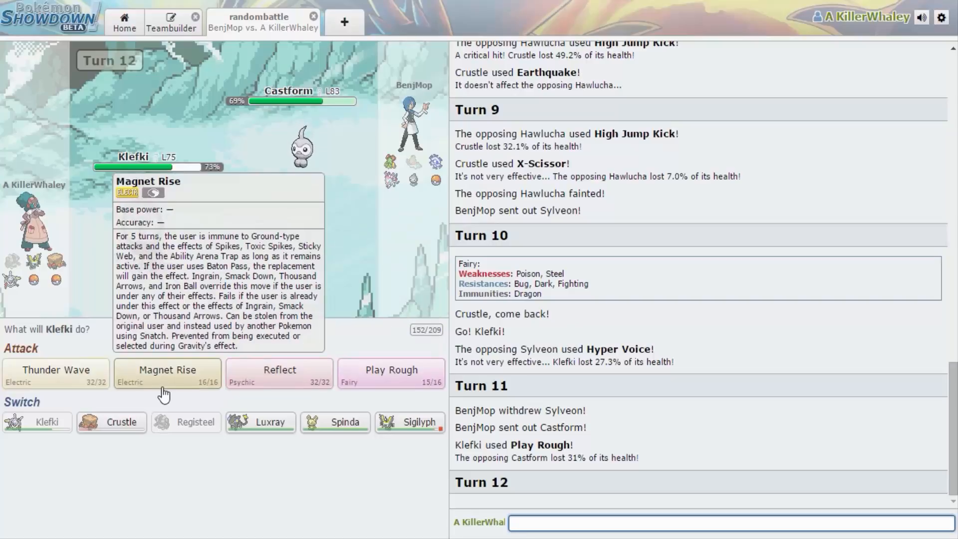
mouse_move(186, 421)
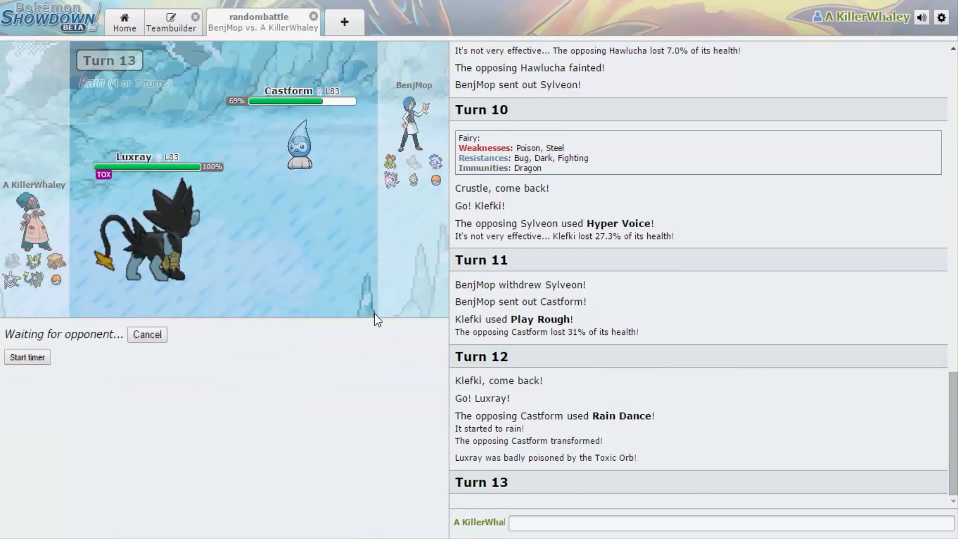
mouse_move(299, 147)
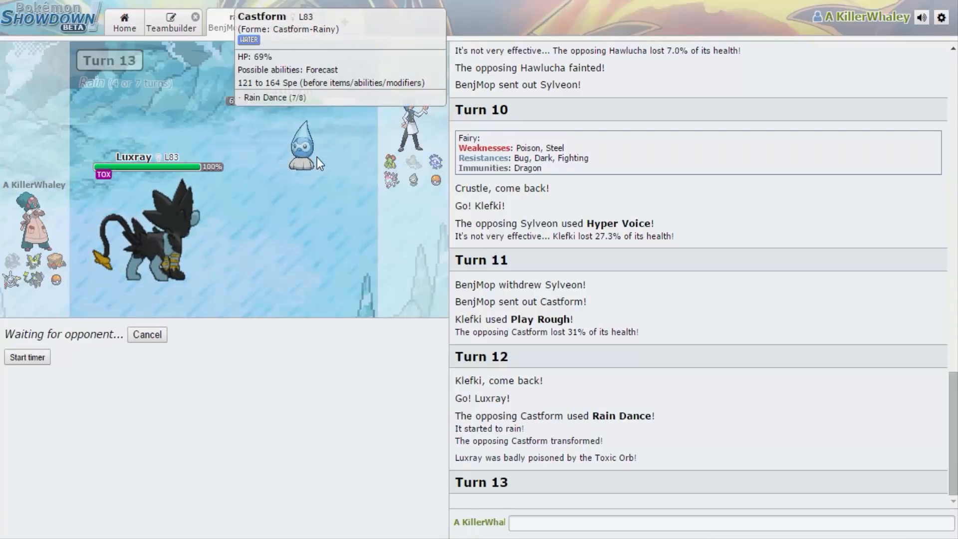
mouse_move(305, 170)
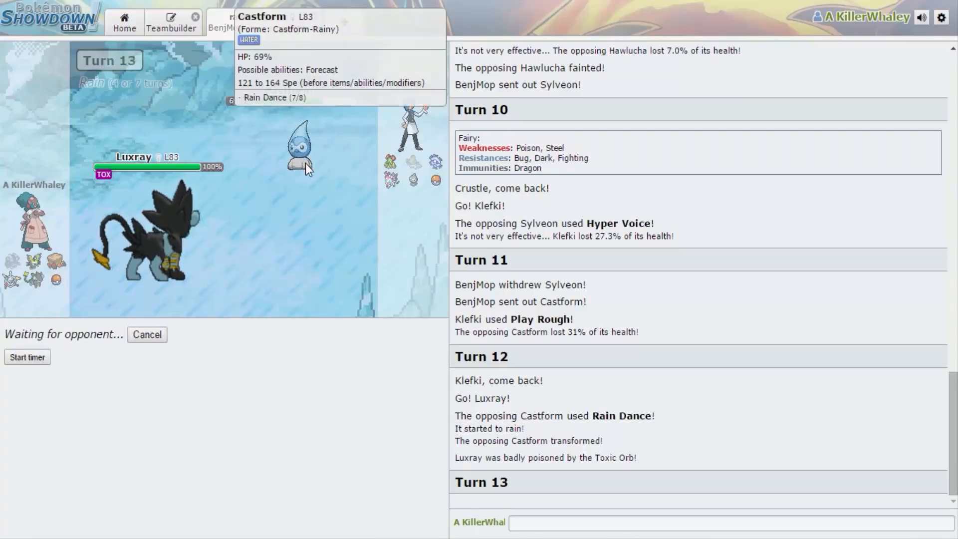
Bring Spinda in after Luxray's Volt Switch and look up Escavalier's weaknesses with /weak.
click(720, 522)
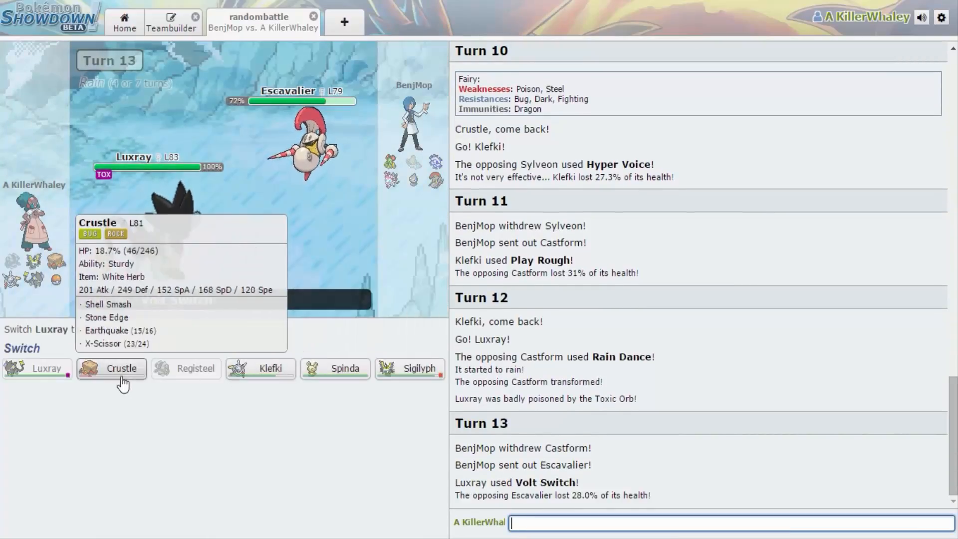
click(111, 368)
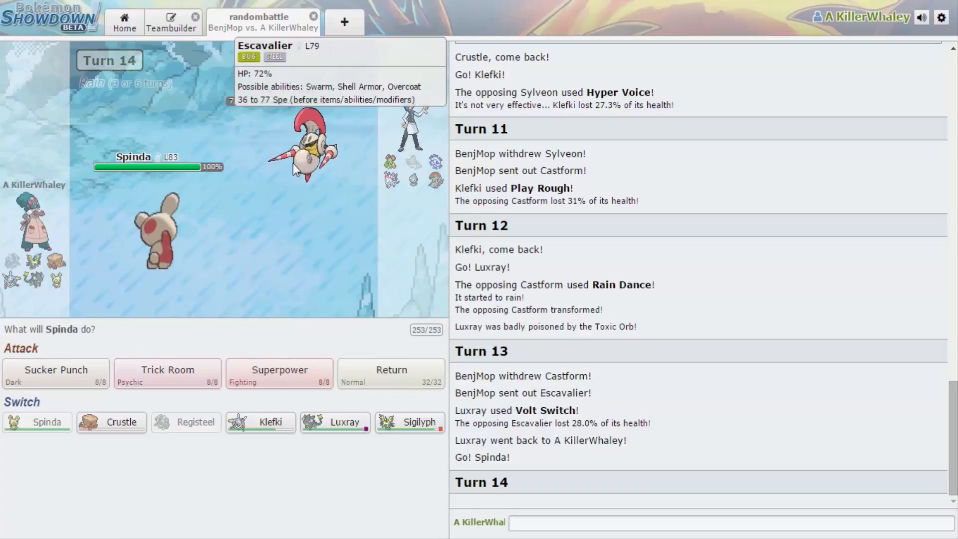
mouse_move(109, 366)
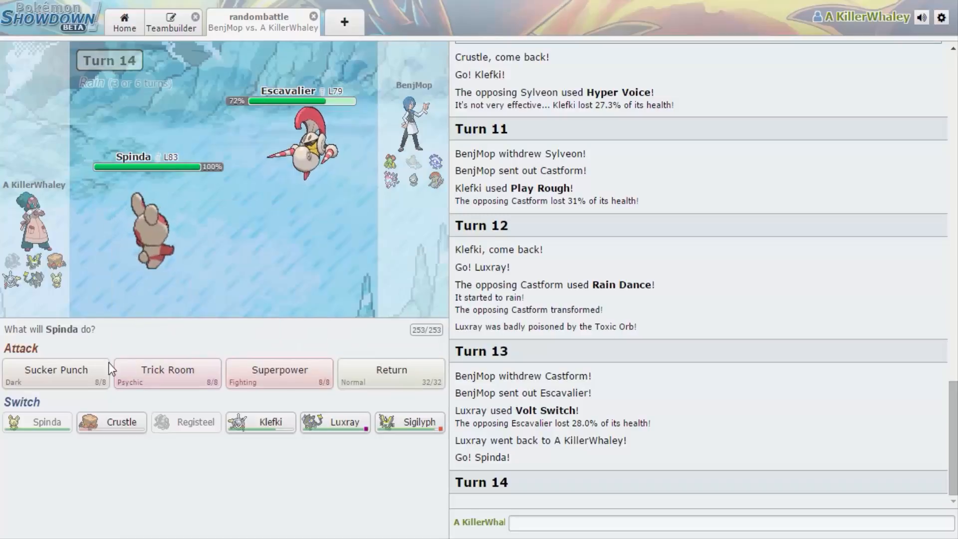
mouse_move(305, 141)
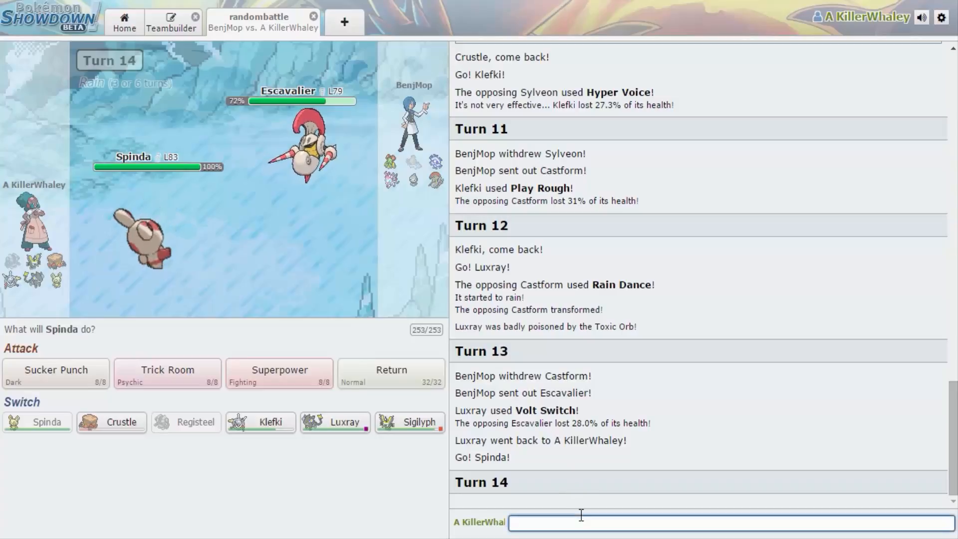
text(/ew)
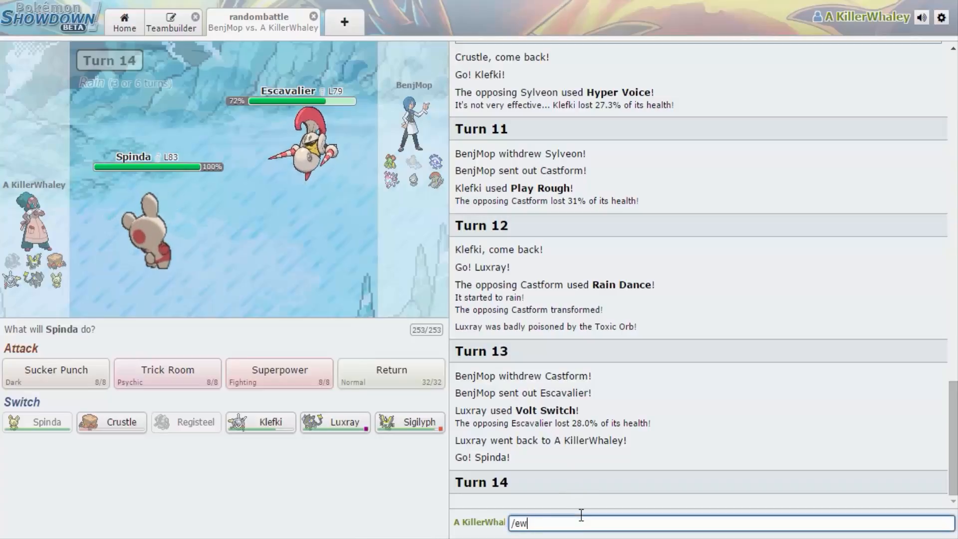
text(weak)
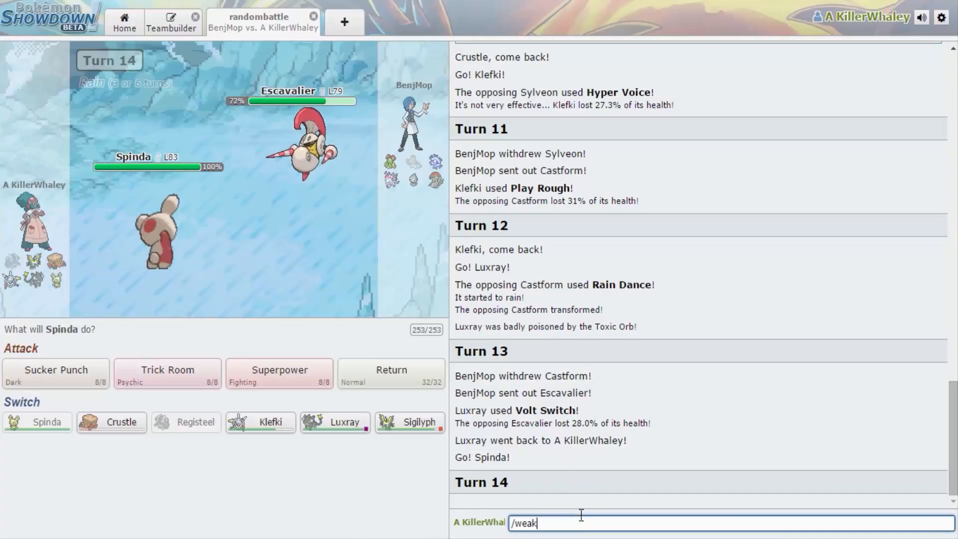
text(escava)
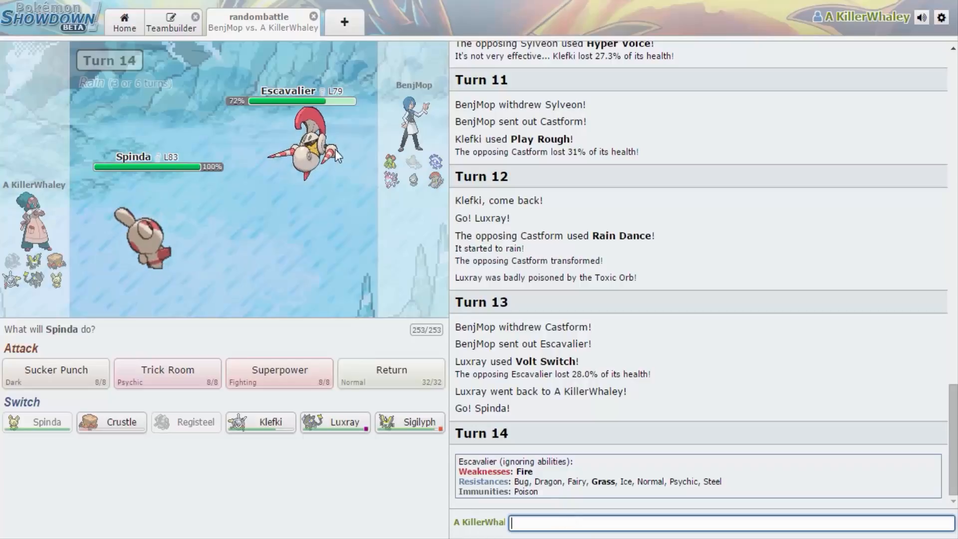
mouse_move(424, 294)
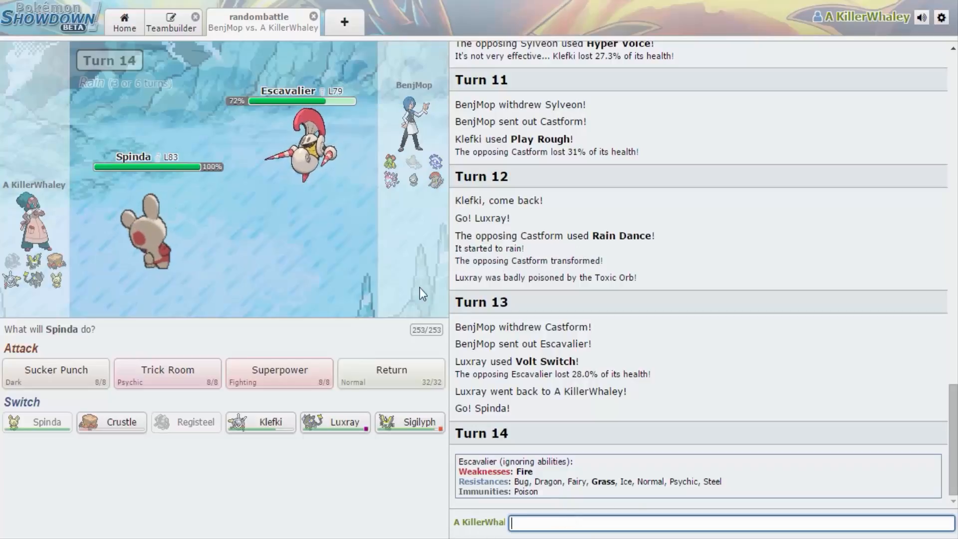
mouse_move(167, 369)
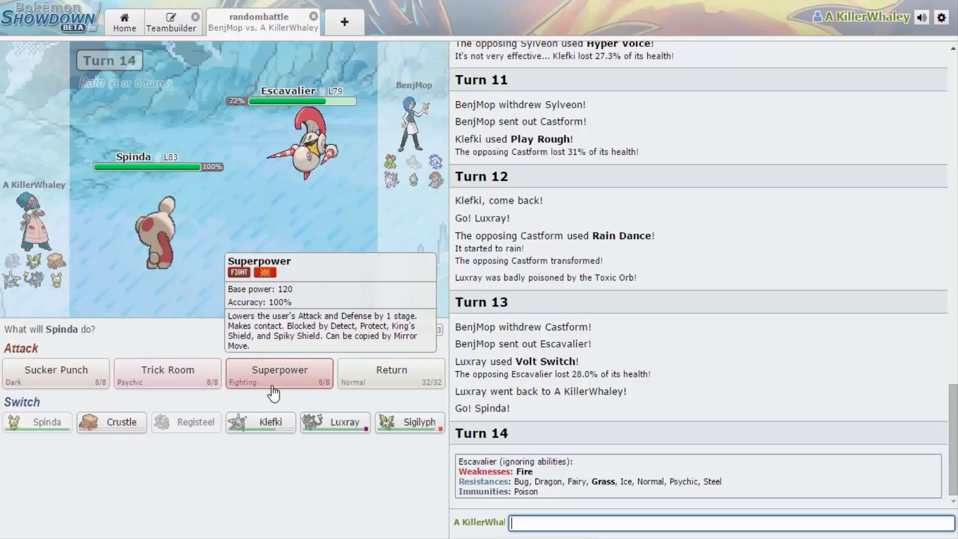
Knock out Escavalier with two Superpowers and Castform with two Sucker Punches.
click(279, 373)
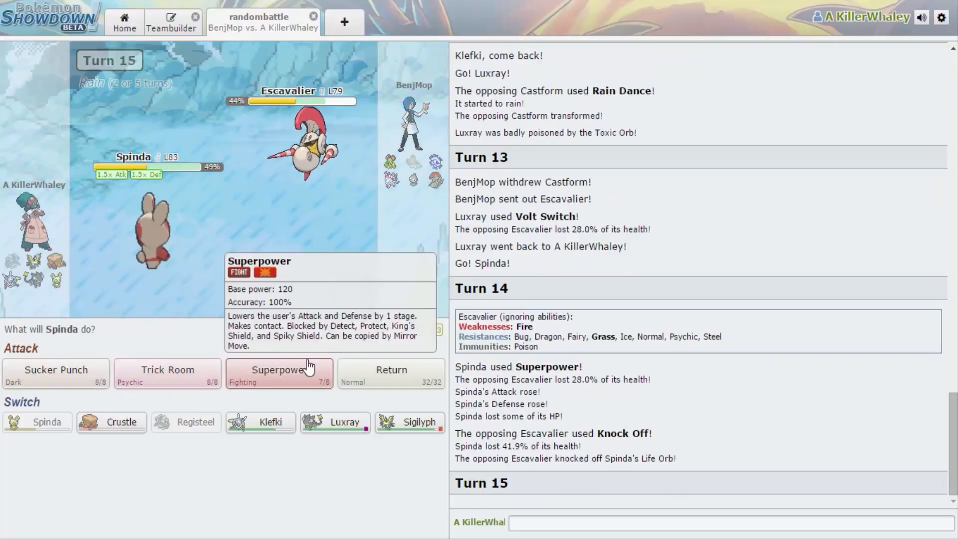
click(279, 373)
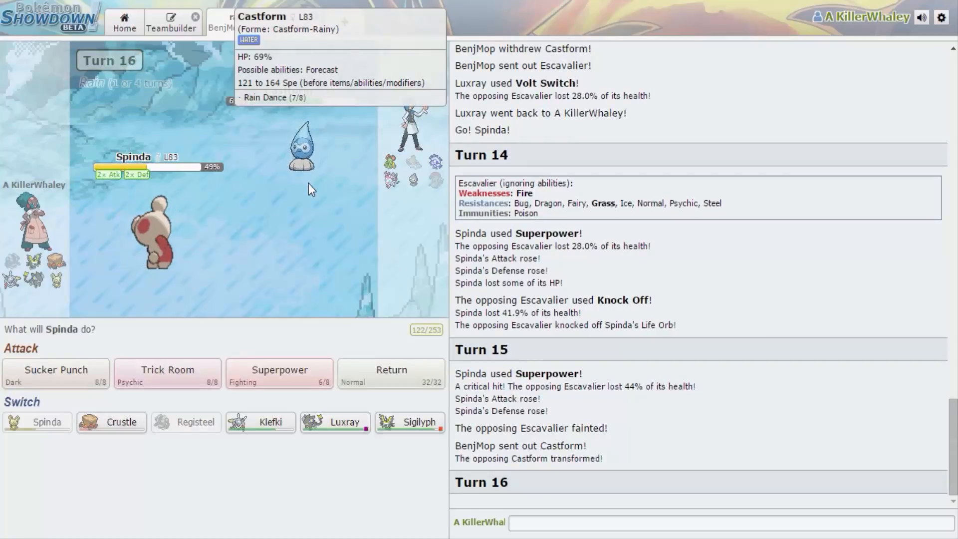
mouse_move(167, 370)
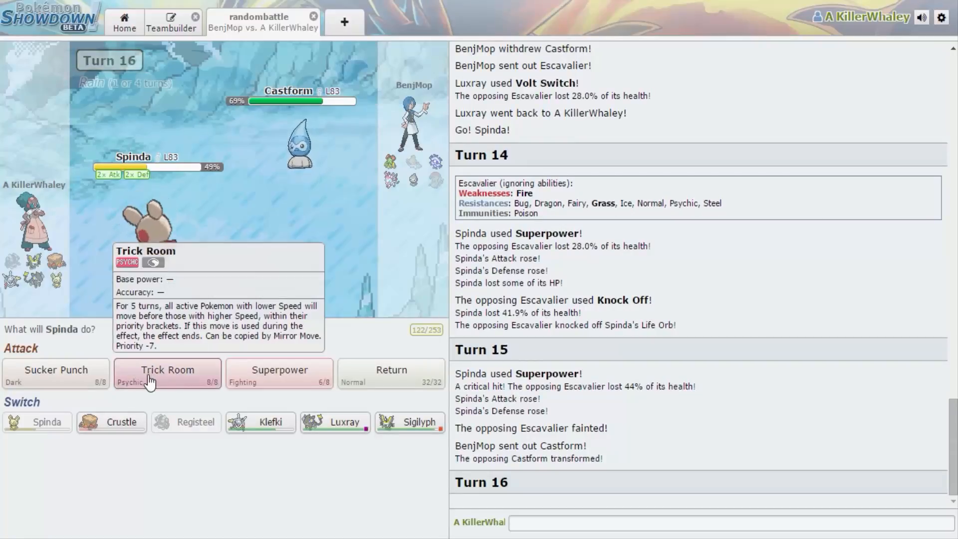
click(55, 374)
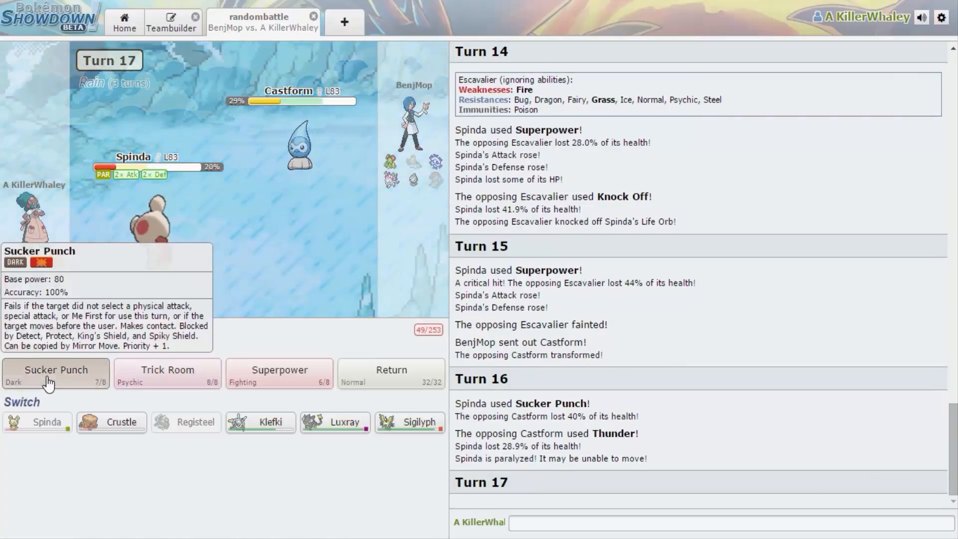
click(55, 373)
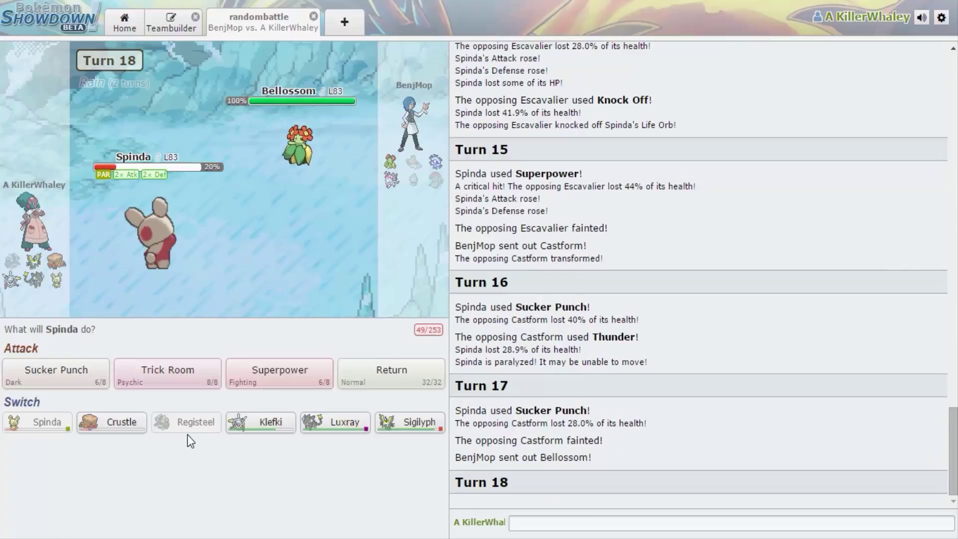
mouse_move(330, 389)
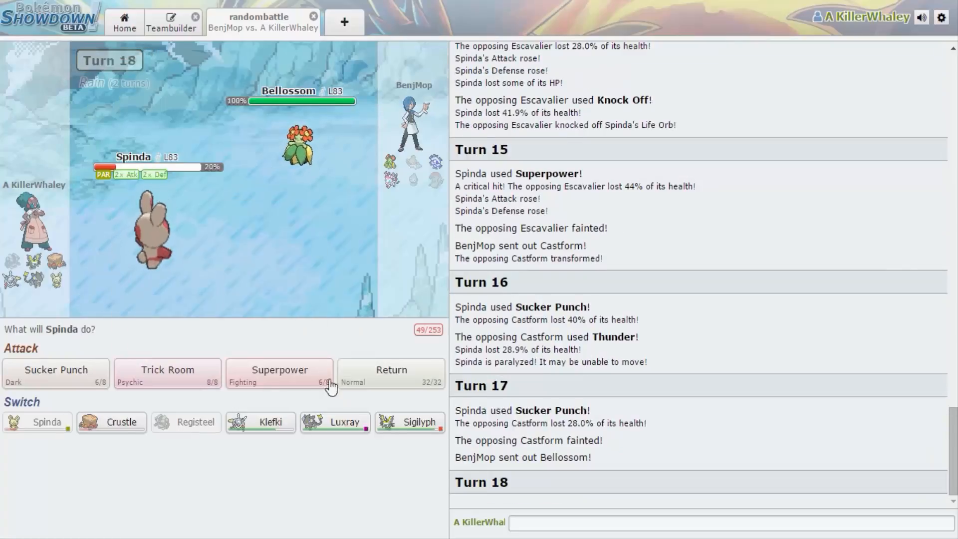
mouse_move(167, 370)
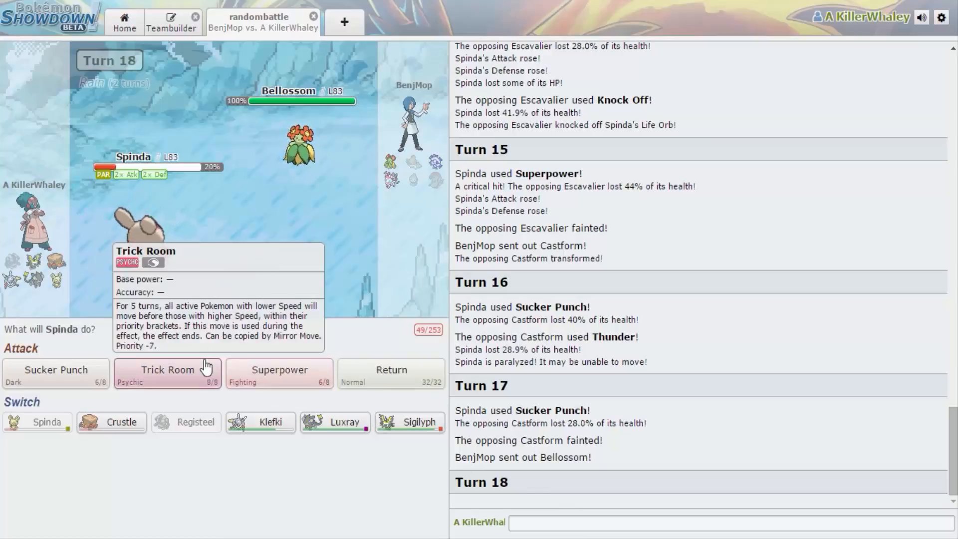
mouse_move(300, 140)
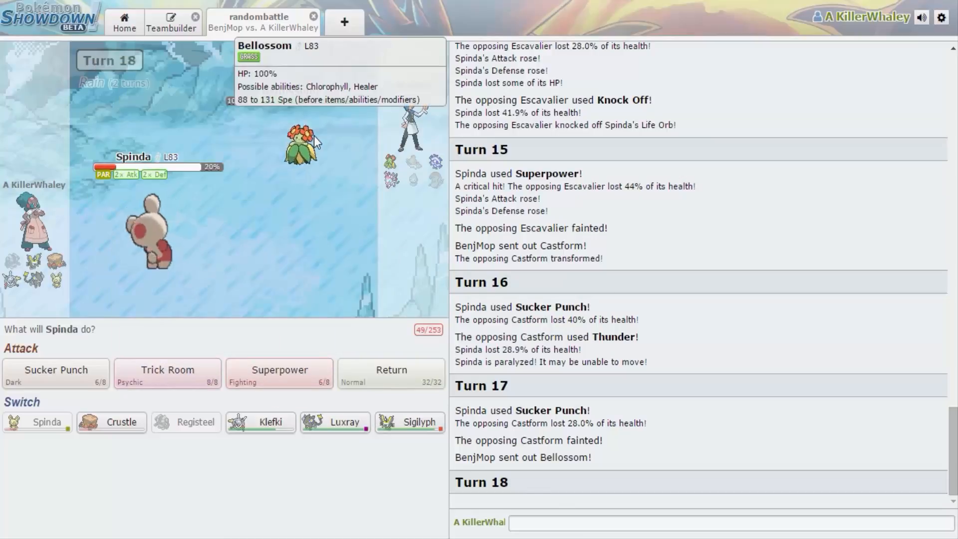
mouse_move(352, 442)
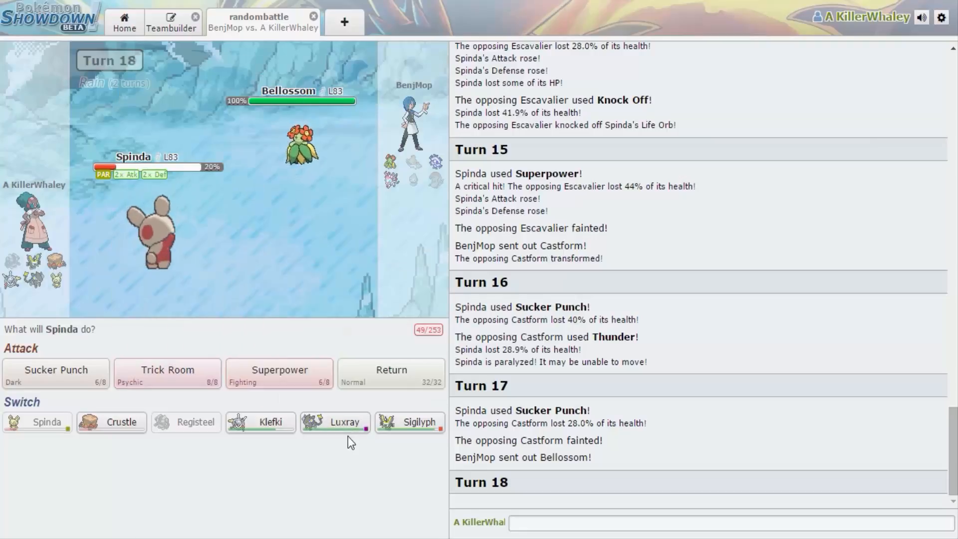
Bring Sigilyph in for Spinda and hit Cryogonal with Stored Power.
click(409, 421)
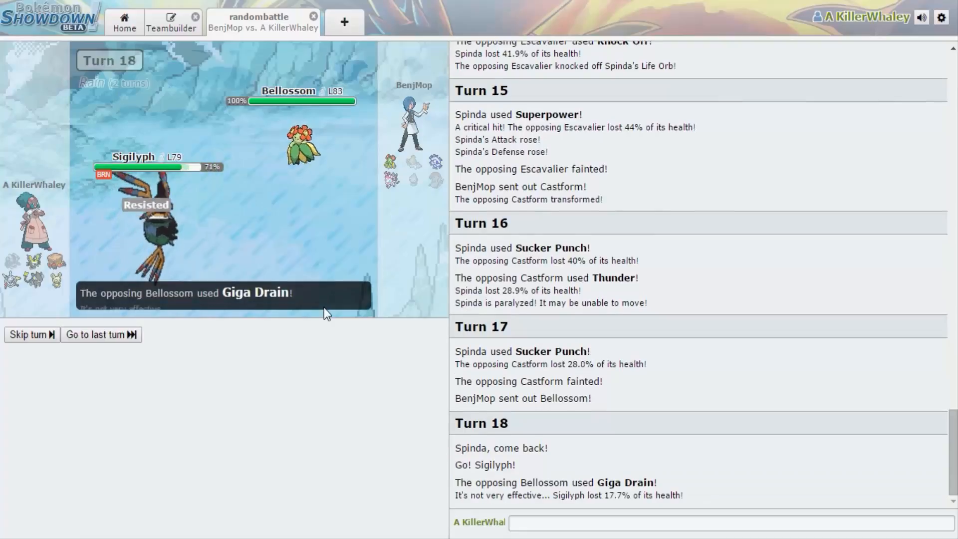
mouse_move(171, 244)
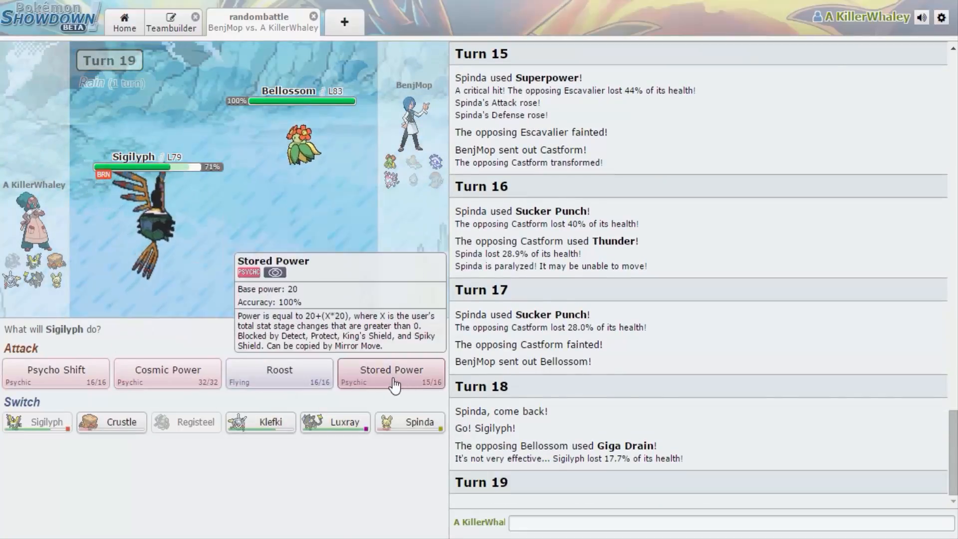
mouse_move(55, 369)
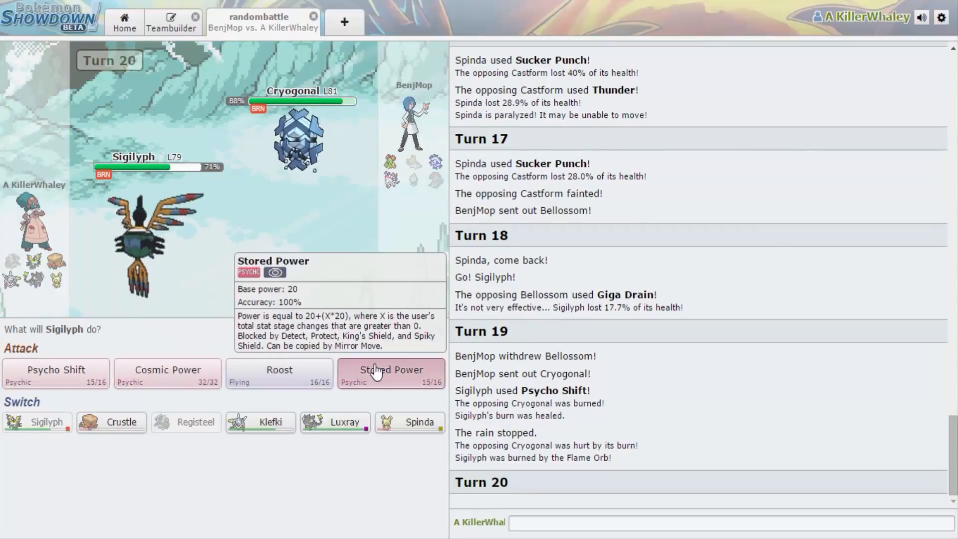
click(391, 372)
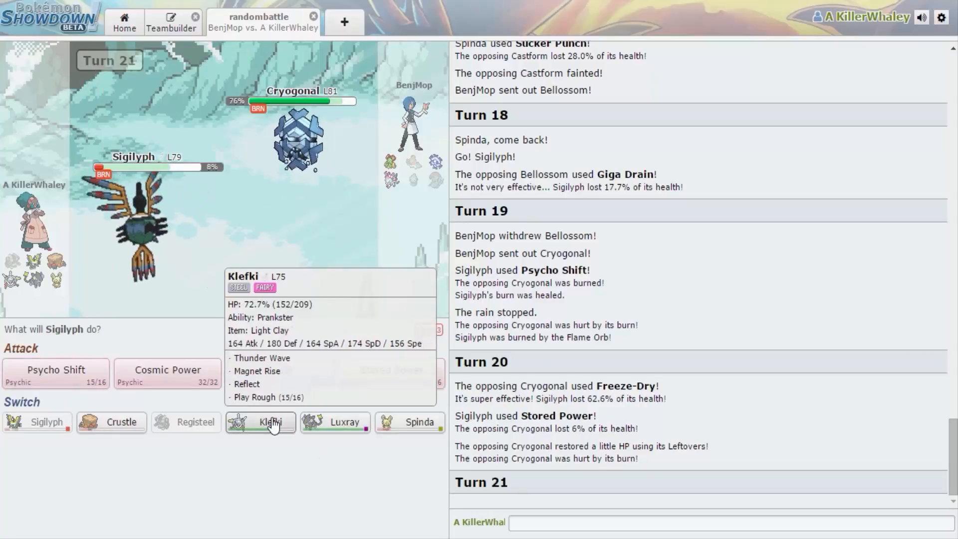
Swap Sigilyph for Klefki and attack Bellossom with Play Rough.
click(260, 422)
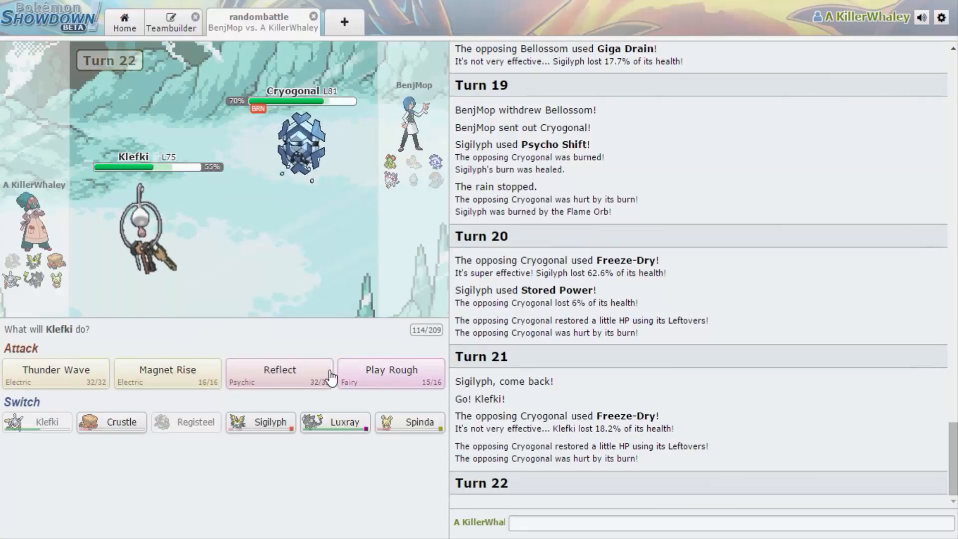
click(280, 372)
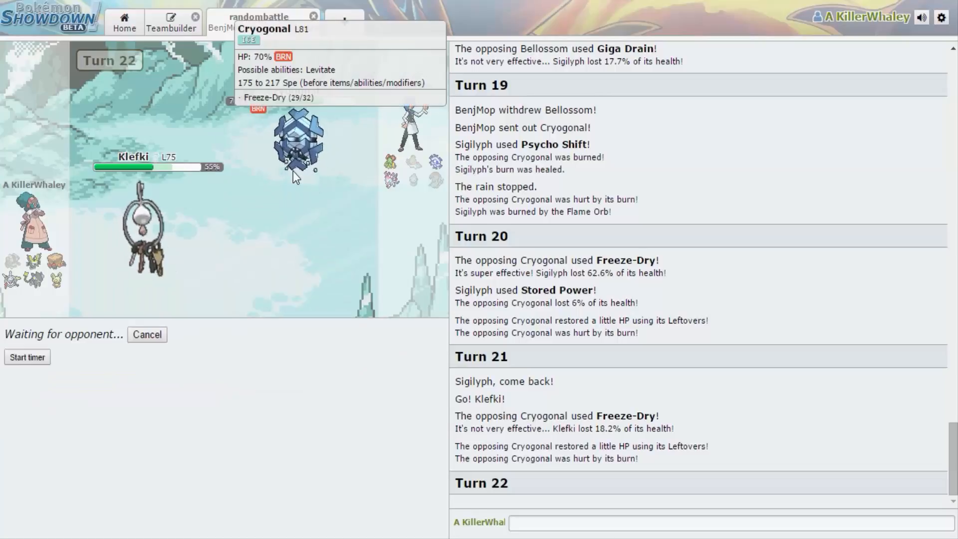
mouse_move(276, 199)
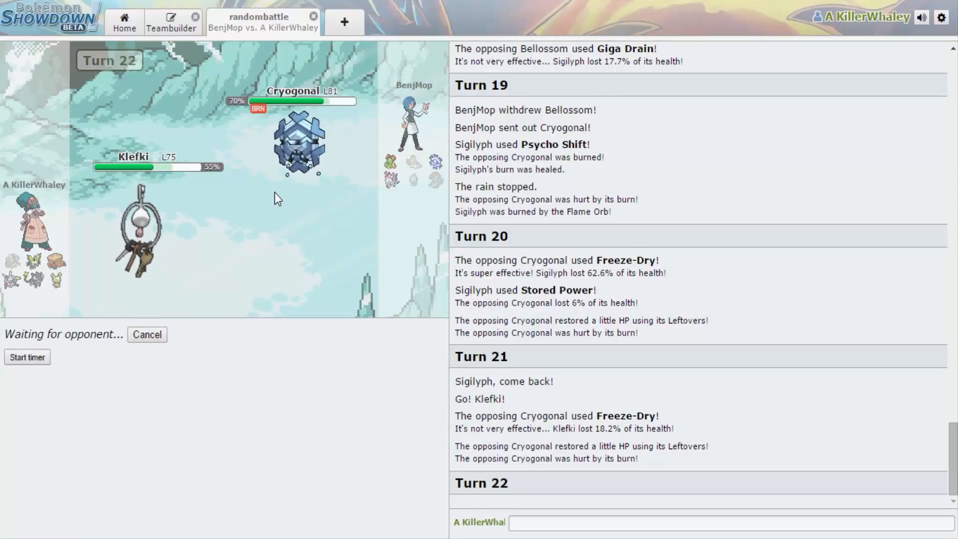
mouse_move(308, 260)
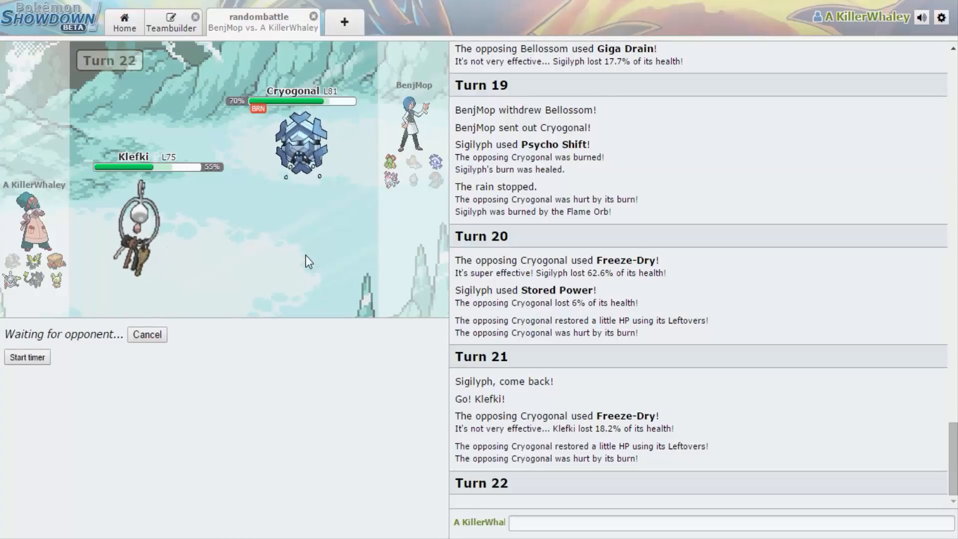
scroll(up, 3)
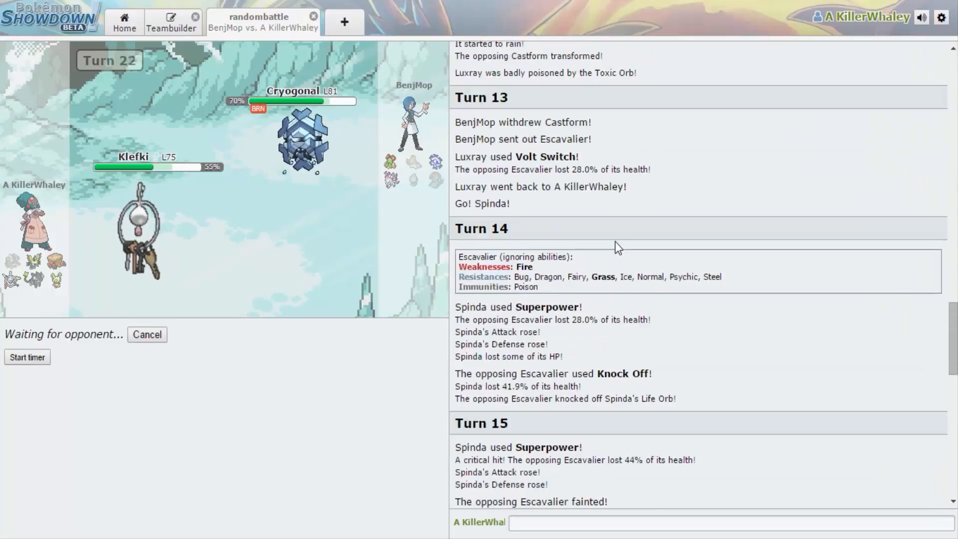
scroll(up, 3)
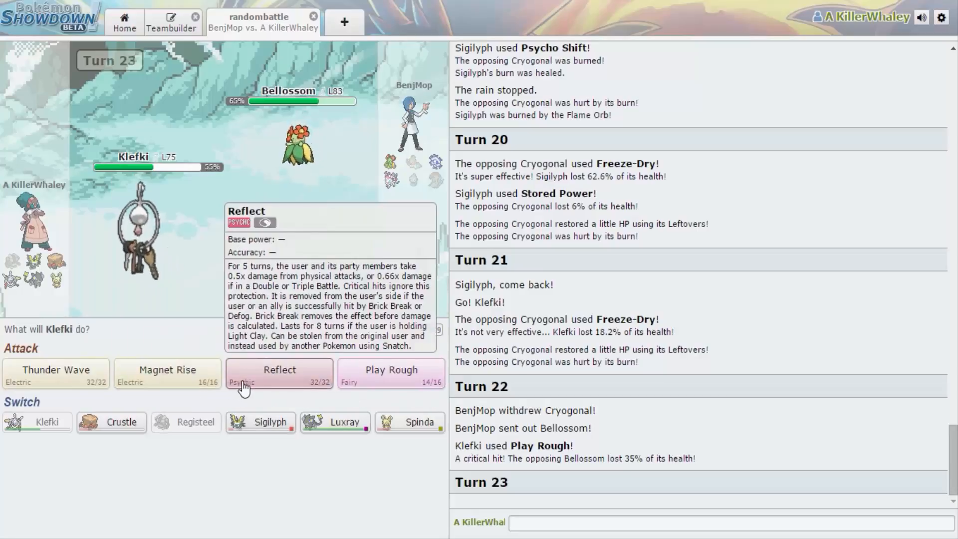
mouse_move(167, 374)
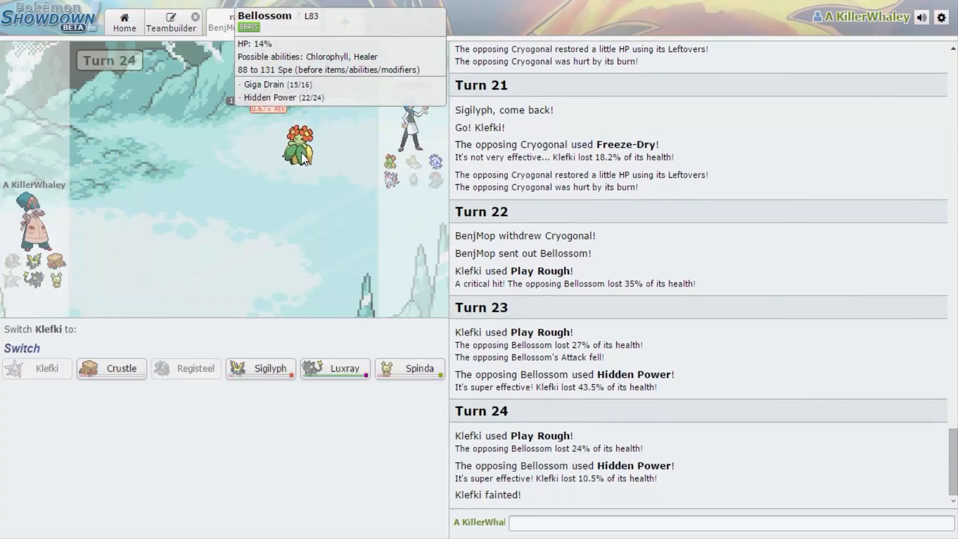
mouse_move(409, 368)
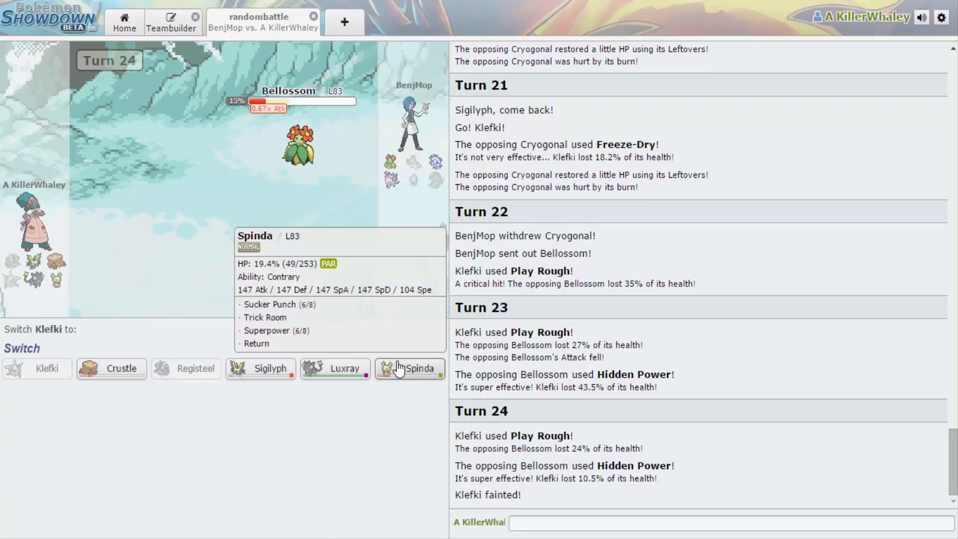
Send Luxray in, finish Bellossom with Crunch, then hit Sylveon with Wild Charge down to 17%.
click(334, 368)
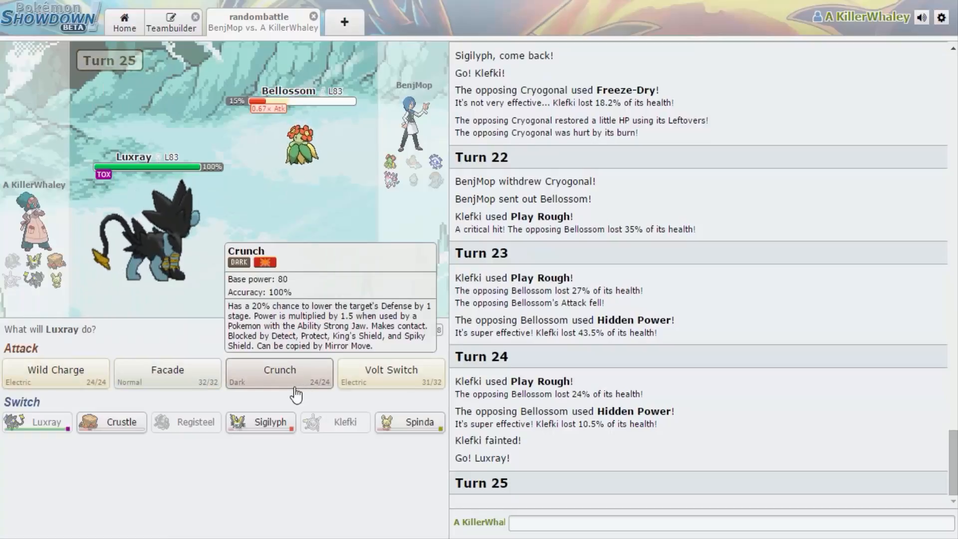
click(279, 373)
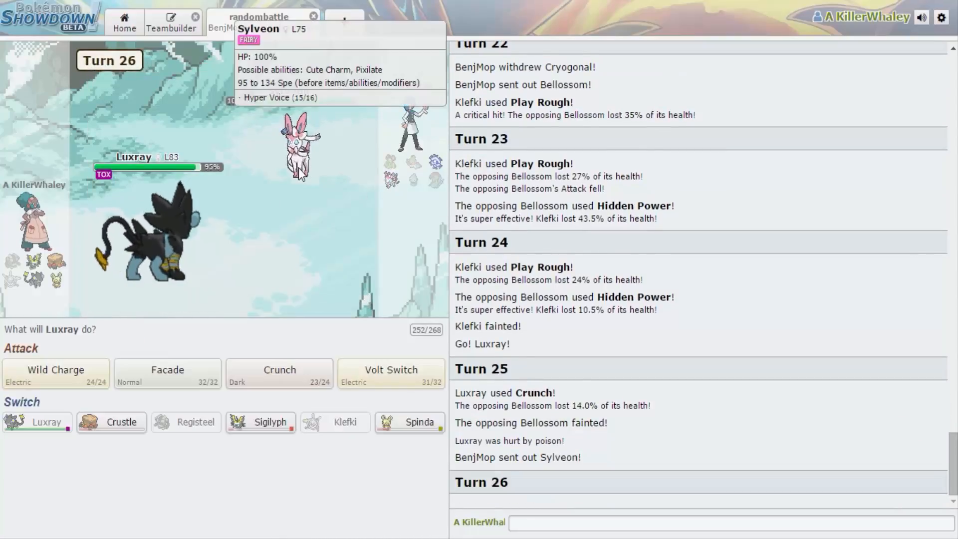
click(702, 522)
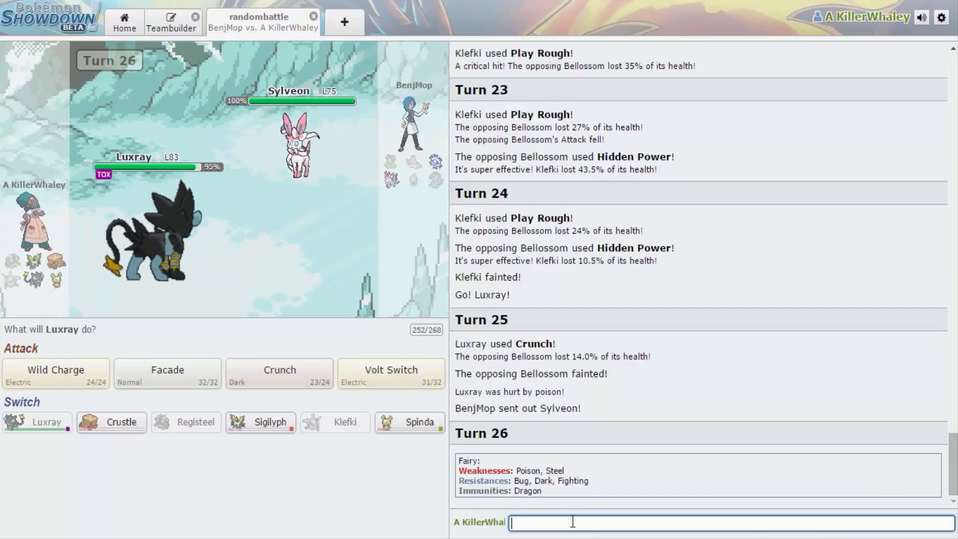
mouse_move(280, 374)
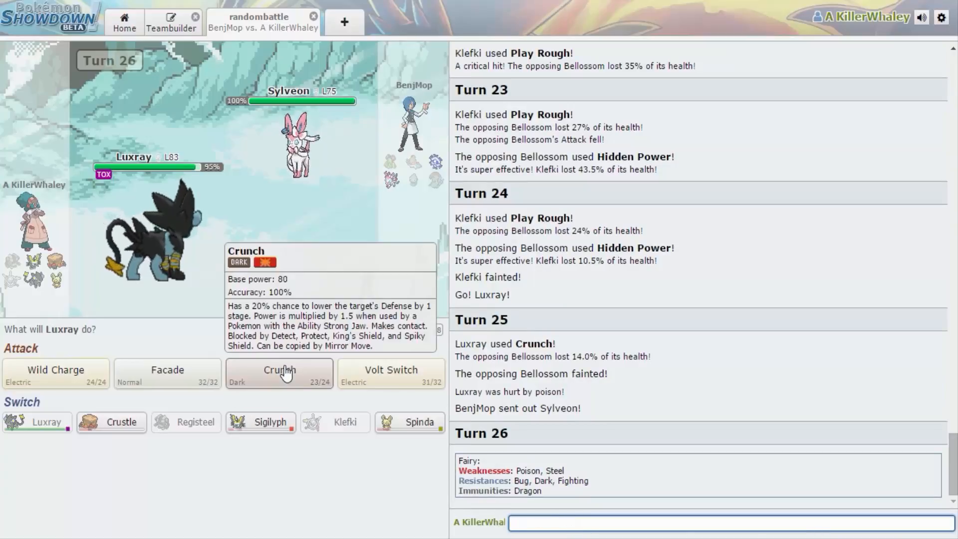
mouse_move(55, 373)
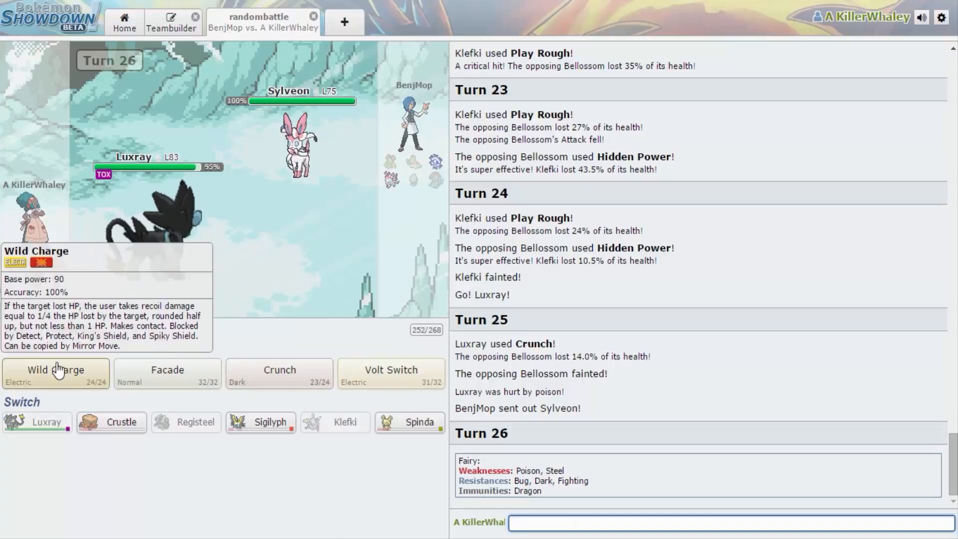
mouse_move(153, 244)
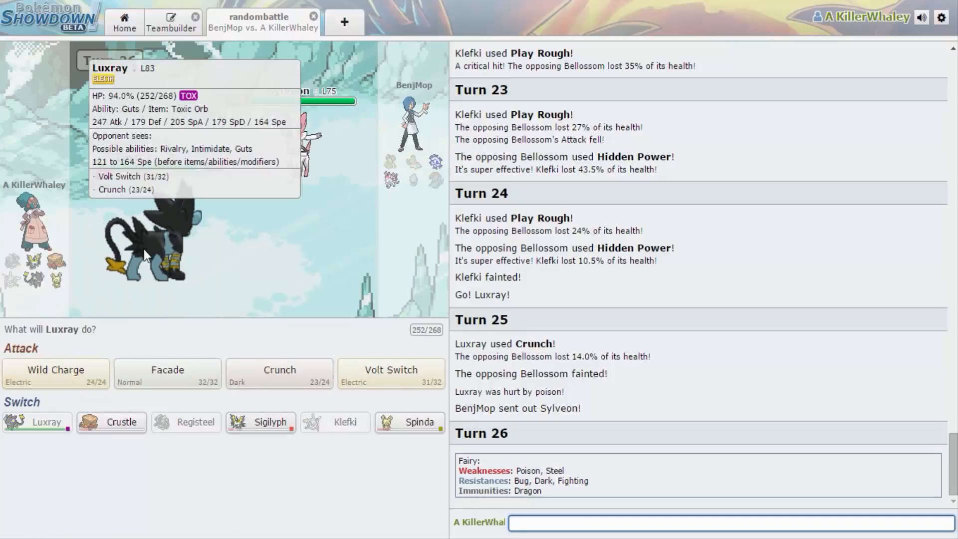
click(55, 369)
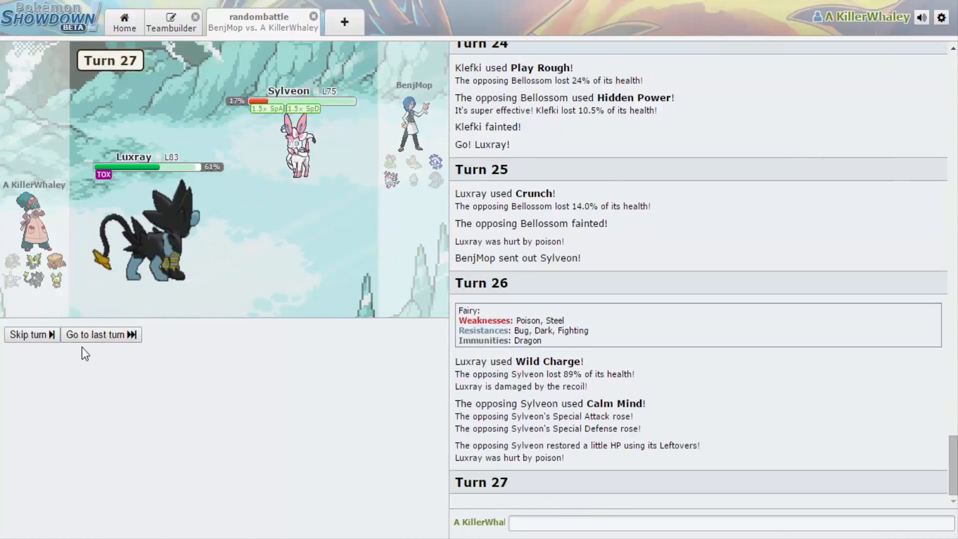
Skip to the latest turn and have Luxray use Wild Charge again on Sylveon.
click(31, 334)
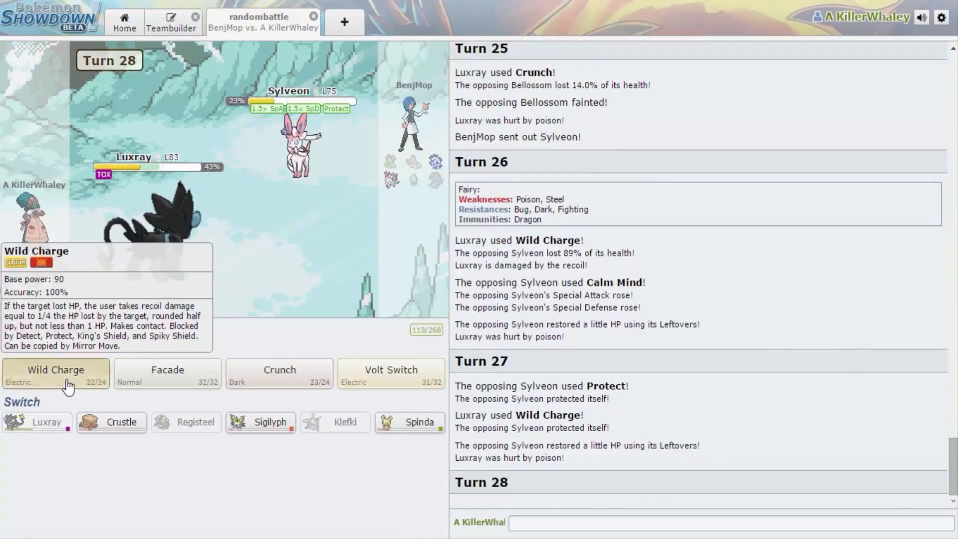
click(56, 369)
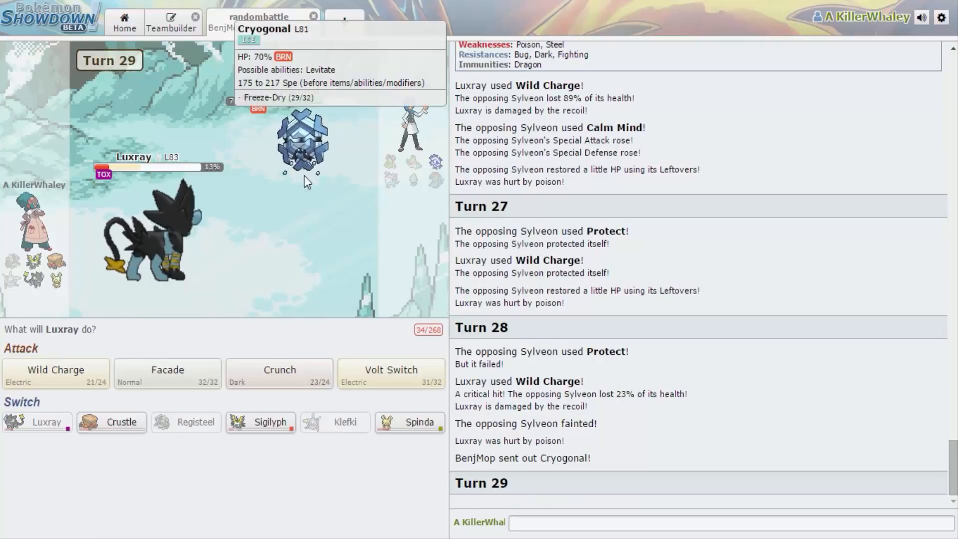
mouse_move(330, 190)
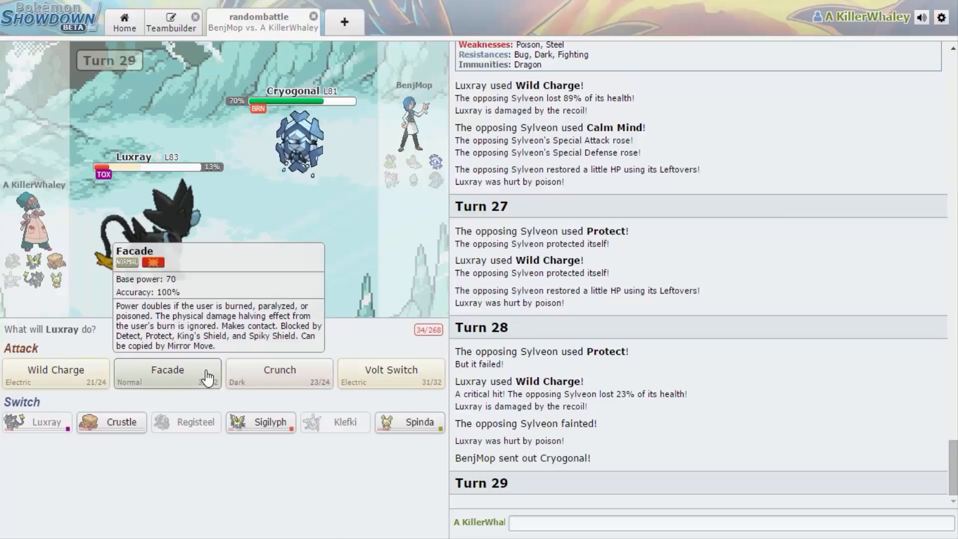
mouse_move(300, 141)
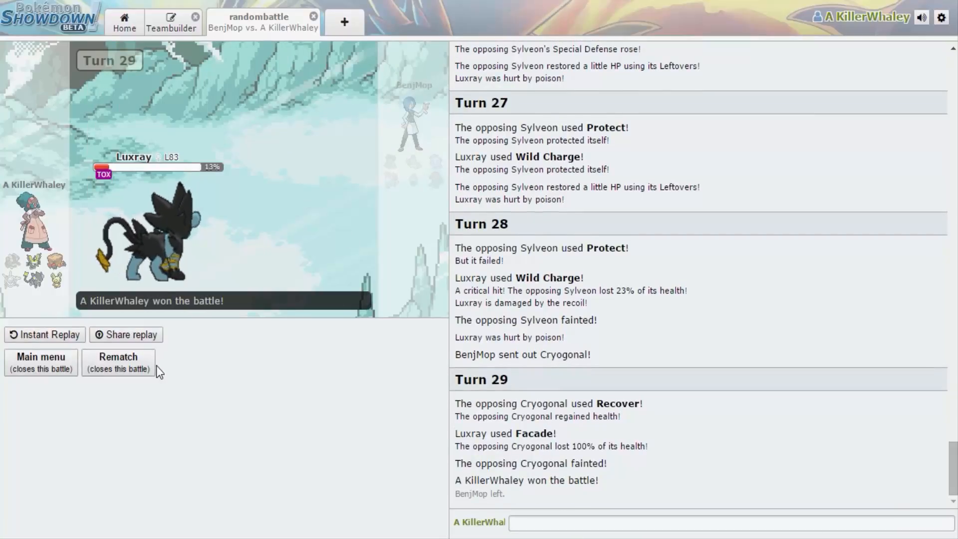
Request a rematch, send the Random Battle challenge and join the new battle.
click(40, 362)
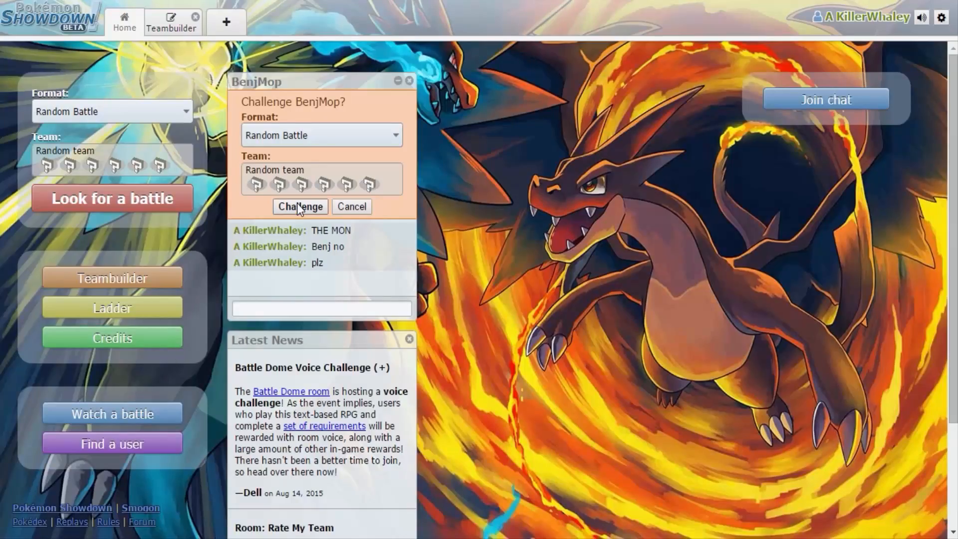
click(301, 207)
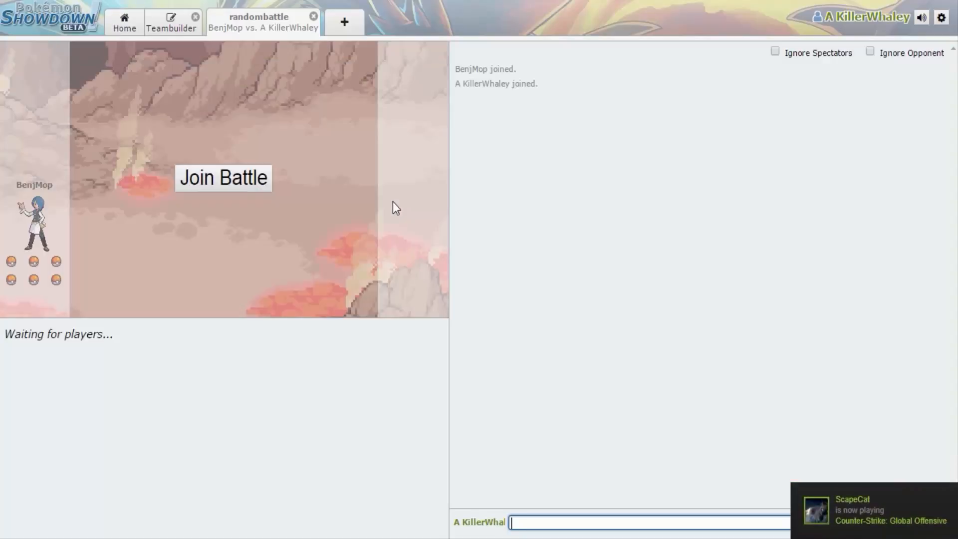
click(222, 178)
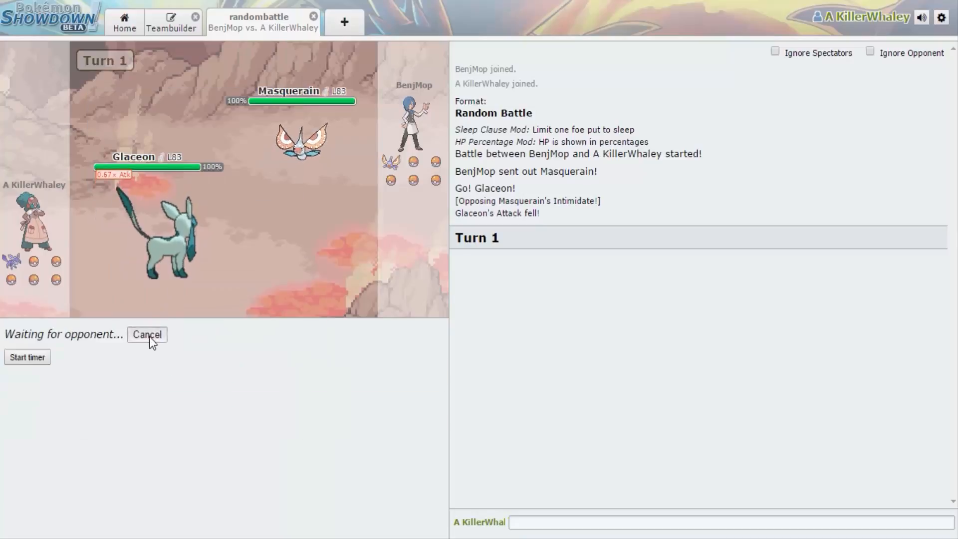
Cancel the pending choice and have Glaceon Ice Beam on turns 1 and 2, knocking out Absol.
click(147, 334)
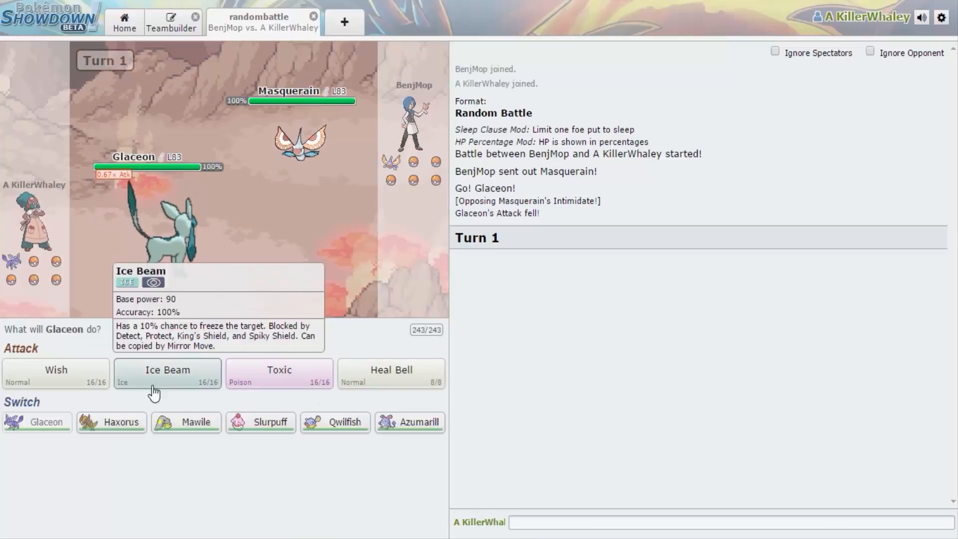
click(166, 373)
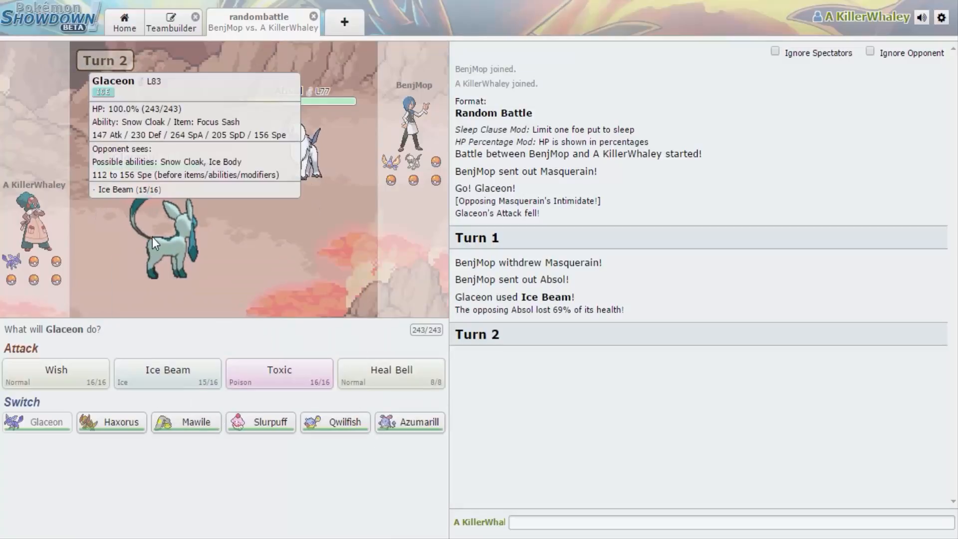
mouse_move(195, 233)
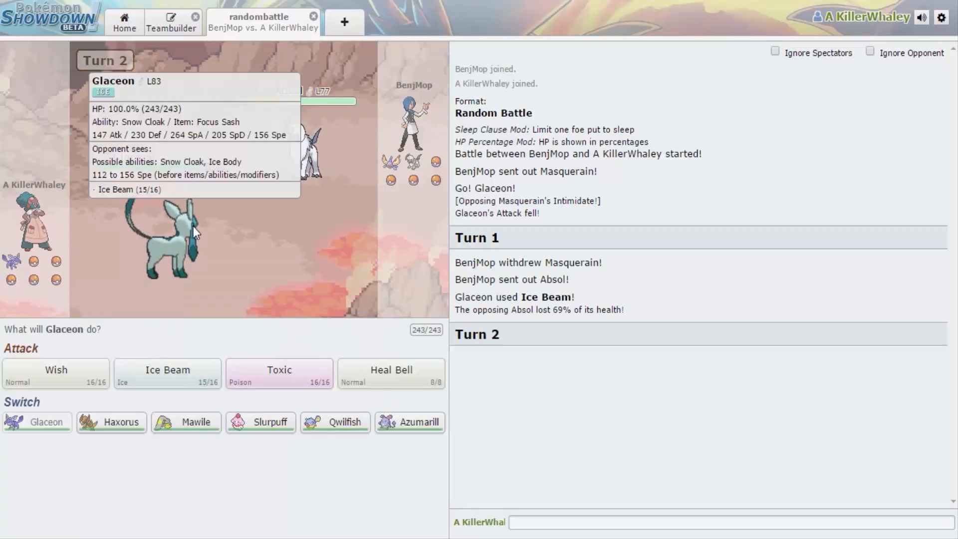
mouse_move(299, 280)
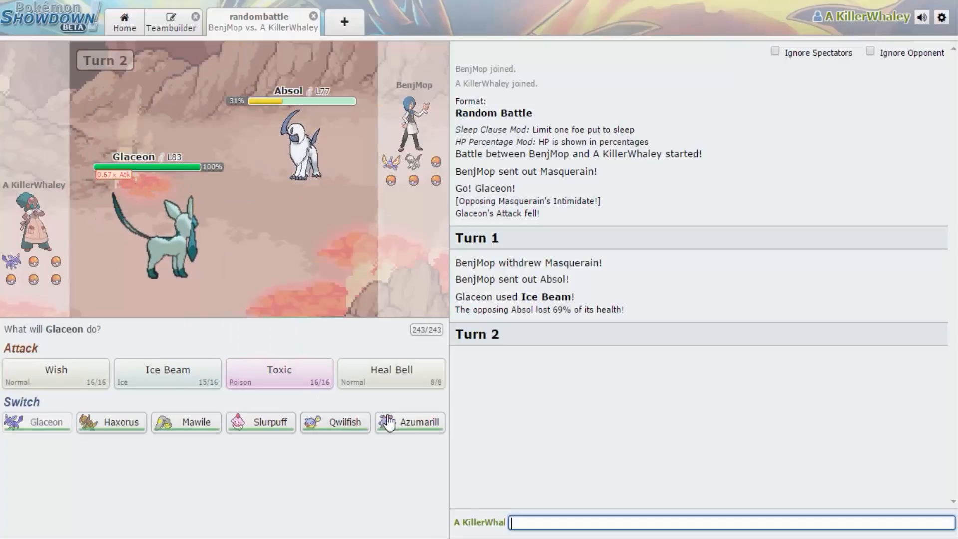
mouse_move(424, 440)
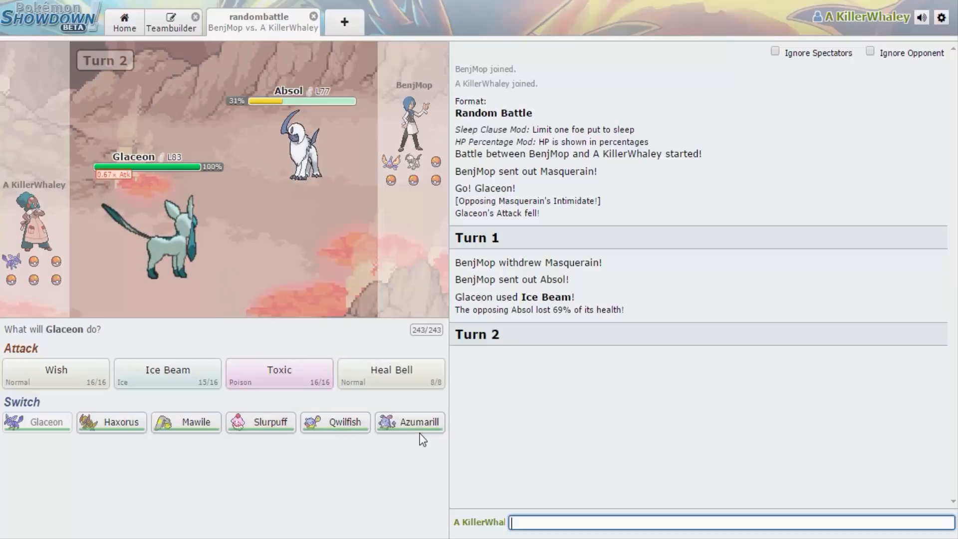
mouse_move(410, 422)
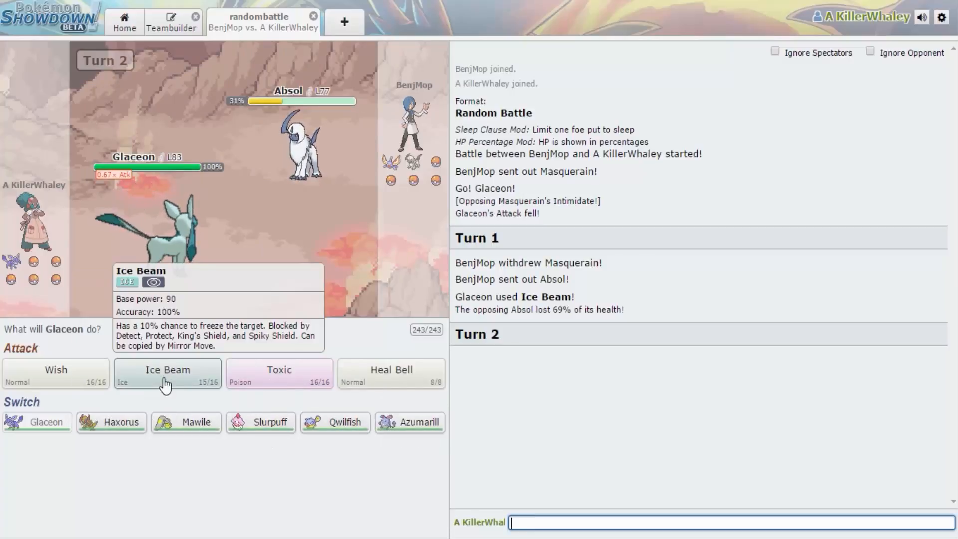
mouse_move(302, 143)
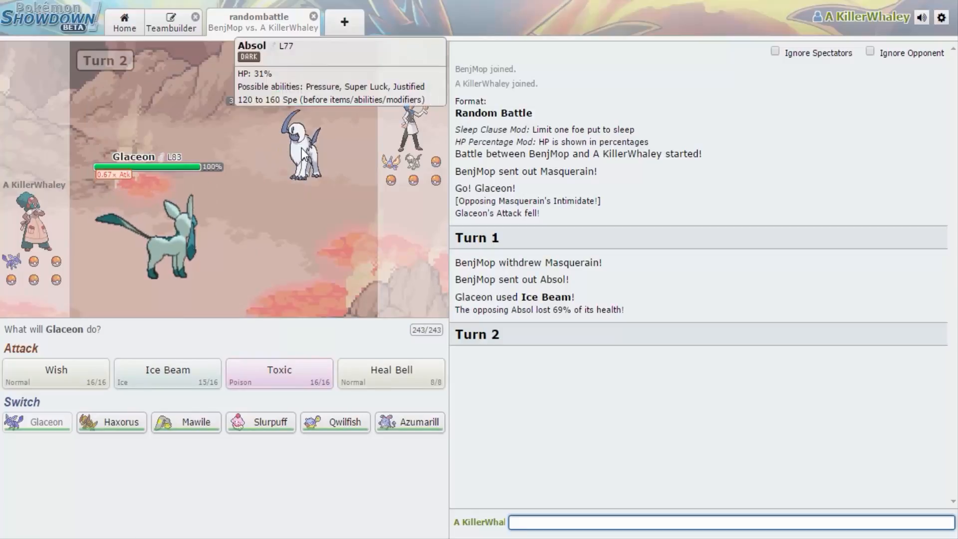
mouse_move(167, 374)
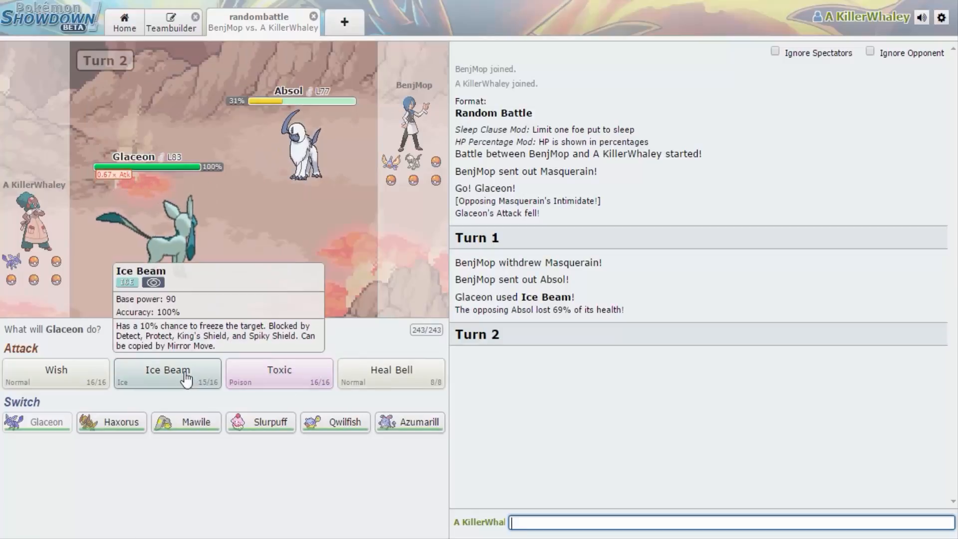
click(166, 374)
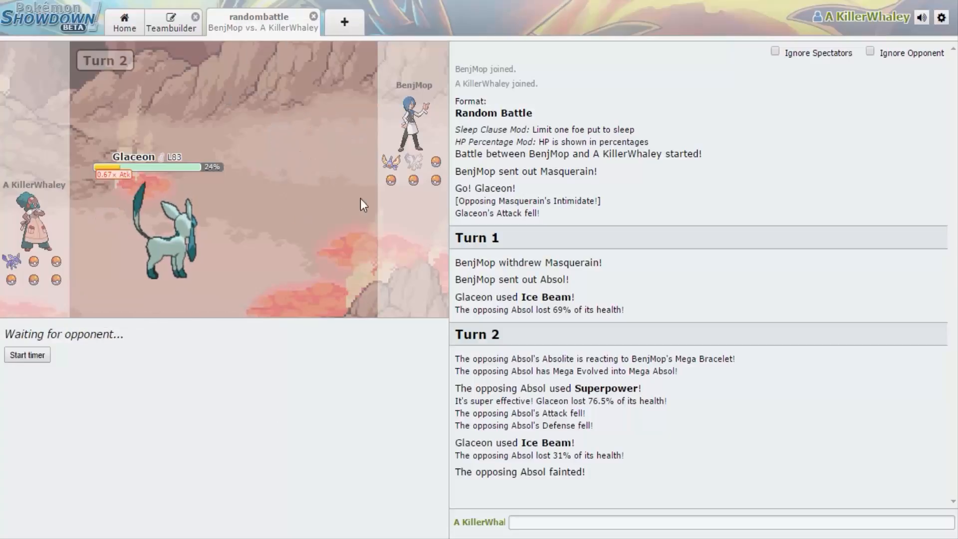
mouse_move(414, 179)
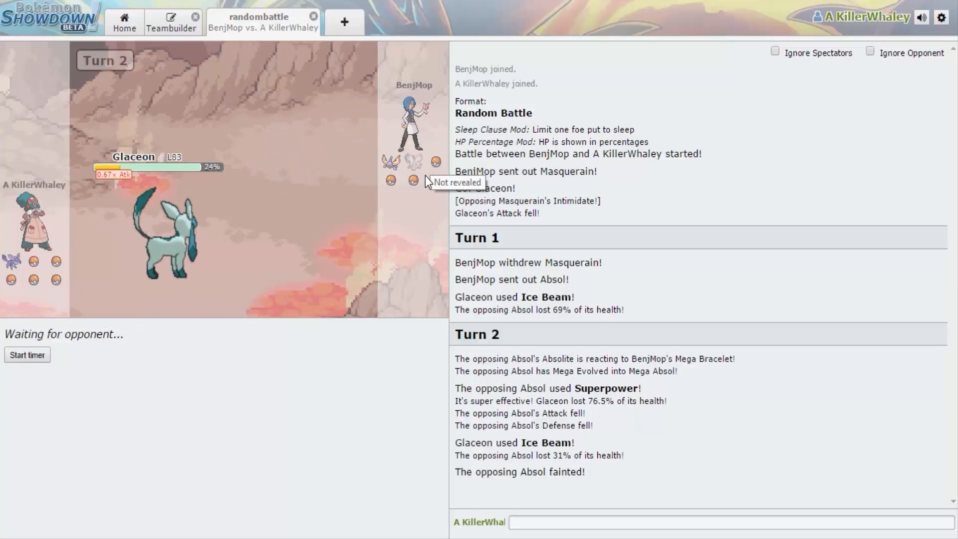
mouse_move(420, 169)
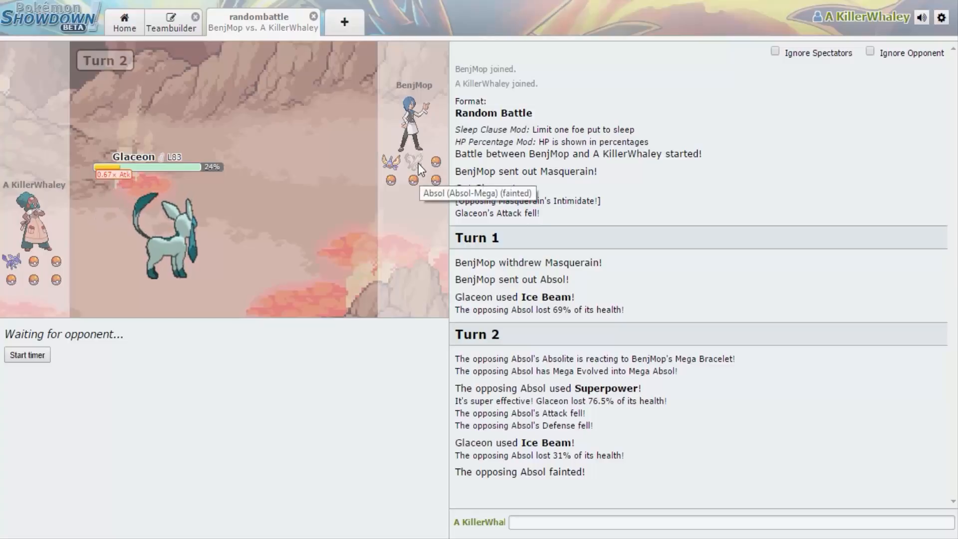
mouse_move(412, 180)
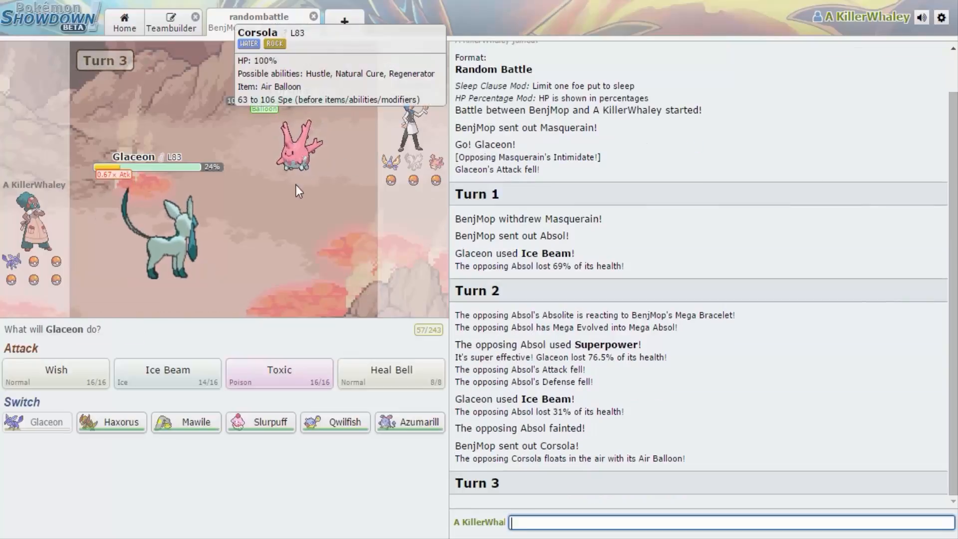
mouse_move(166, 375)
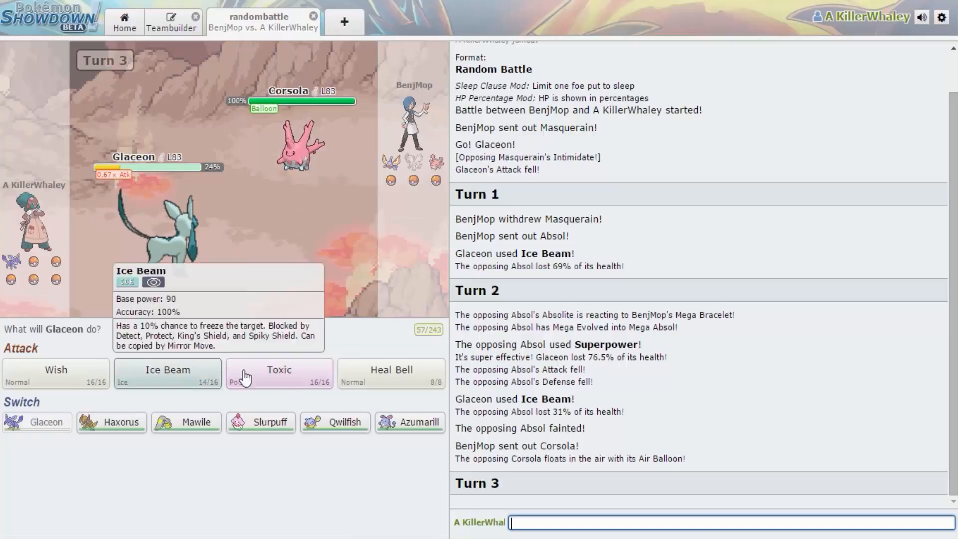
mouse_move(390, 369)
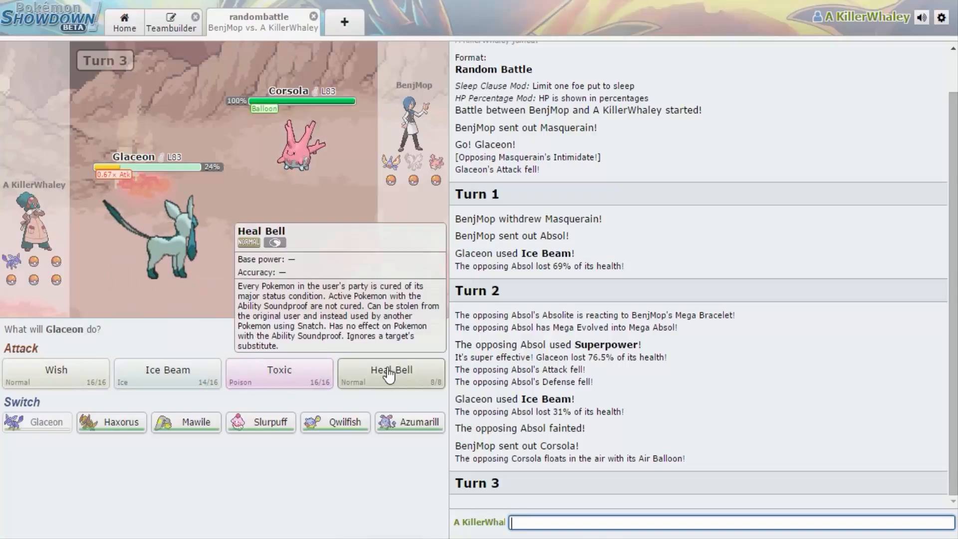
Have Glaceon use Wish, send in Mawile, then Play Rough Corsola on turns 5 and 6.
click(56, 370)
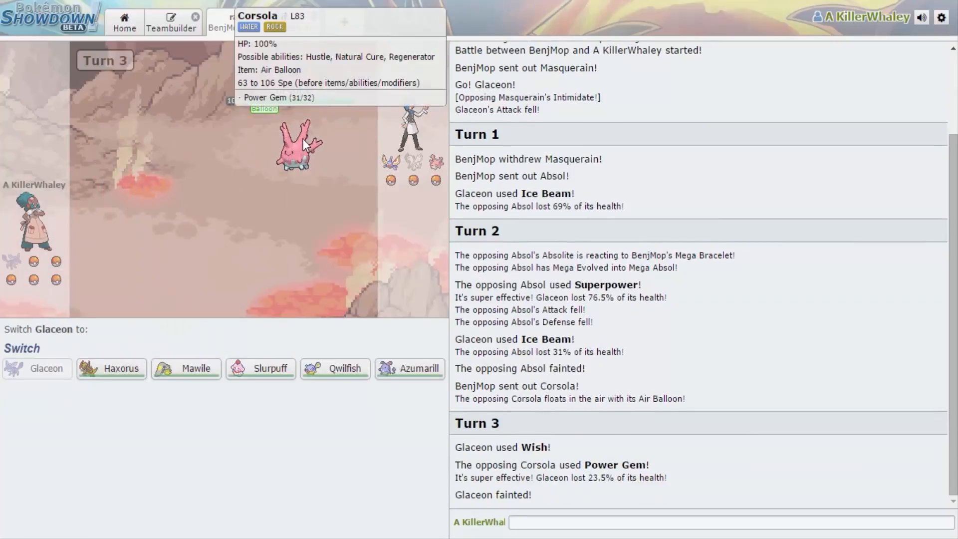
mouse_move(394, 401)
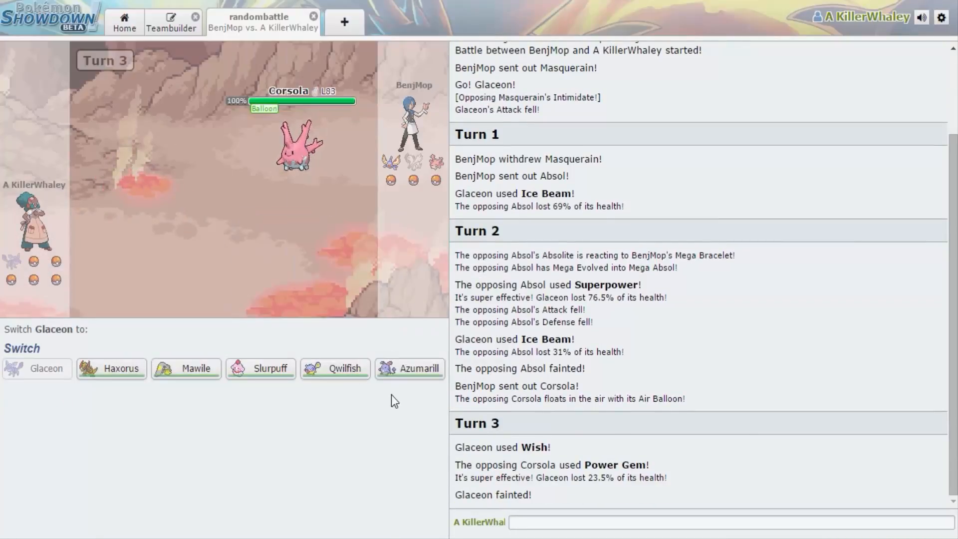
mouse_move(187, 369)
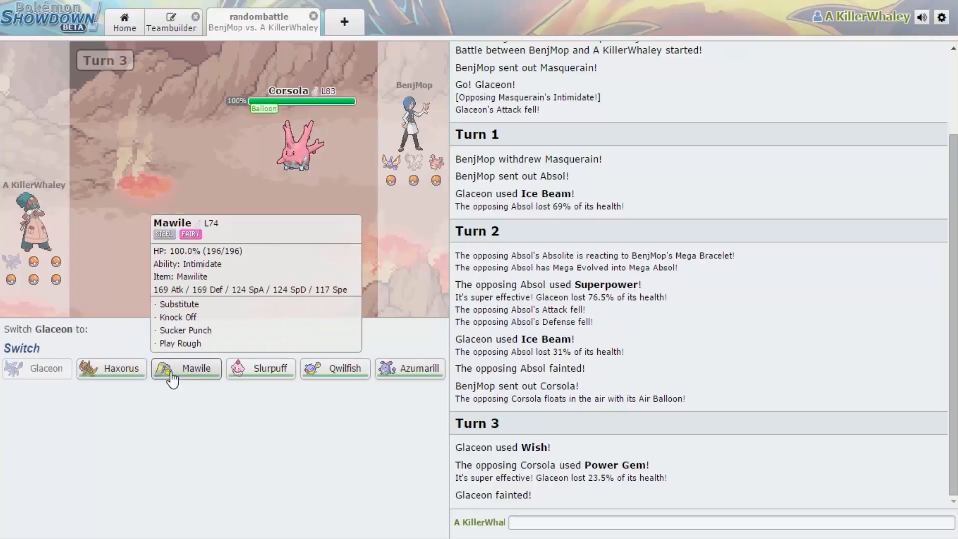
click(186, 368)
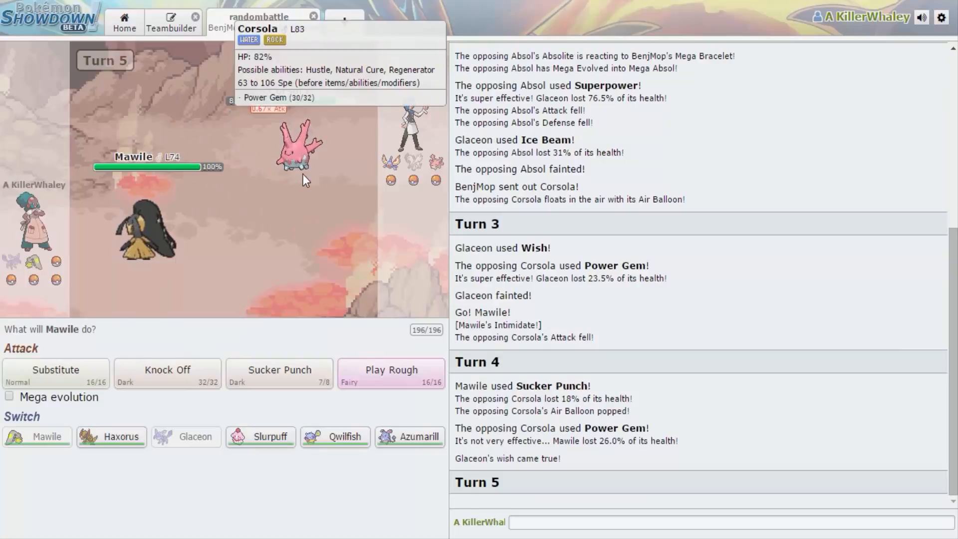
mouse_move(297, 194)
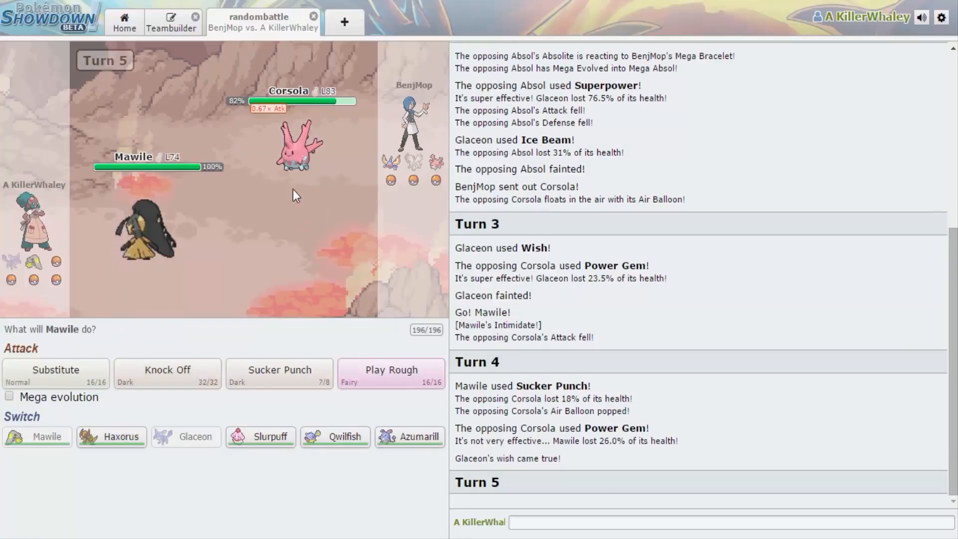
mouse_move(317, 168)
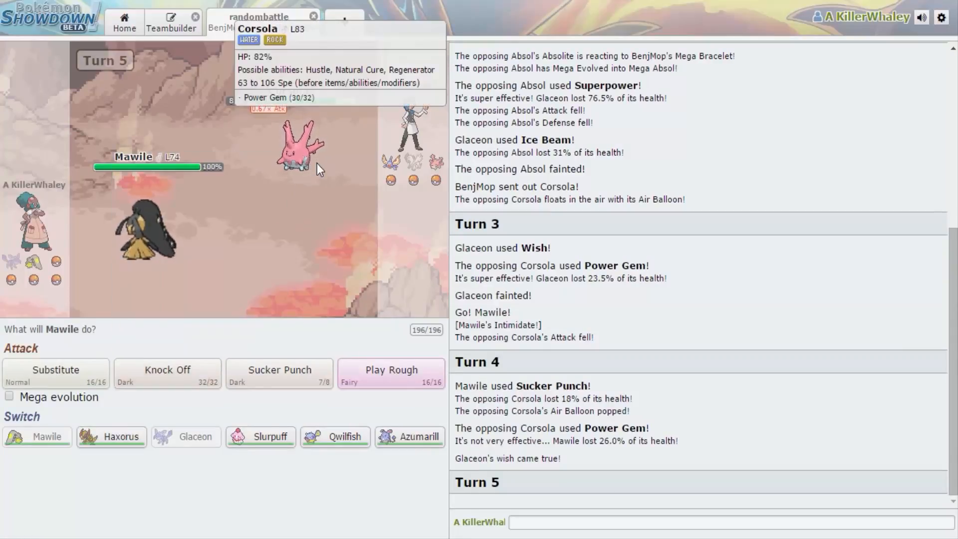
mouse_move(216, 402)
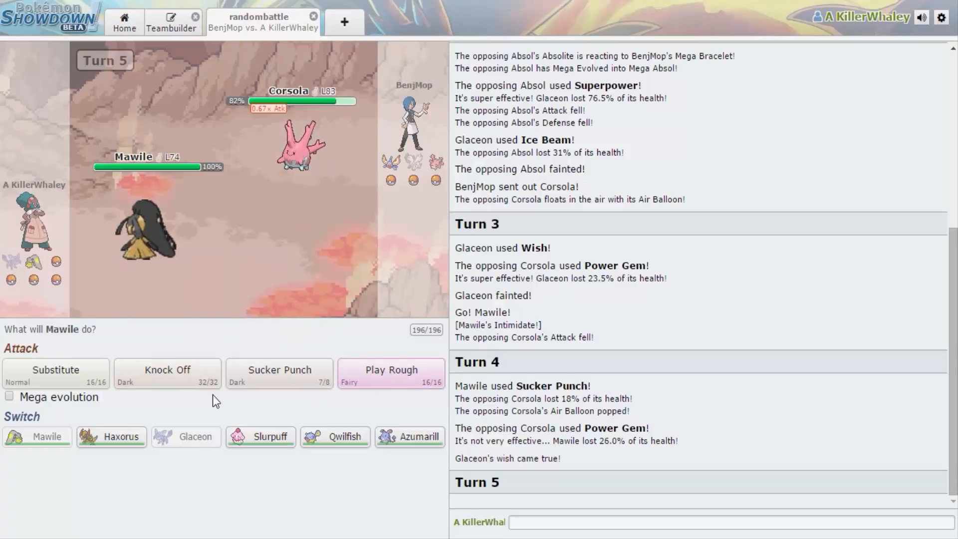
mouse_move(391, 371)
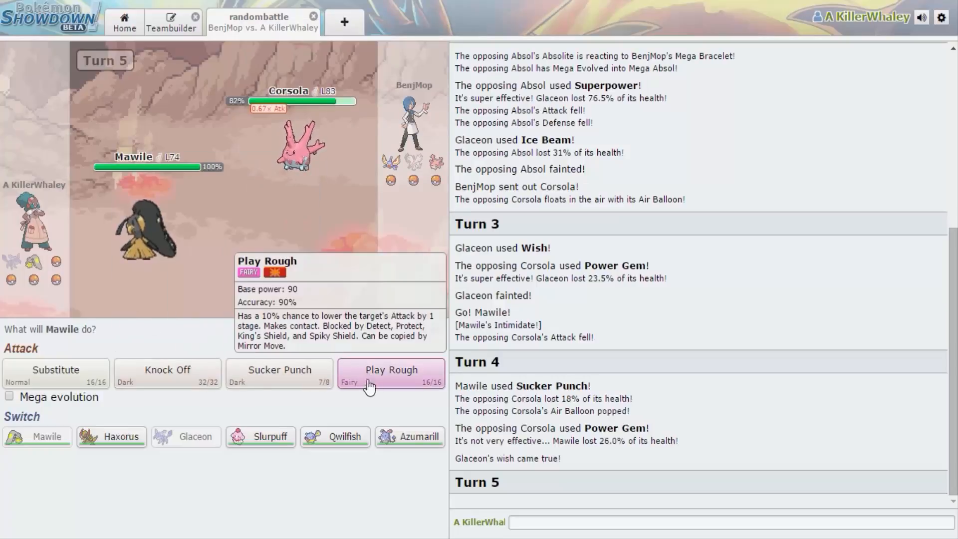
click(390, 373)
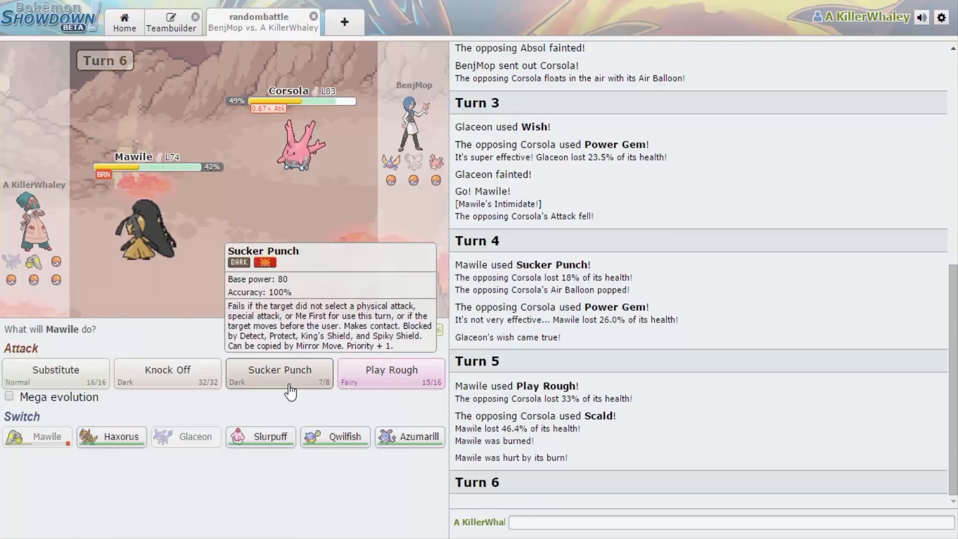
click(278, 370)
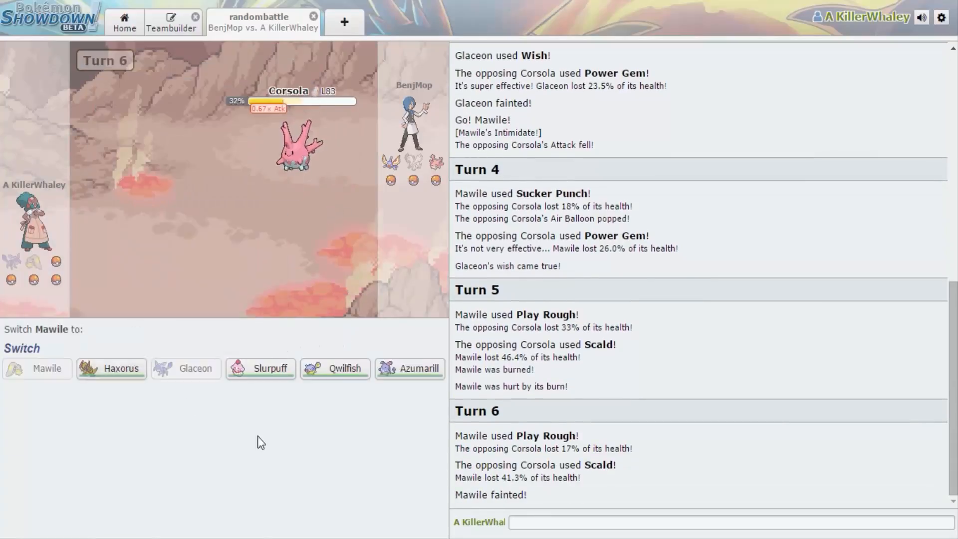
mouse_move(335, 368)
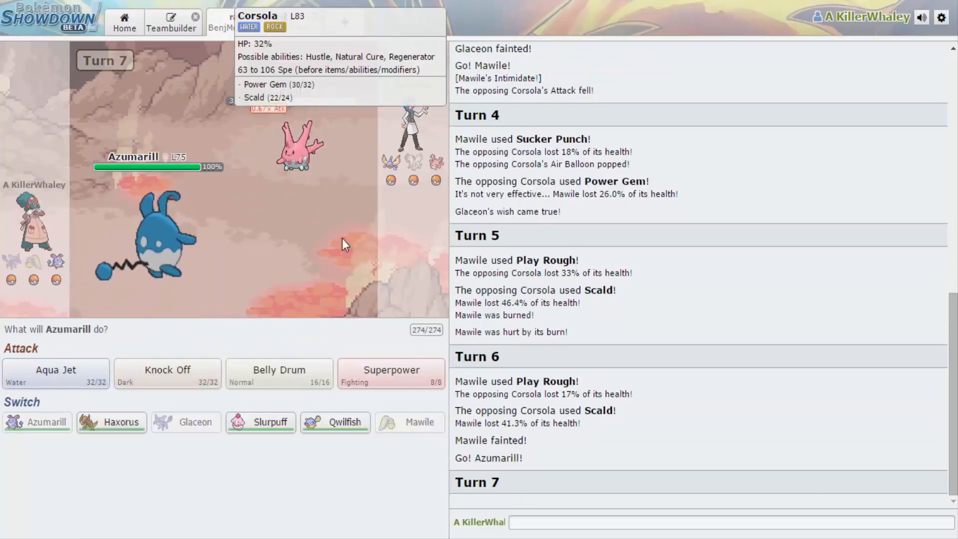
mouse_move(280, 373)
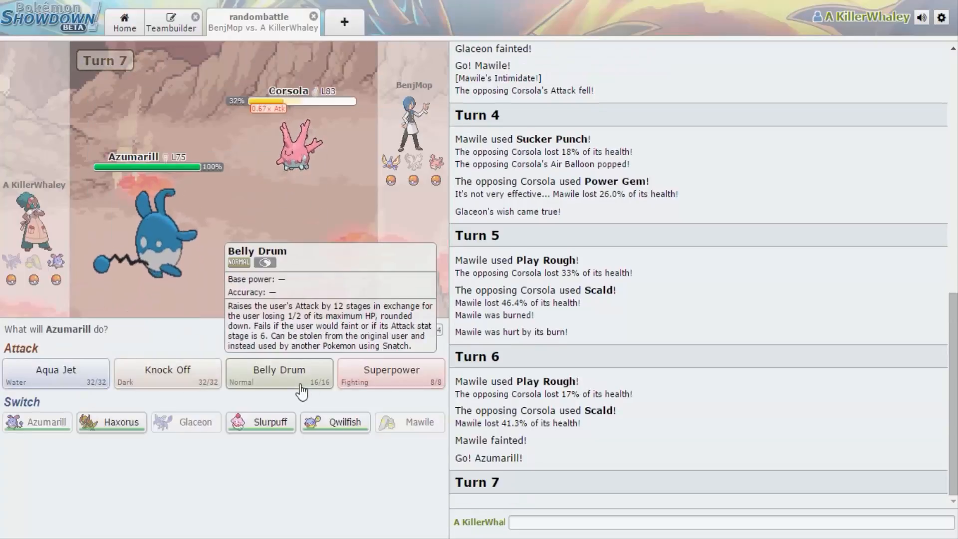
Belly Drum with Azumarill, Aqua Jet the weakened Corsola, then Superpower against Venusaur.
click(278, 373)
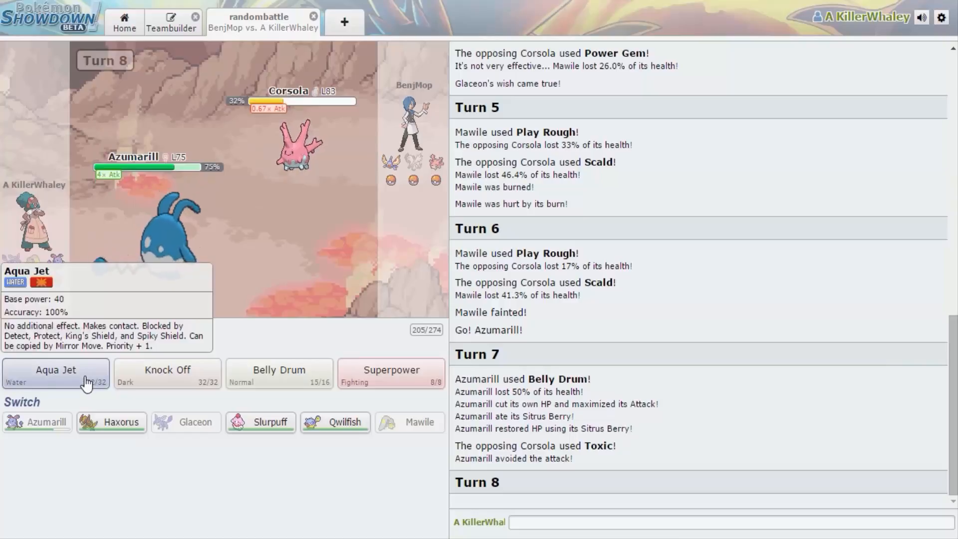
click(55, 369)
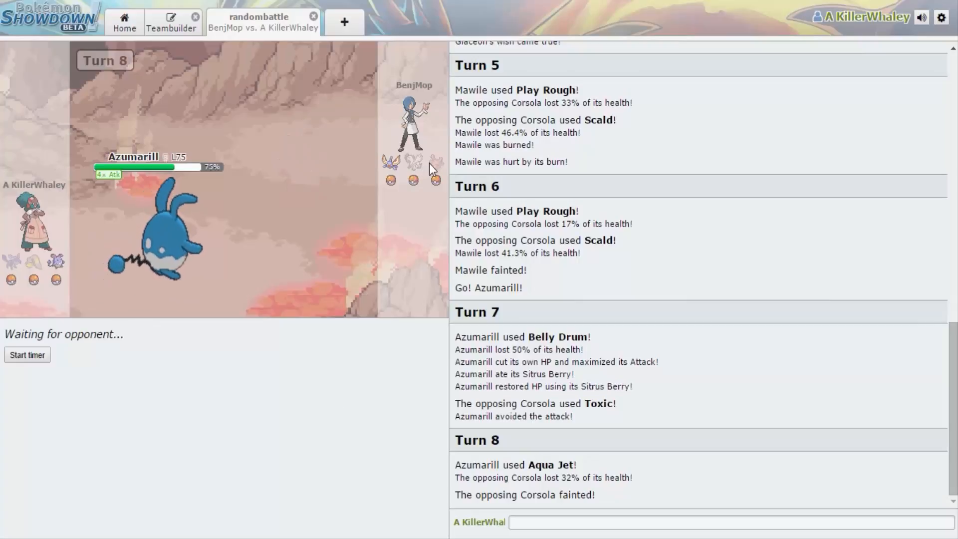
mouse_move(435, 181)
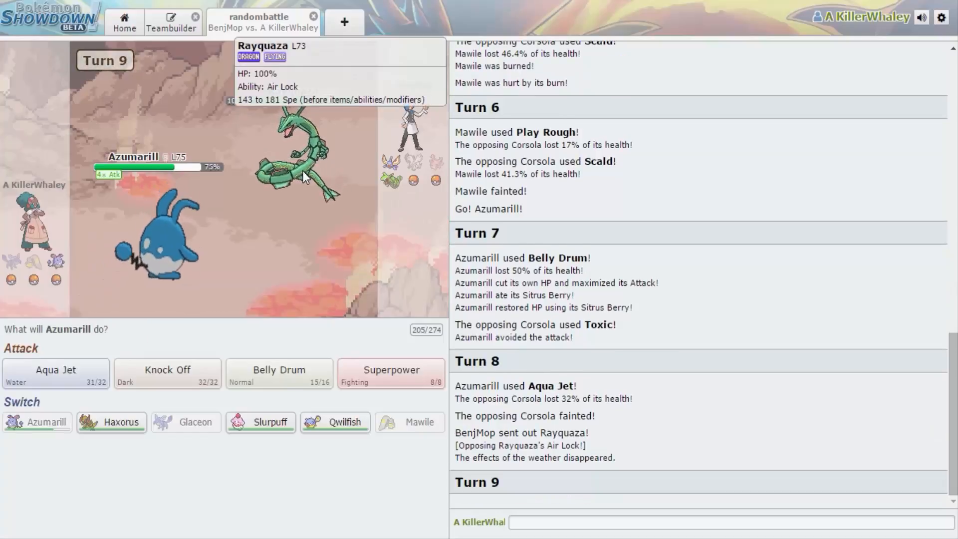
mouse_move(212, 361)
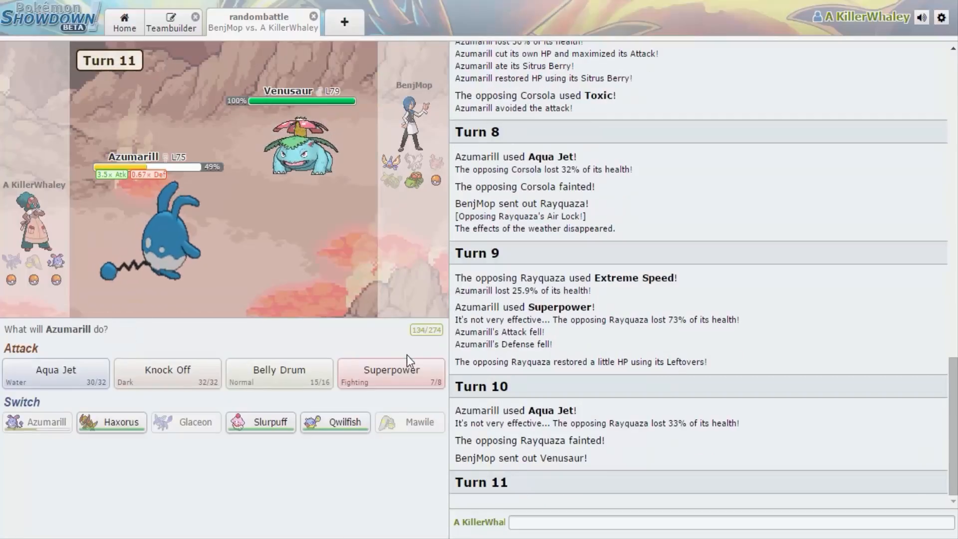
mouse_move(300, 202)
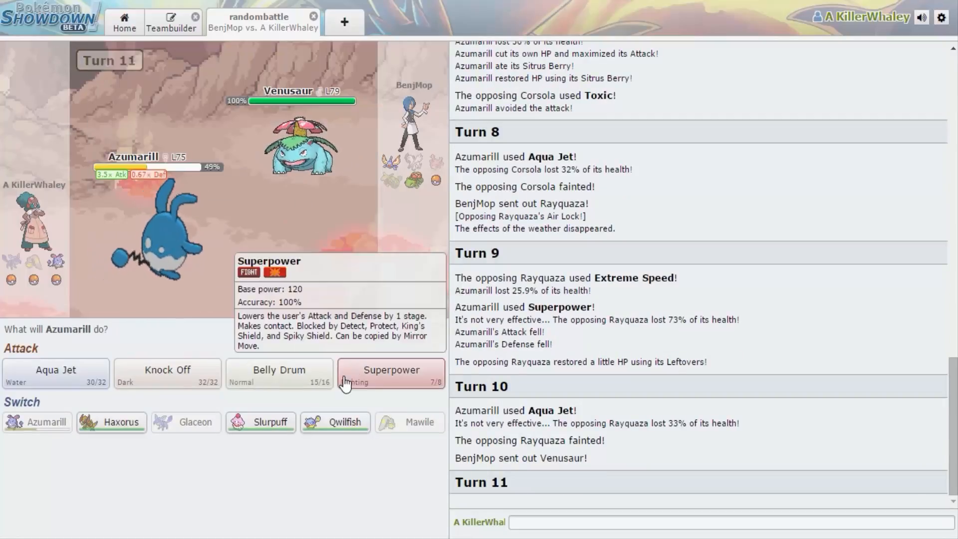
click(392, 373)
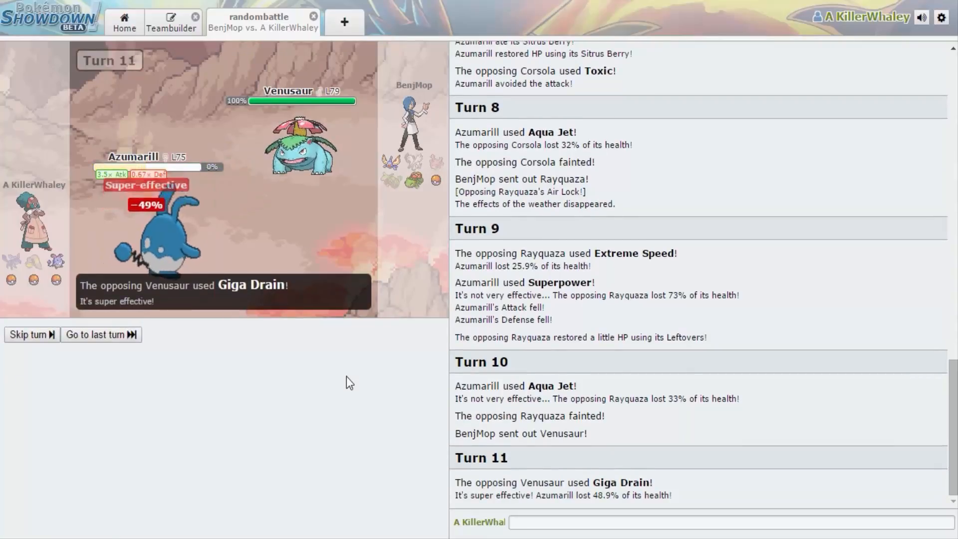
mouse_move(300, 147)
text(/)
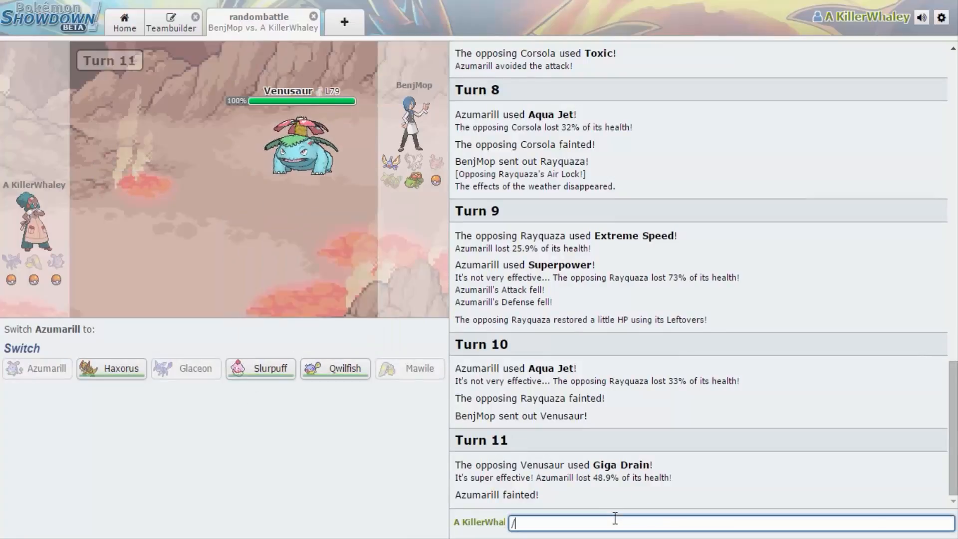
Look up Venusaur's weaknesses with /weak venus, send in Slurpuff and use Return.
text(weak venus)
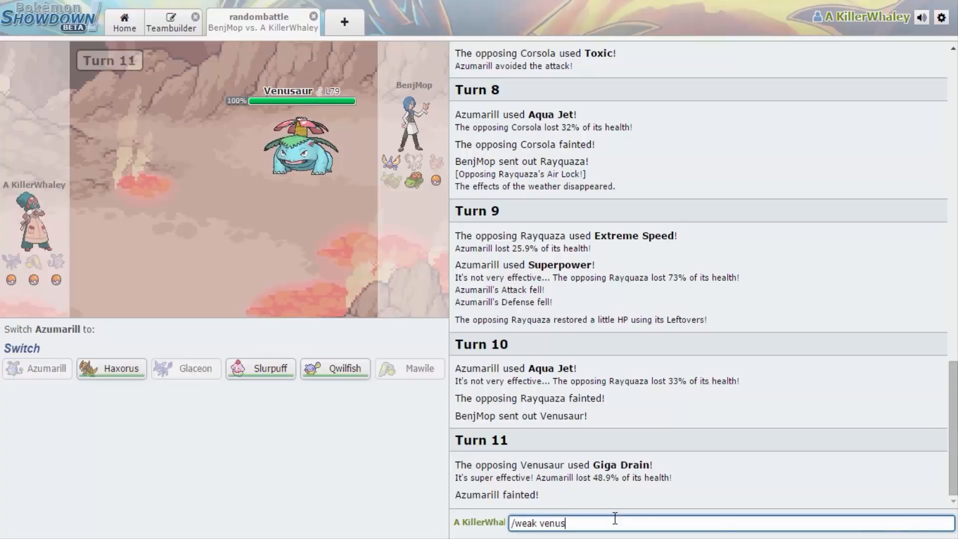
key(Return)
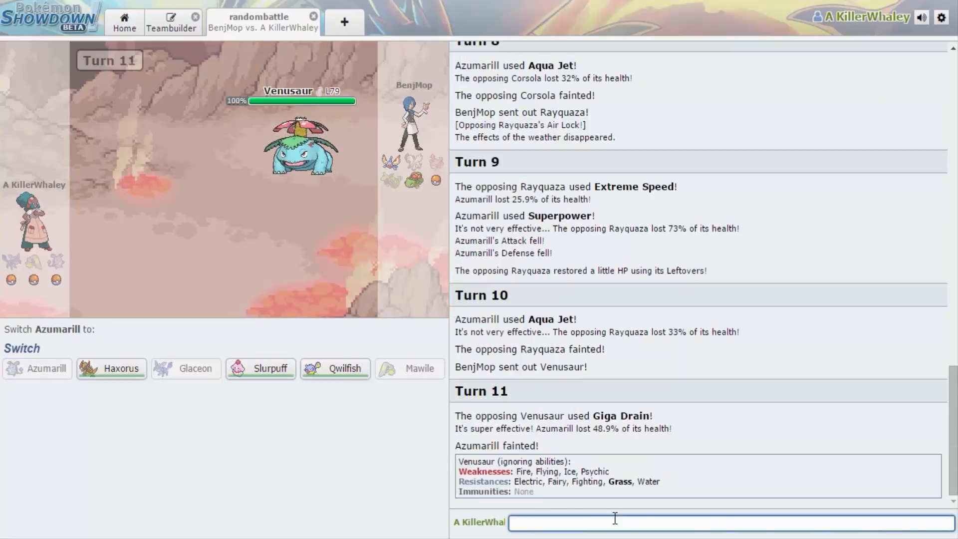
mouse_move(336, 368)
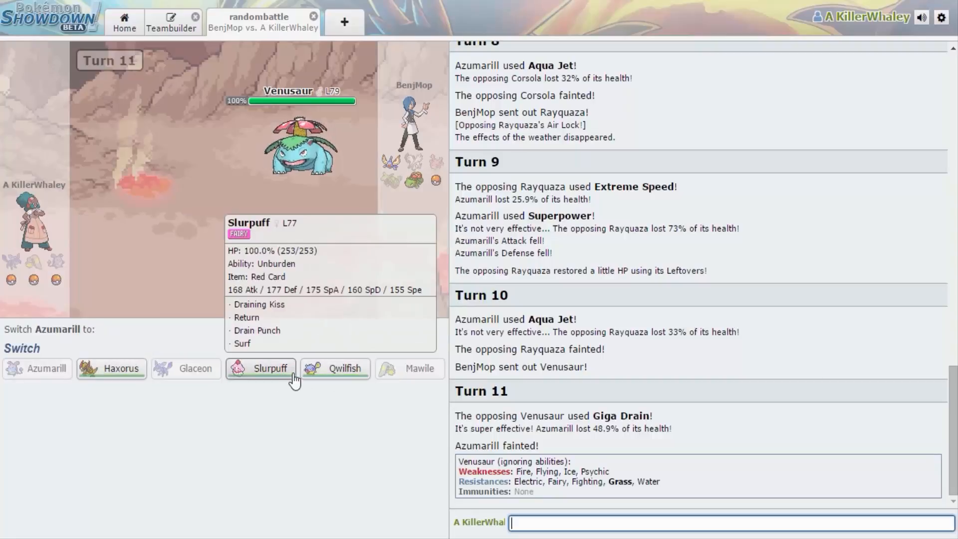
click(260, 369)
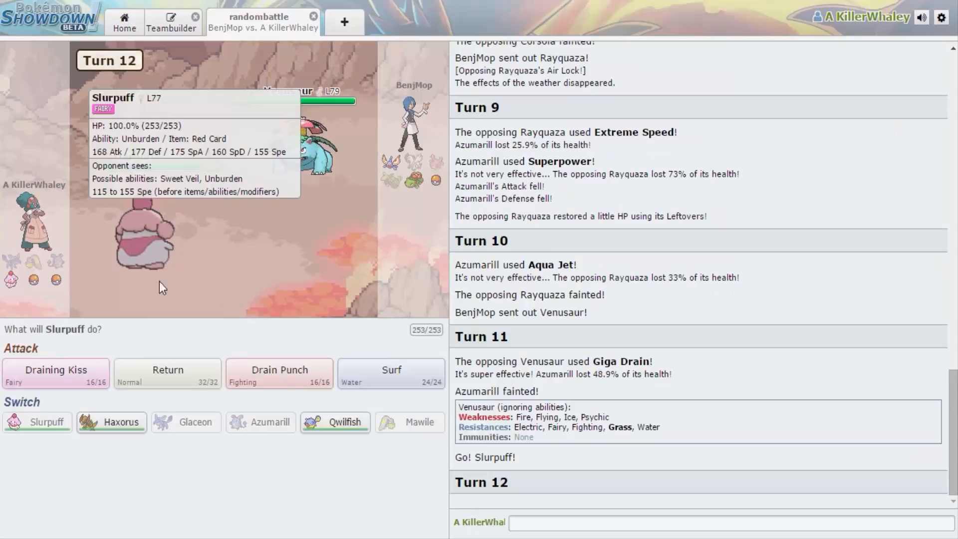
mouse_move(278, 372)
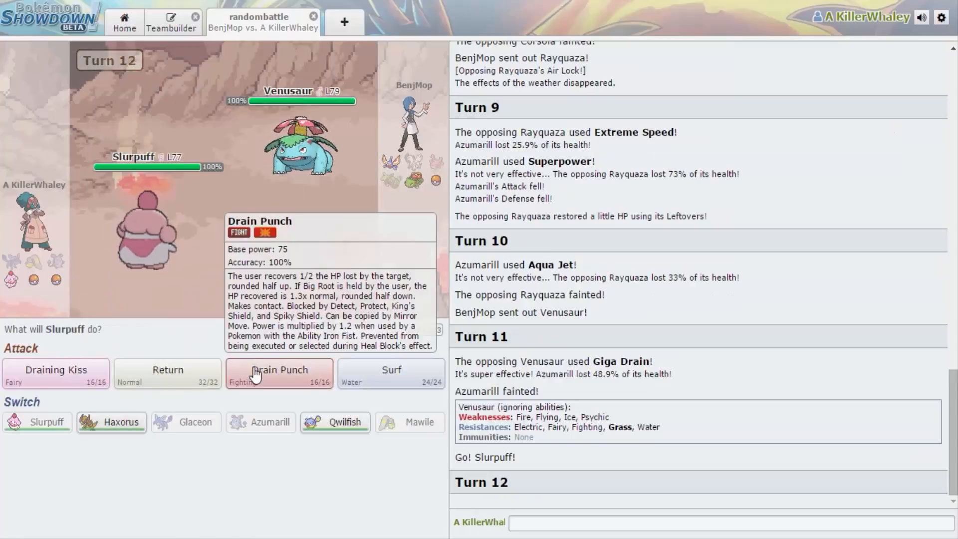
mouse_move(241, 265)
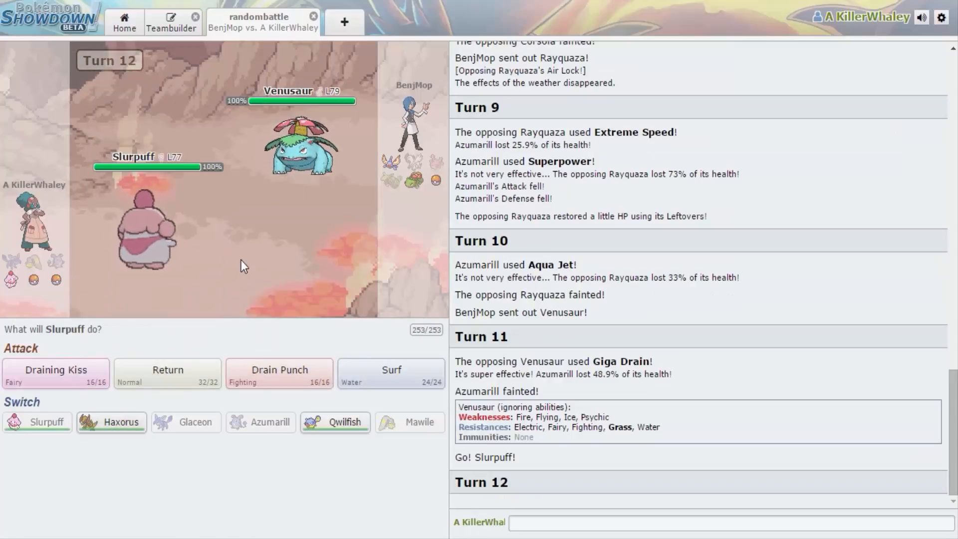
mouse_move(56, 373)
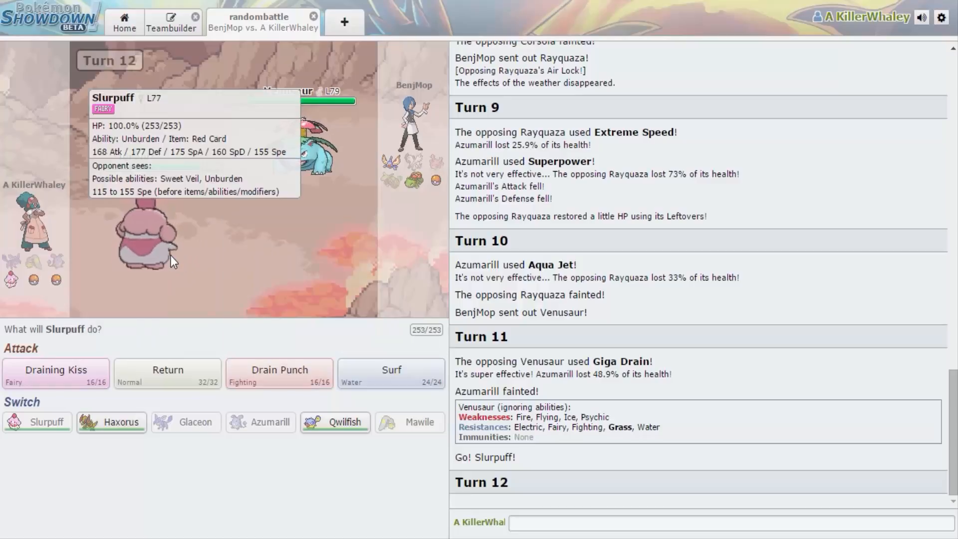
mouse_move(157, 263)
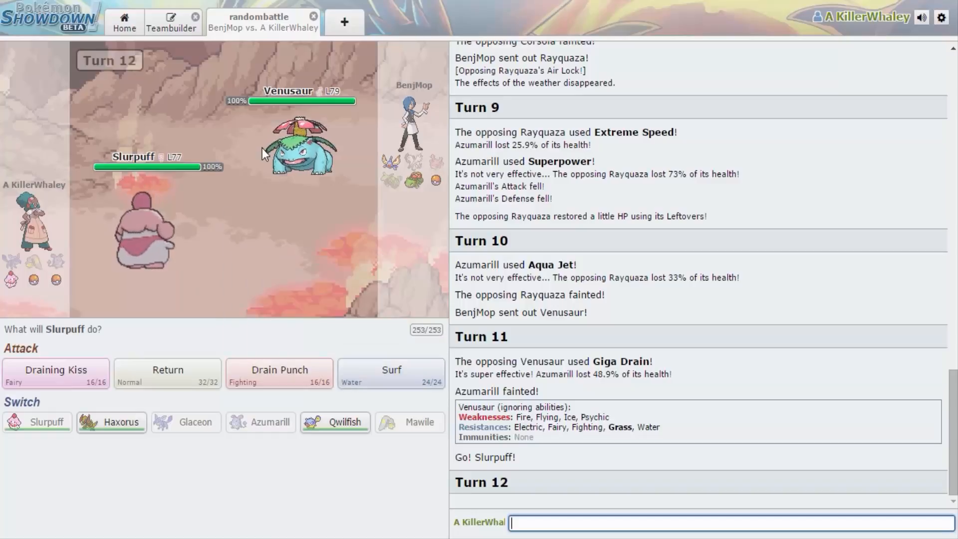
mouse_move(167, 372)
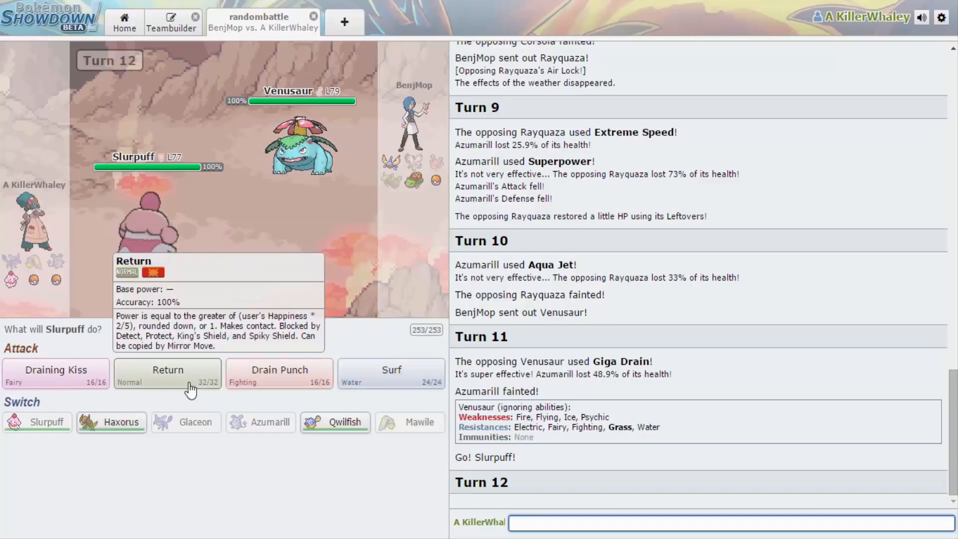
click(167, 372)
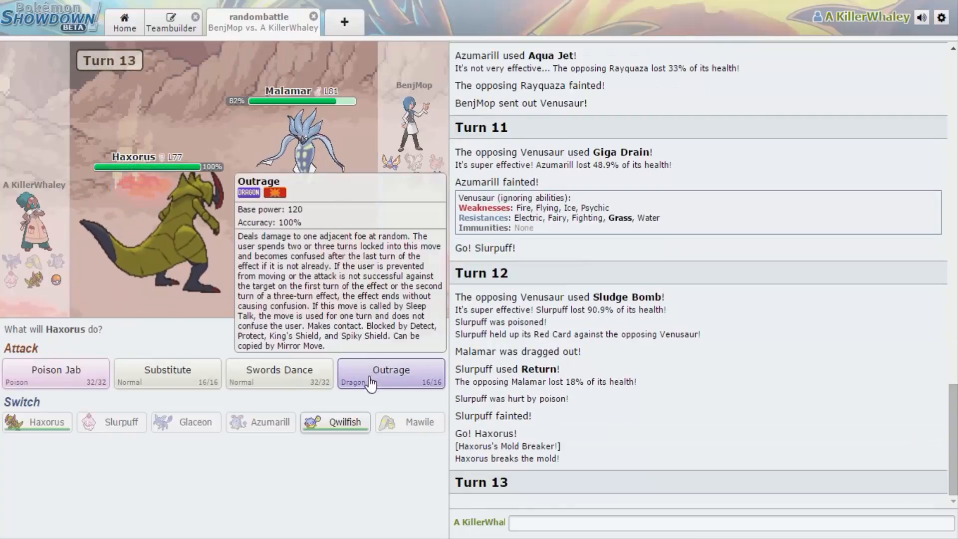
Have Haxorus Outrage each turn, knocking out Malamar and dropping Masquerain to 8%.
click(588, 522)
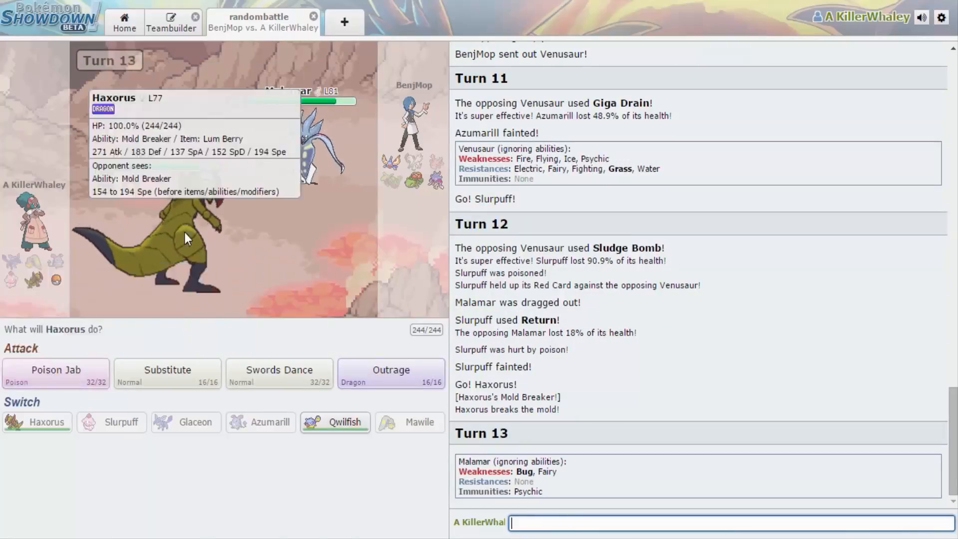
mouse_move(391, 369)
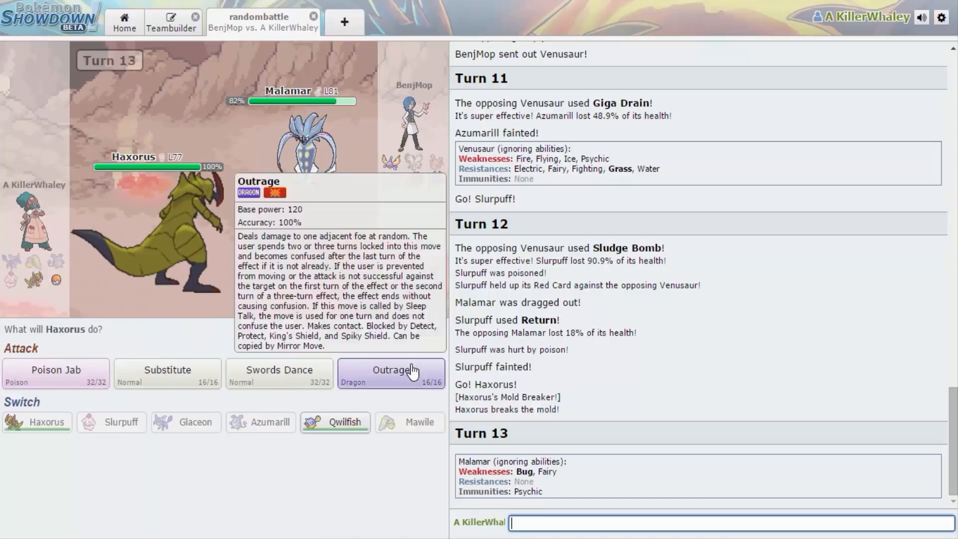
click(391, 374)
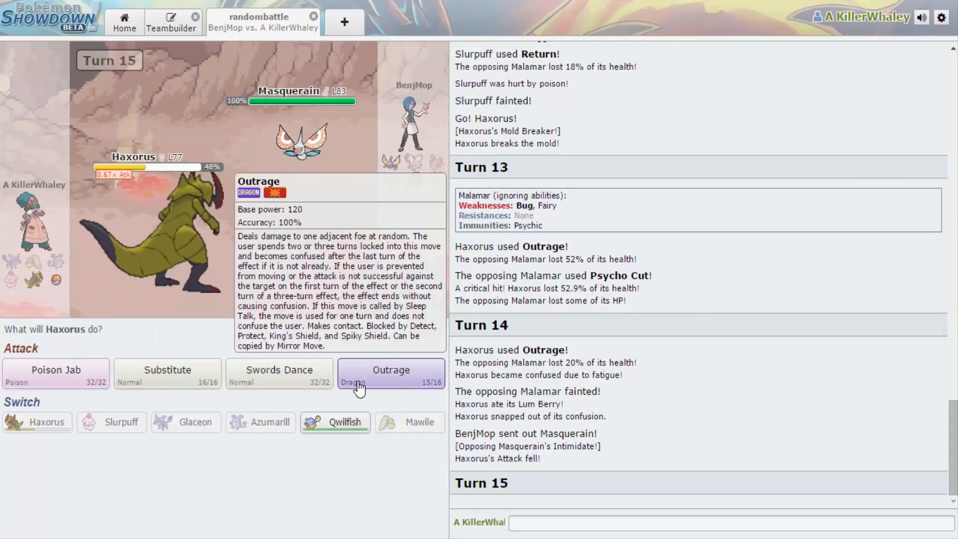
click(390, 373)
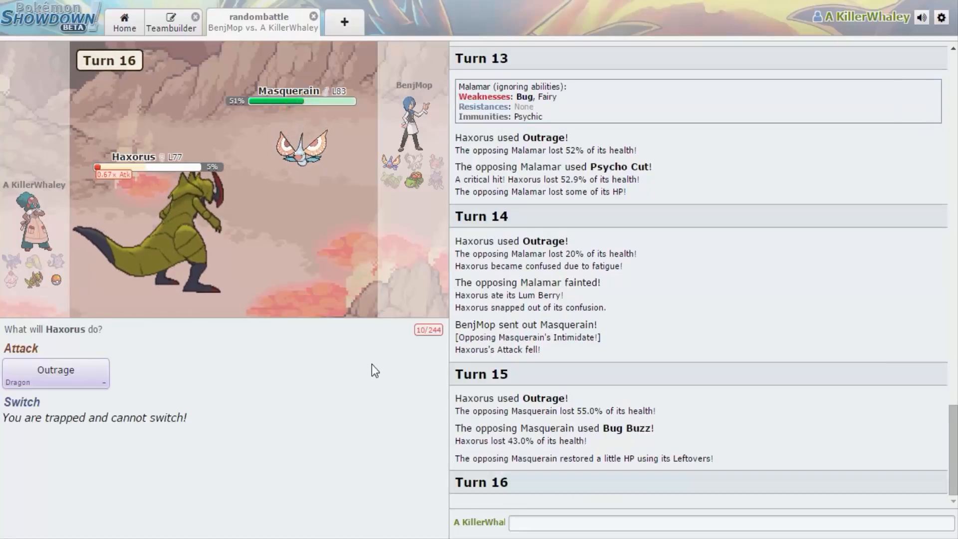
click(55, 372)
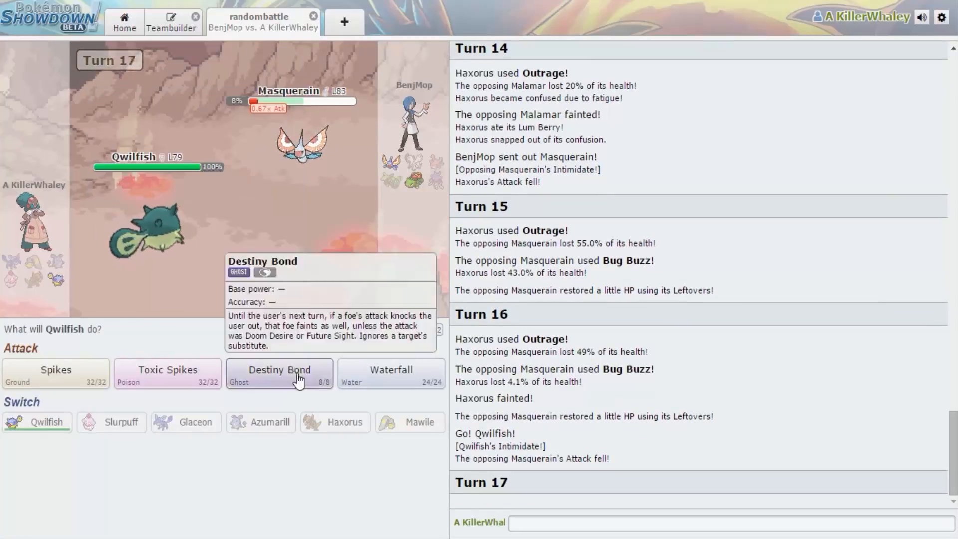
mouse_move(390, 373)
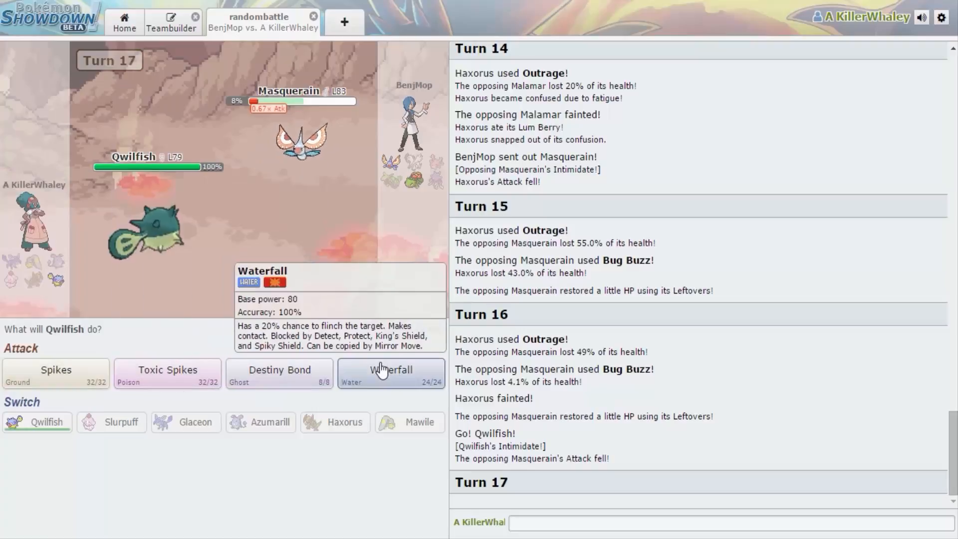
Finish Masquerain with Waterfall, then keep Destiny Bond up against Venusaur twice.
click(390, 374)
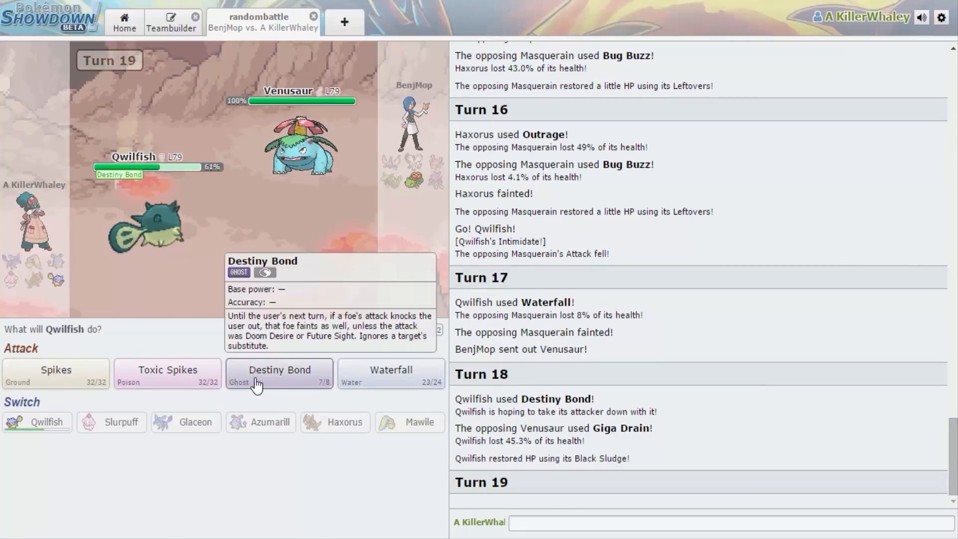
click(278, 372)
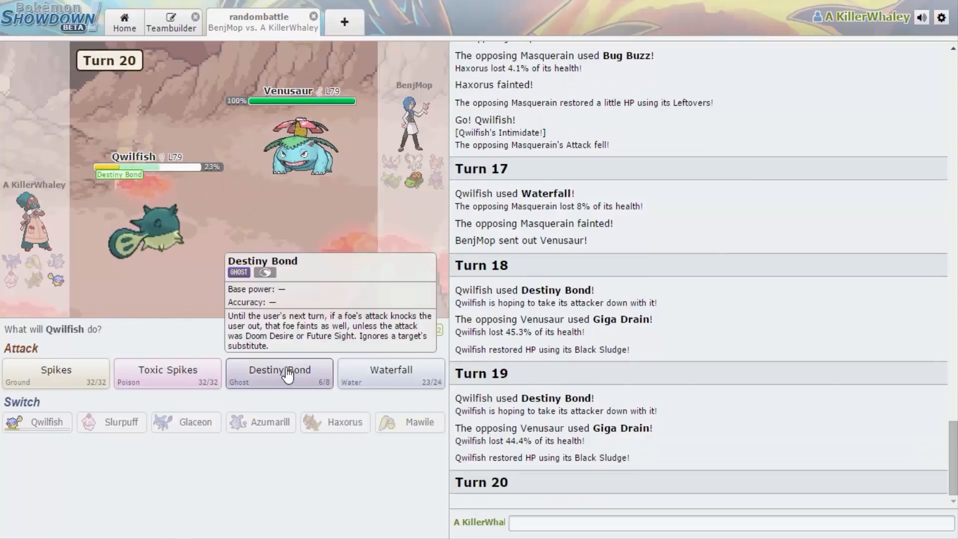
click(279, 373)
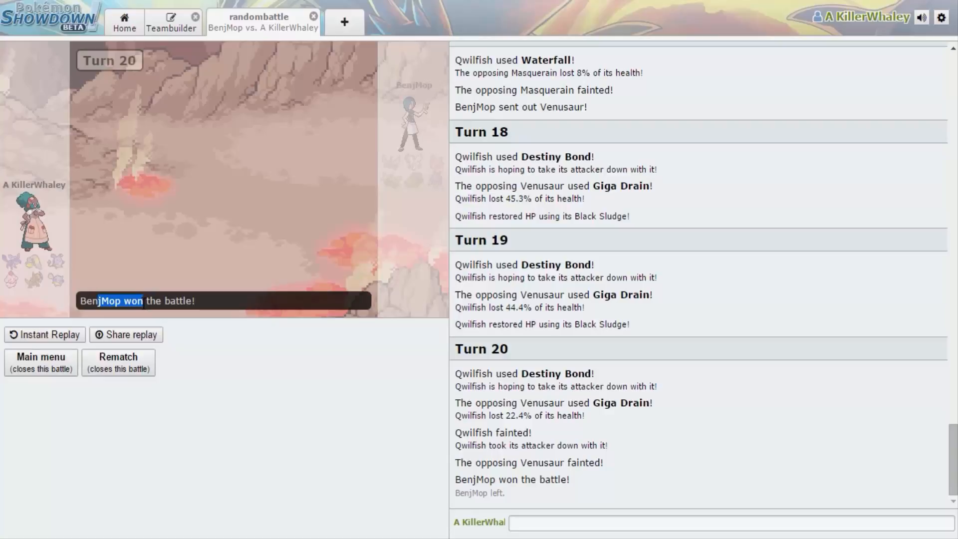
mouse_move(412, 446)
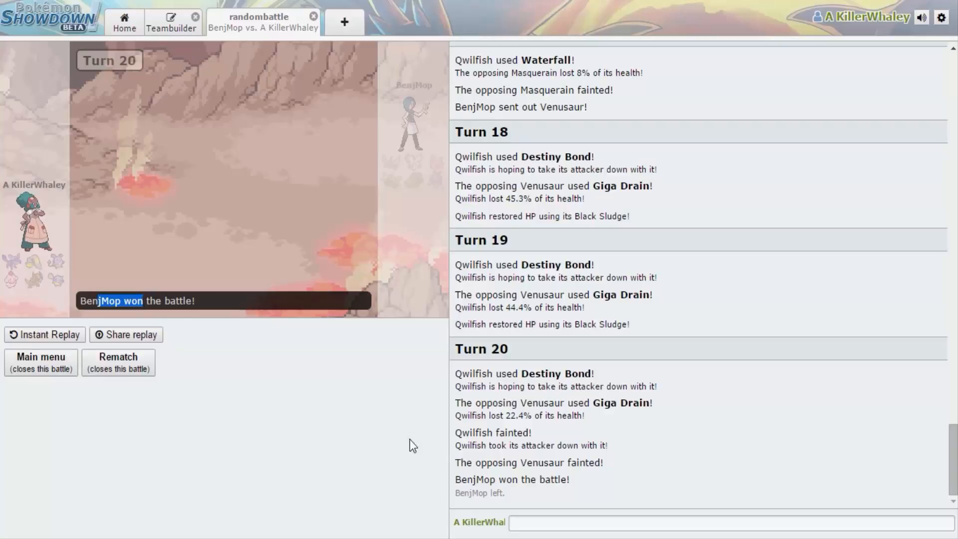